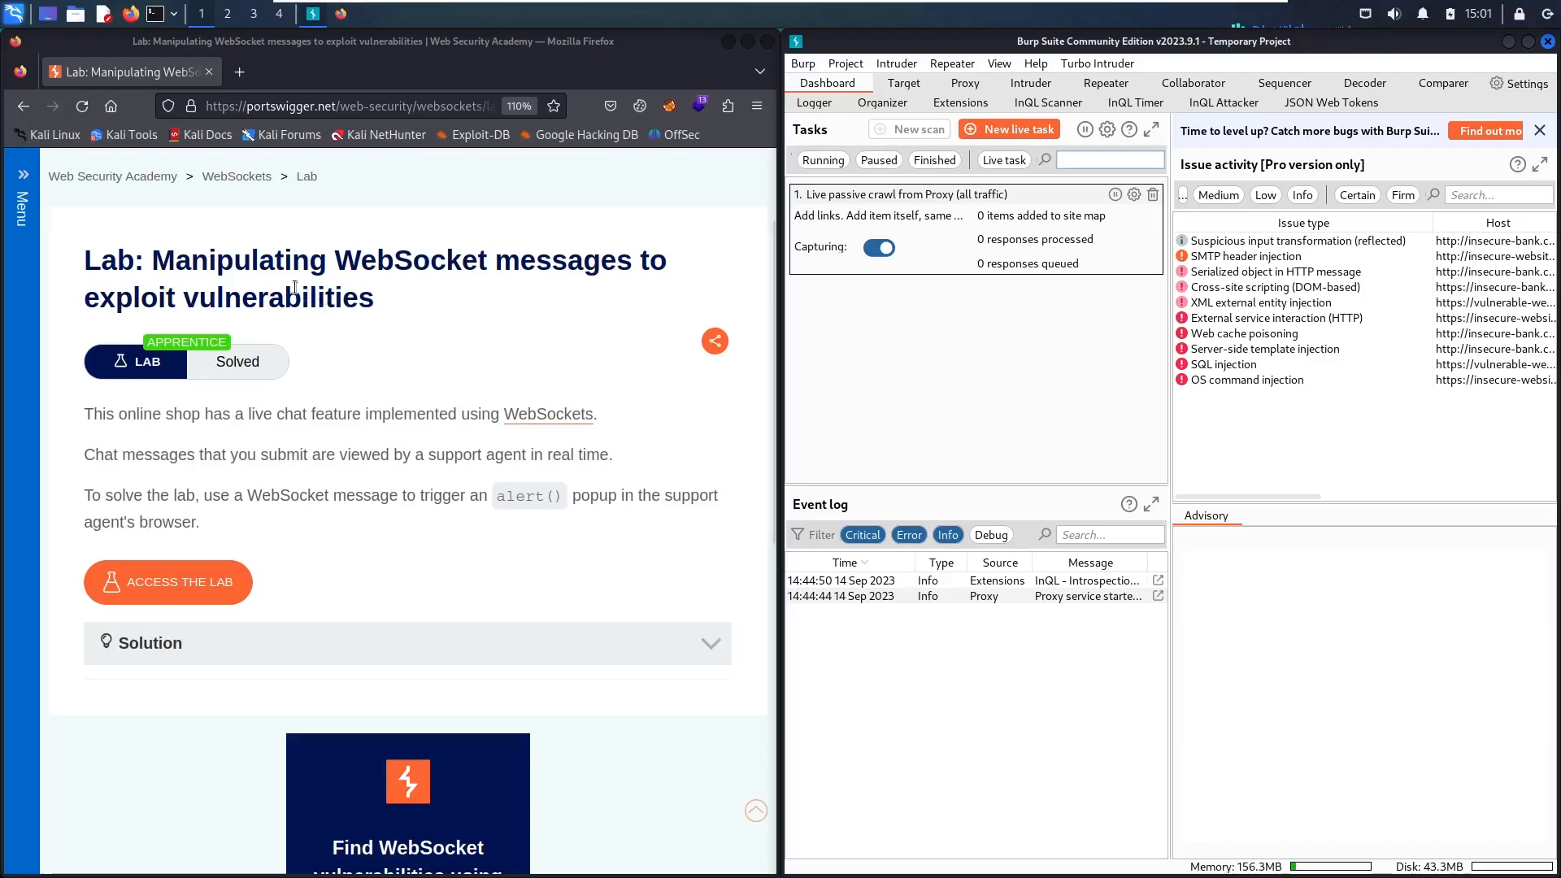
{"action": "mouse_move", "coordinate": [558, 299]}
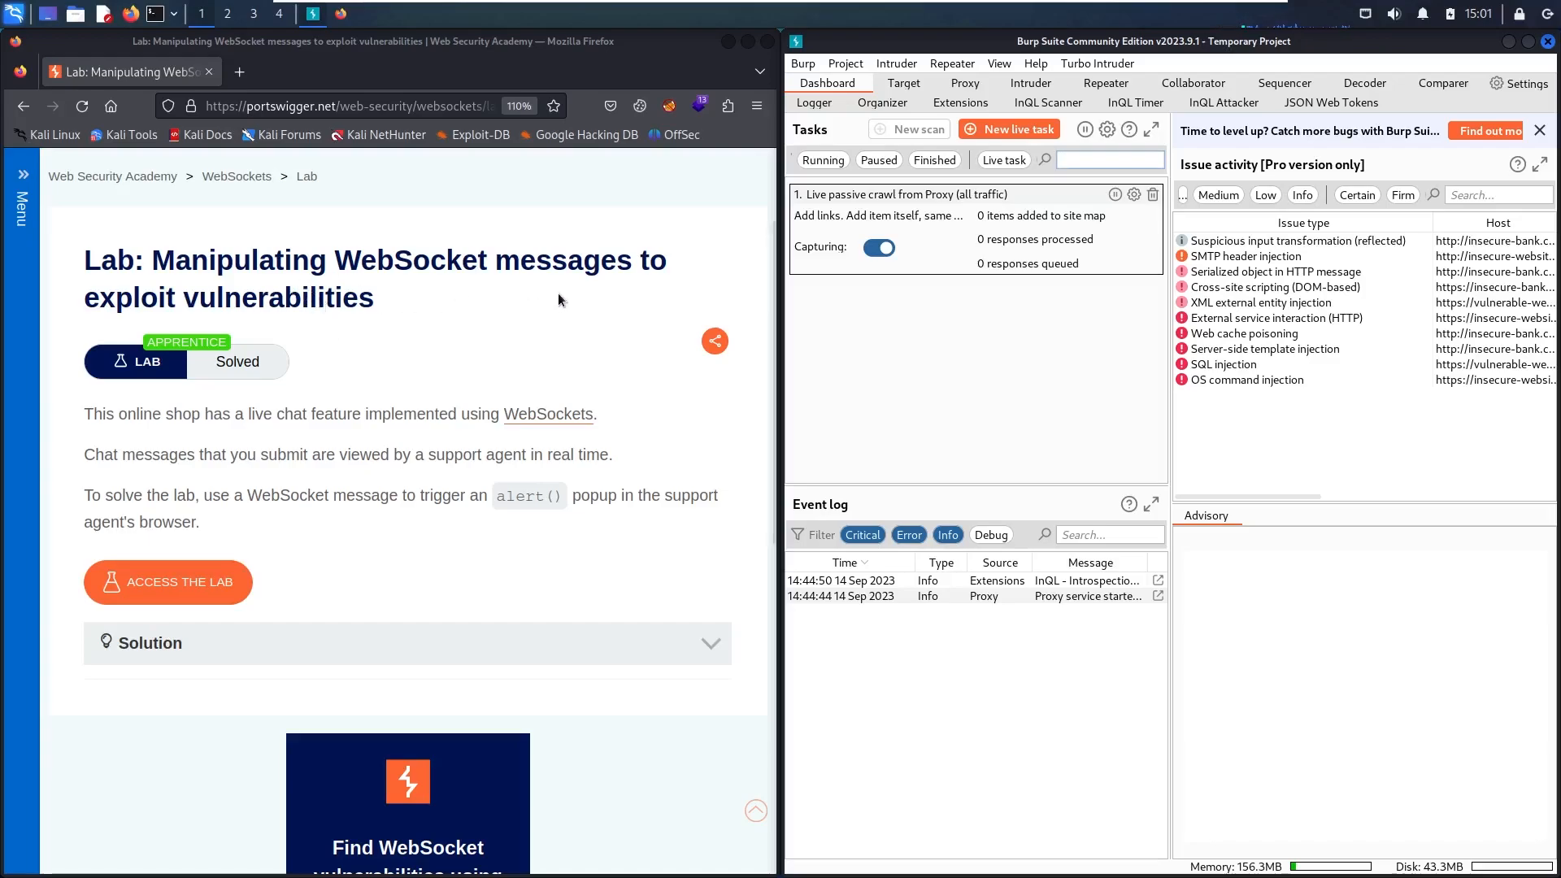
{"action": "mouse_move", "coordinate": [303, 330]}
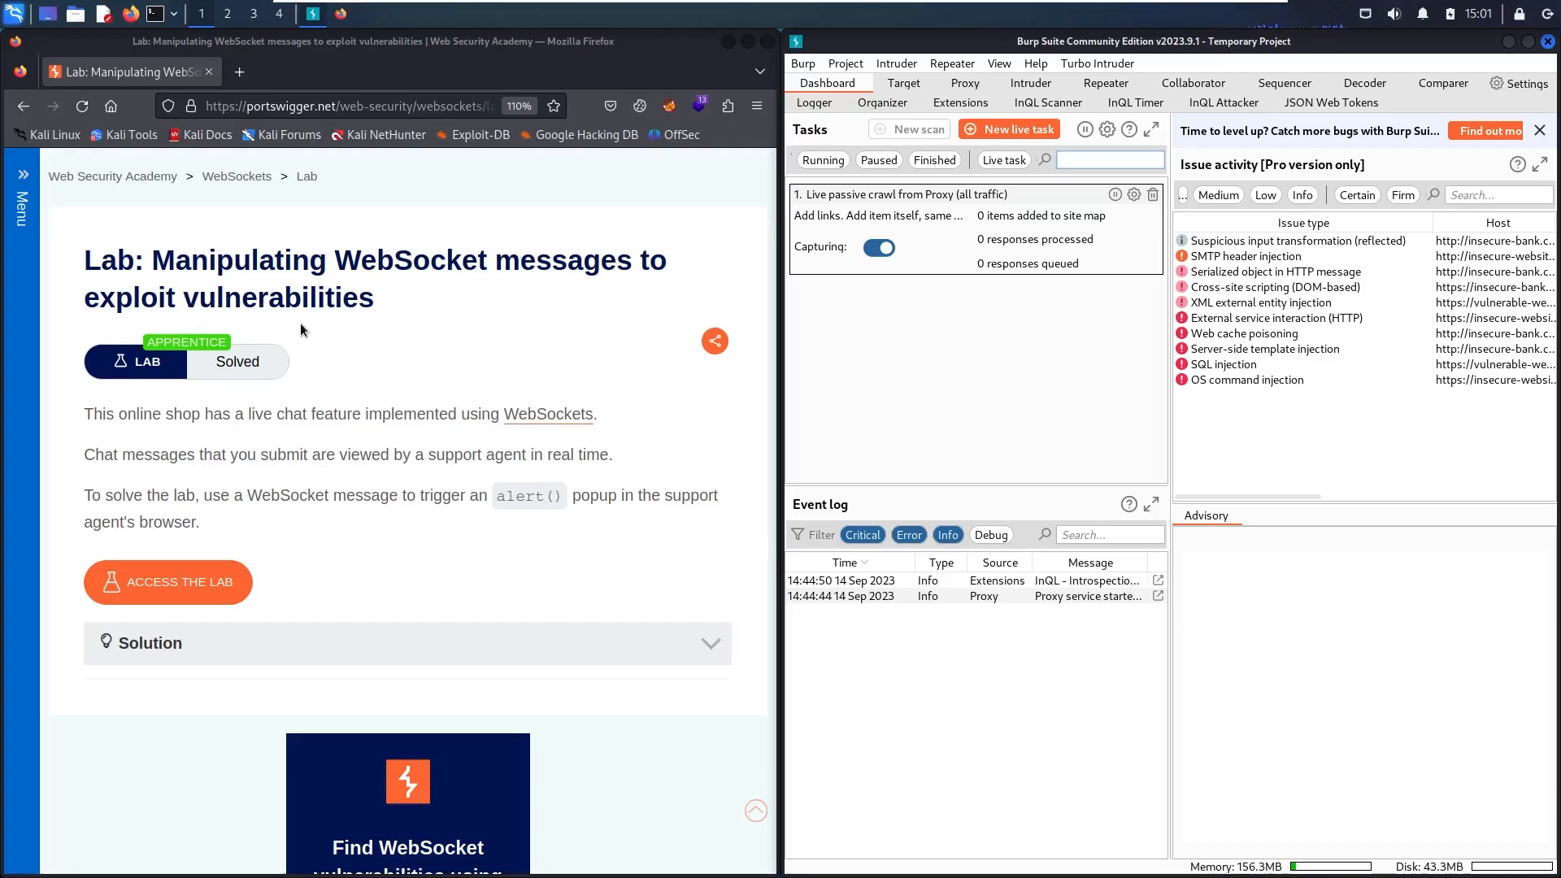
{"action": "mouse_move", "coordinate": [234, 442]}
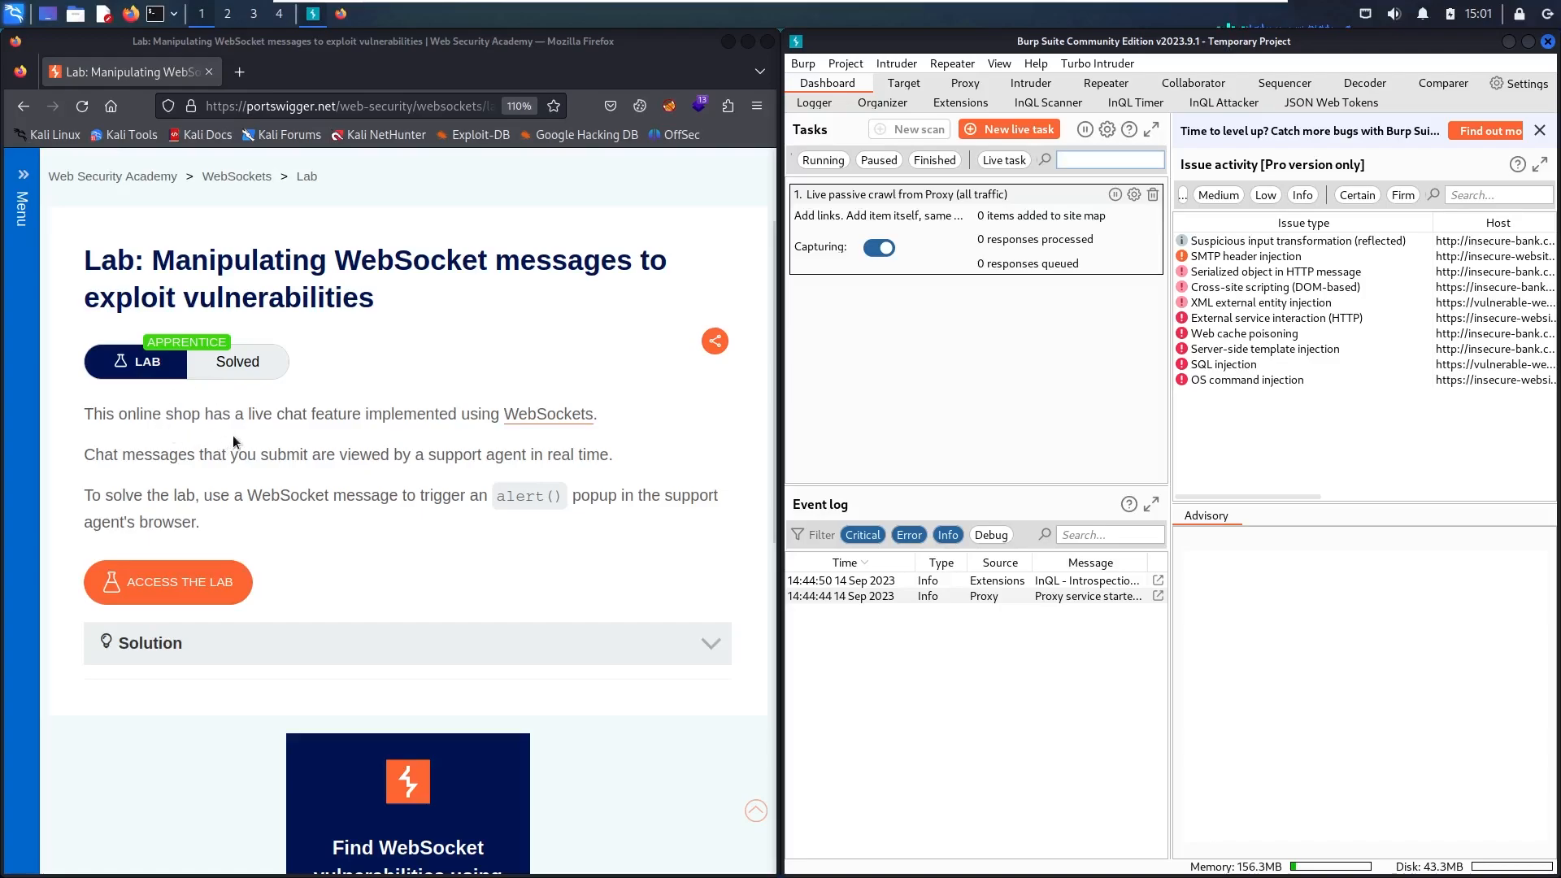
{"action": "mouse_move", "coordinate": [273, 438]}
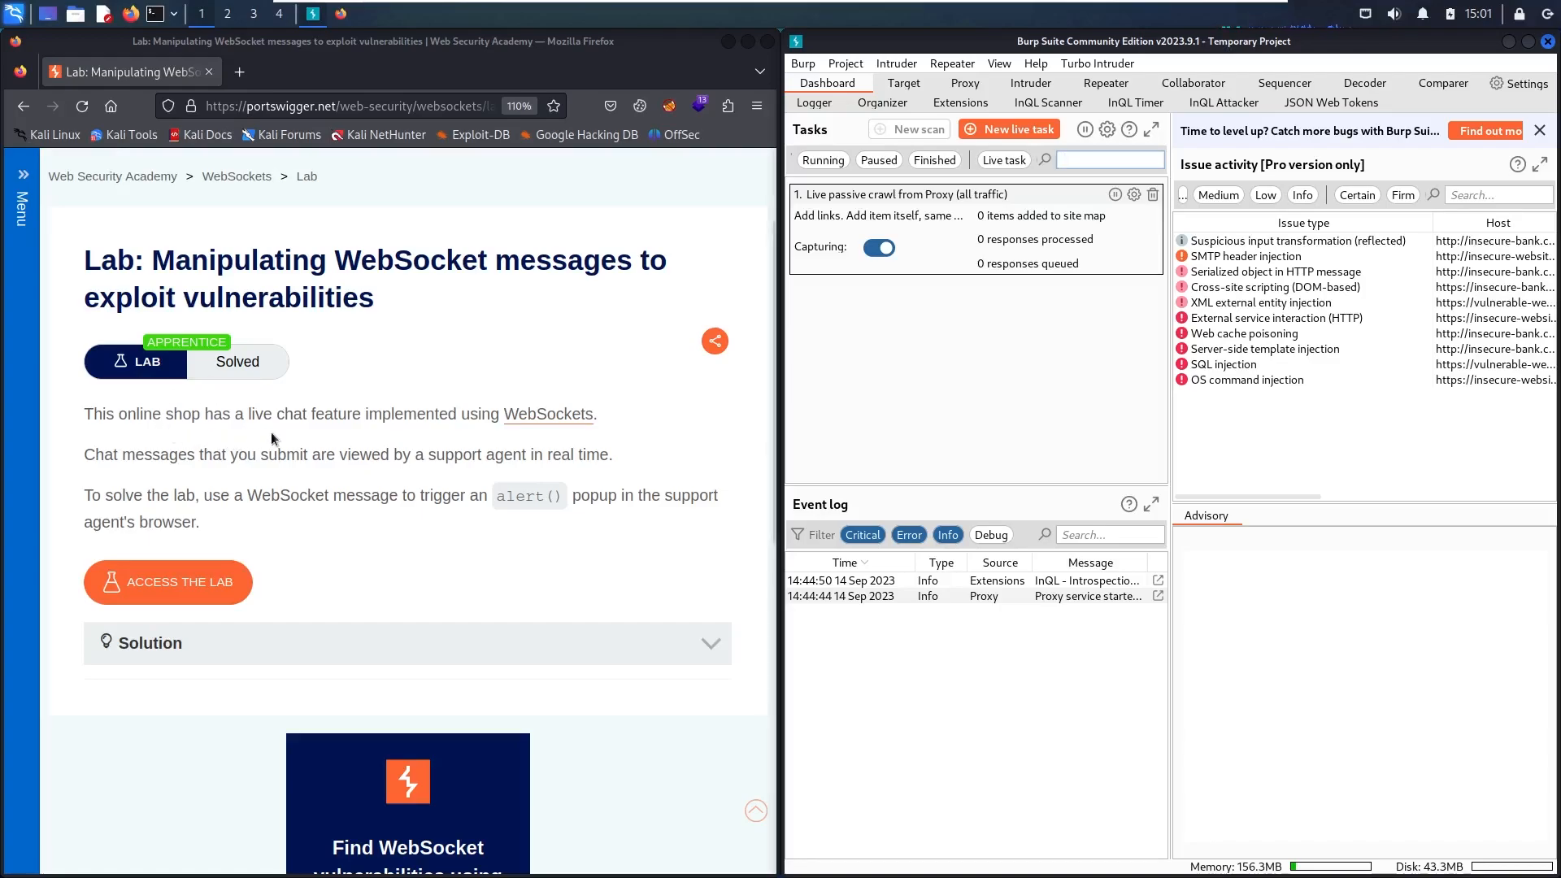
{"action": "mouse_move", "coordinate": [619, 415]}
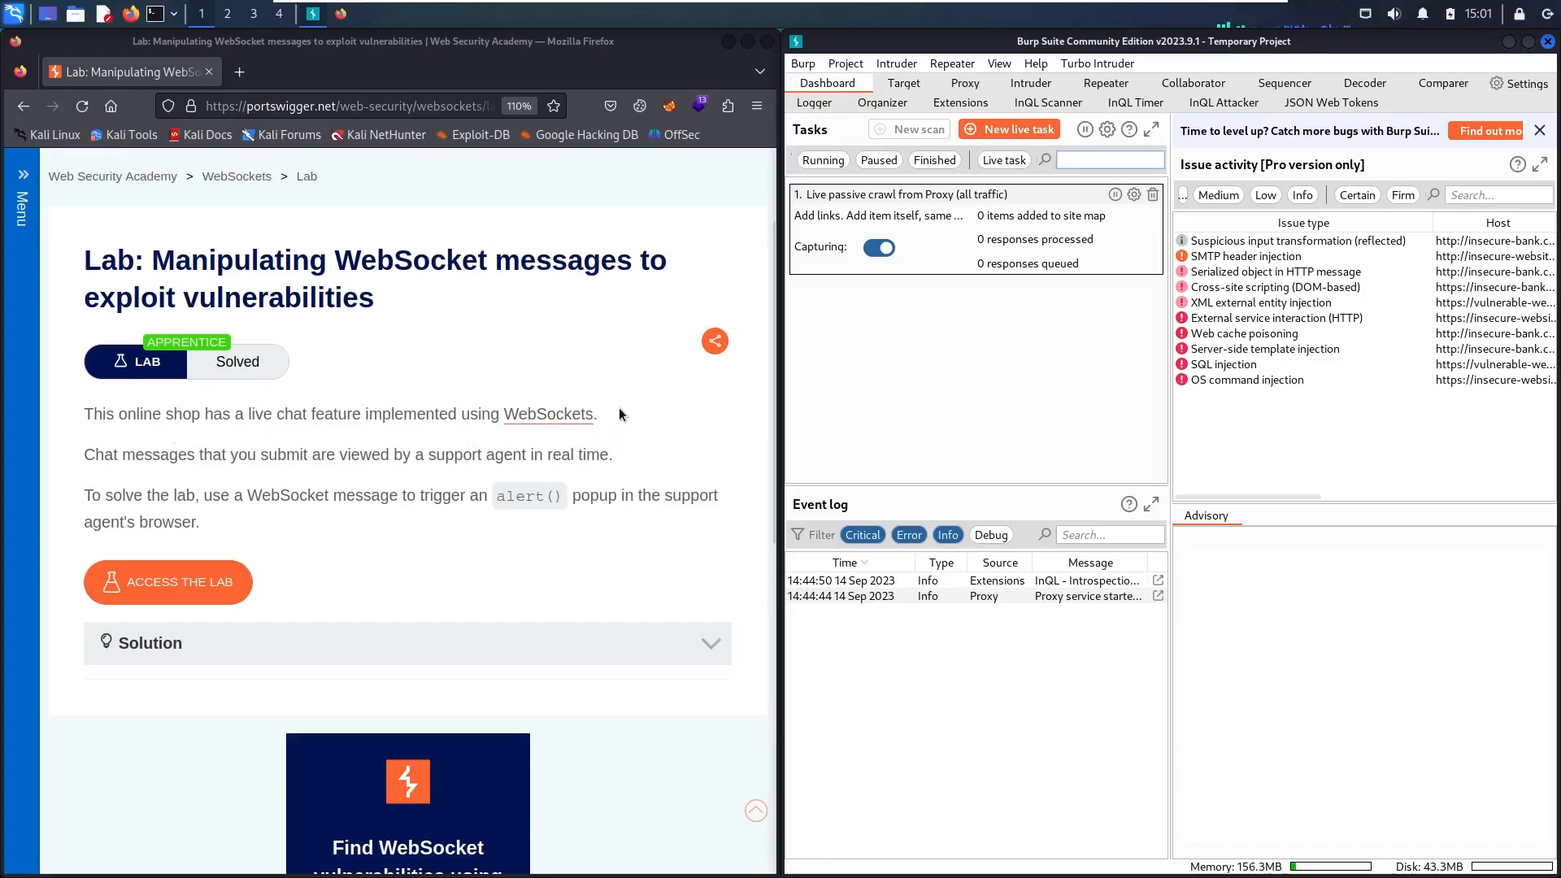
{"action": "mouse_move", "coordinate": [598, 439]}
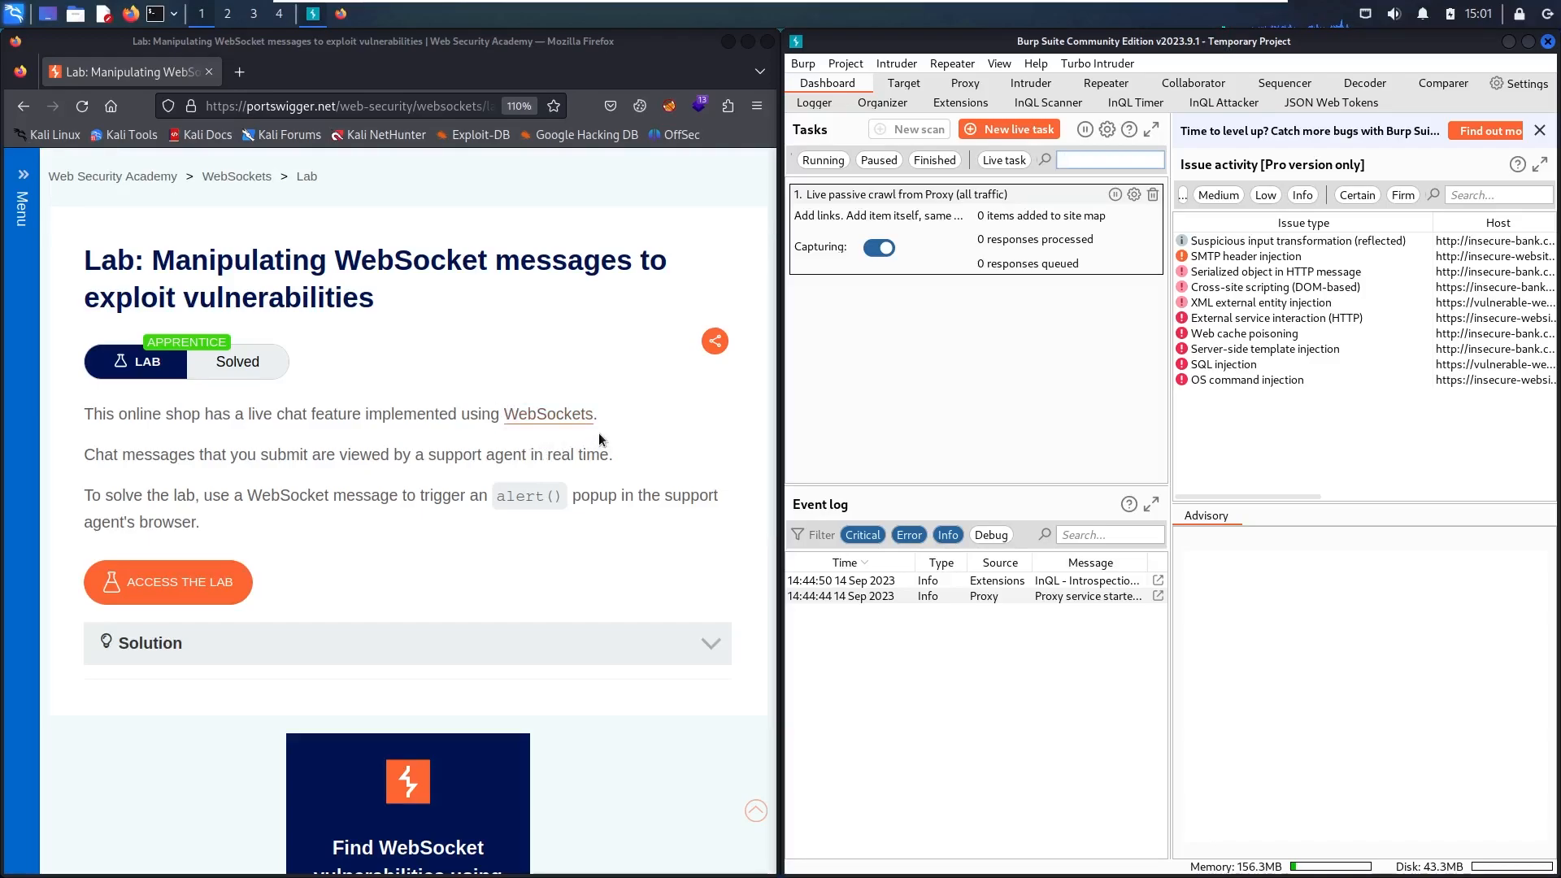
Step: Access the lab so its online shop home page opens in a new tab, still unsolved
{"action": "left_click", "coordinate": [1107, 160]}
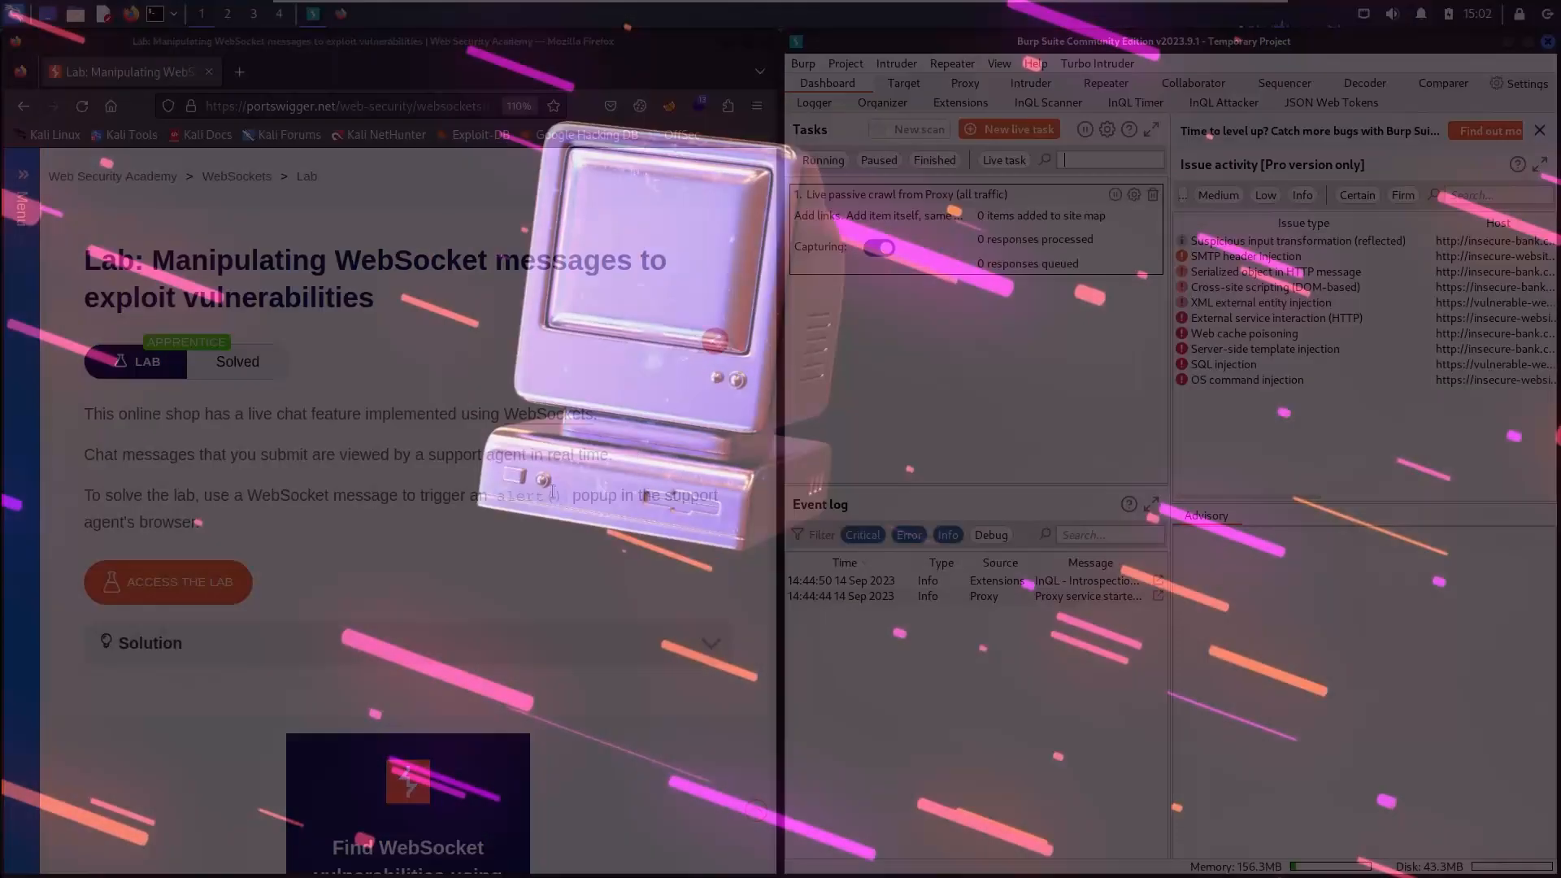
{"action": "left_click", "coordinate": [167, 582]}
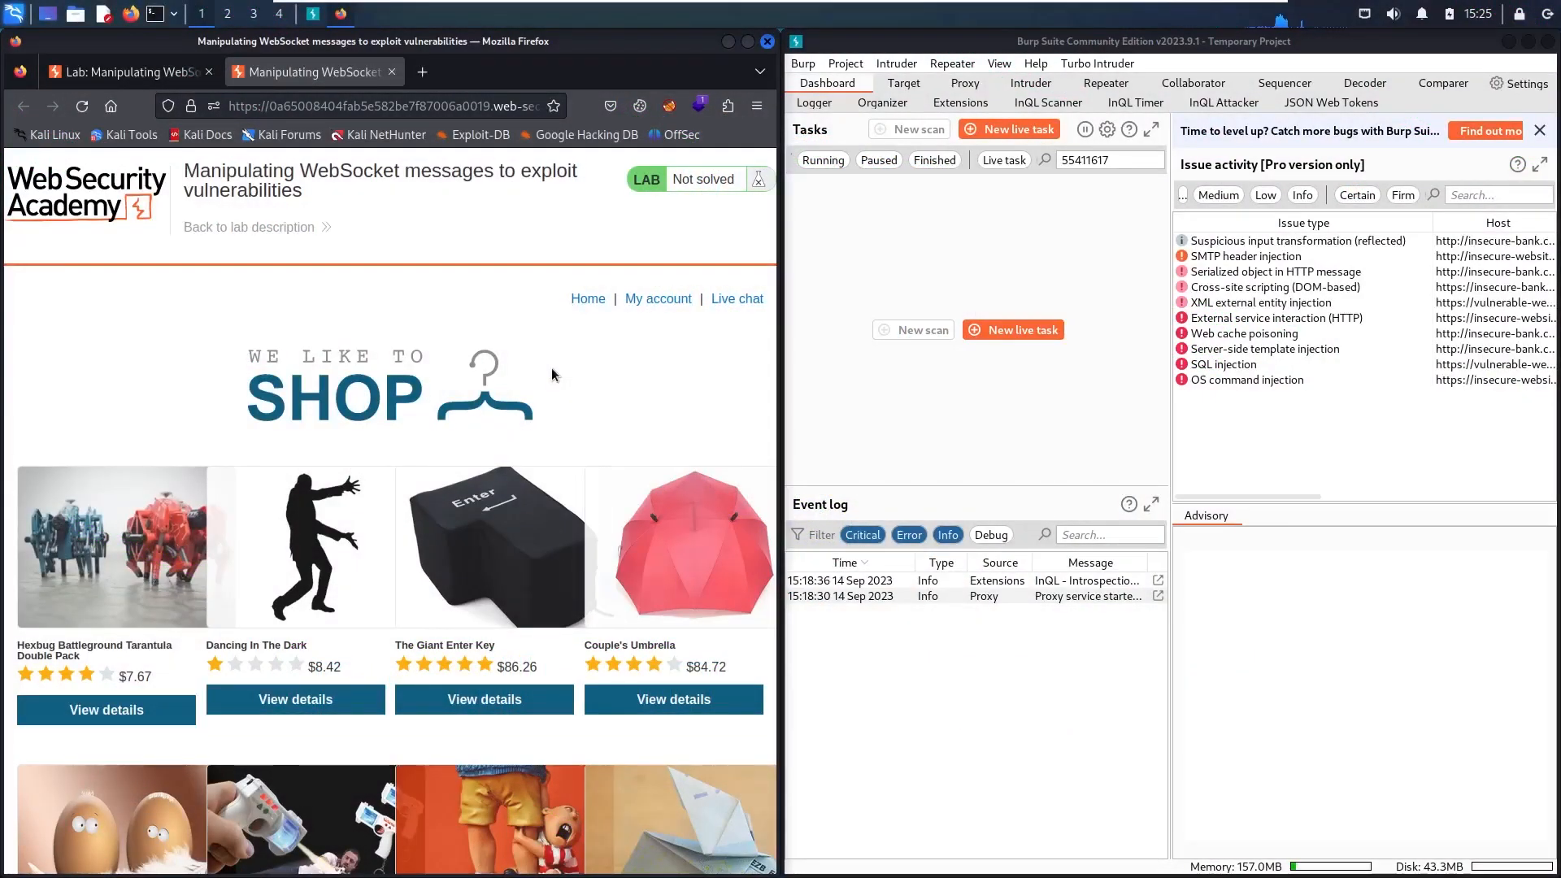
{"action": "mouse_move", "coordinate": [348, 198]}
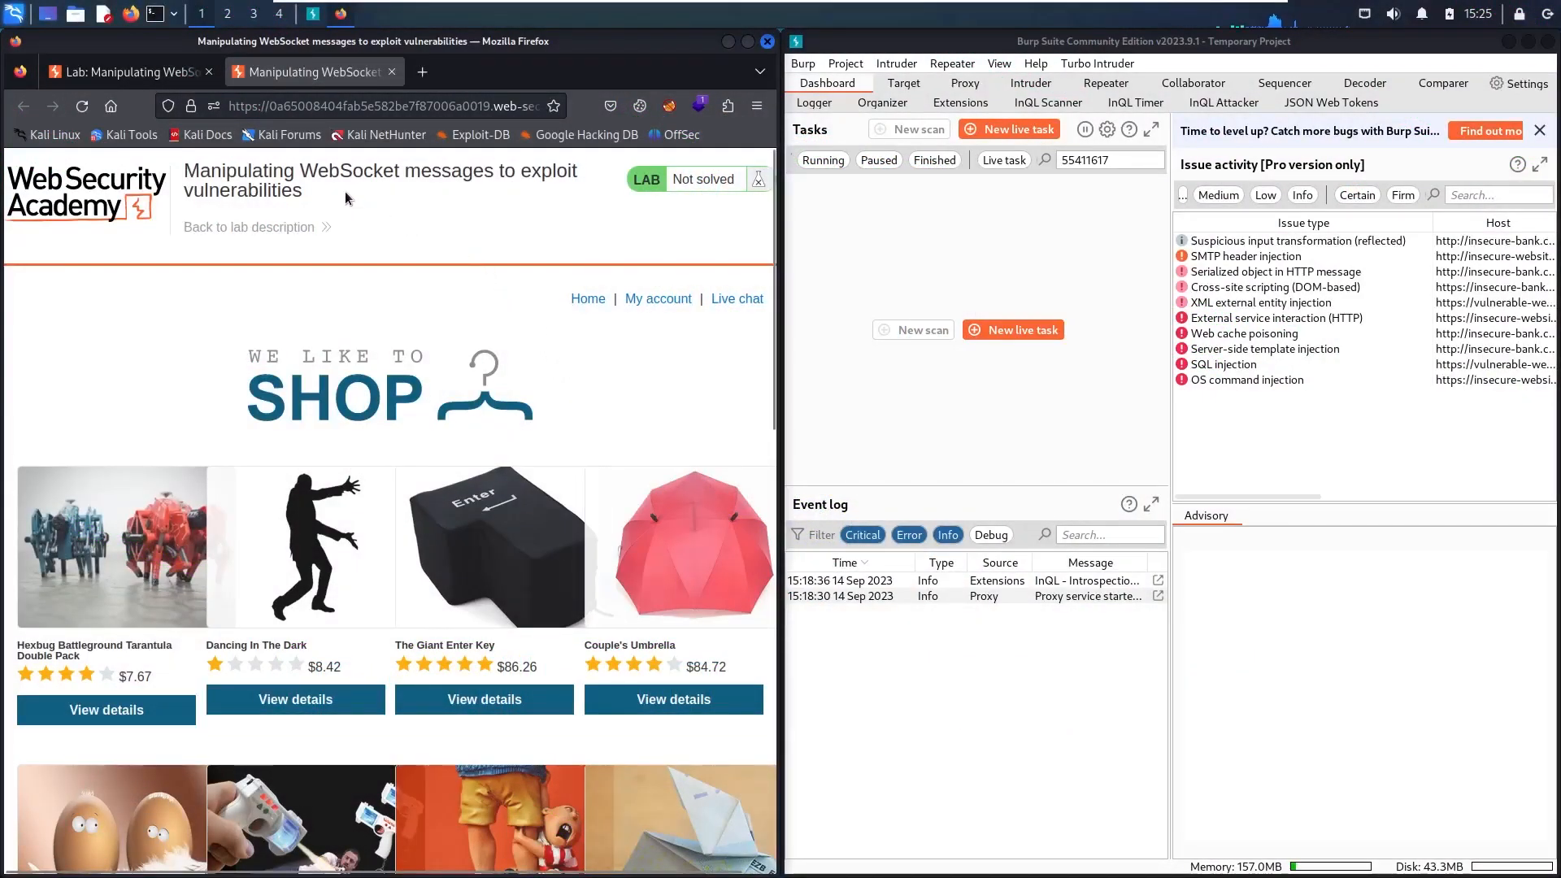
{"action": "mouse_move", "coordinate": [712, 374]}
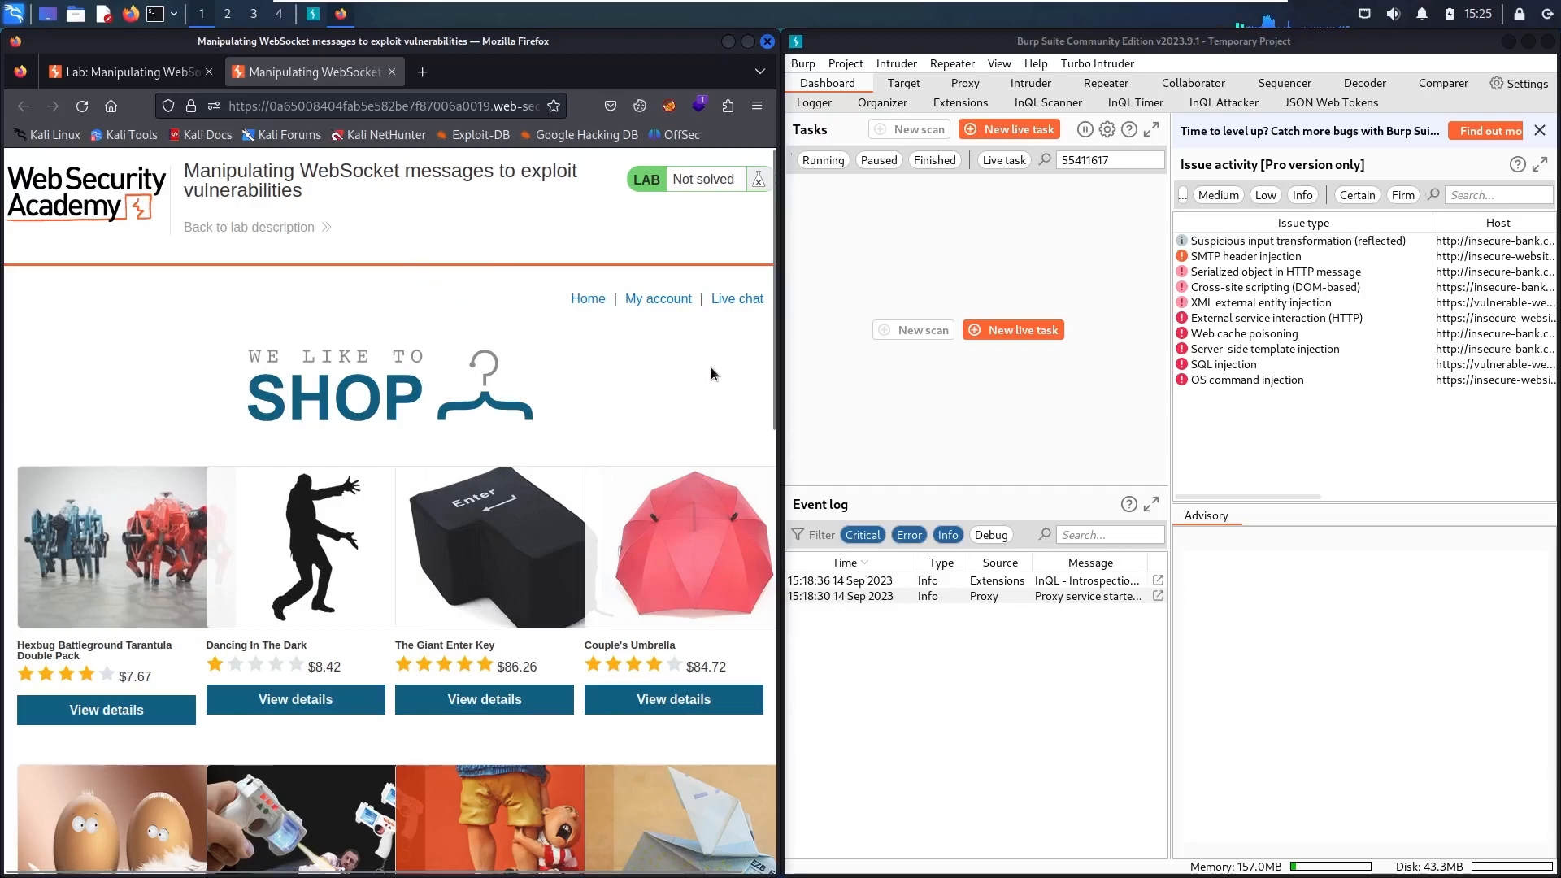
{"action": "mouse_move", "coordinate": [736, 299]}
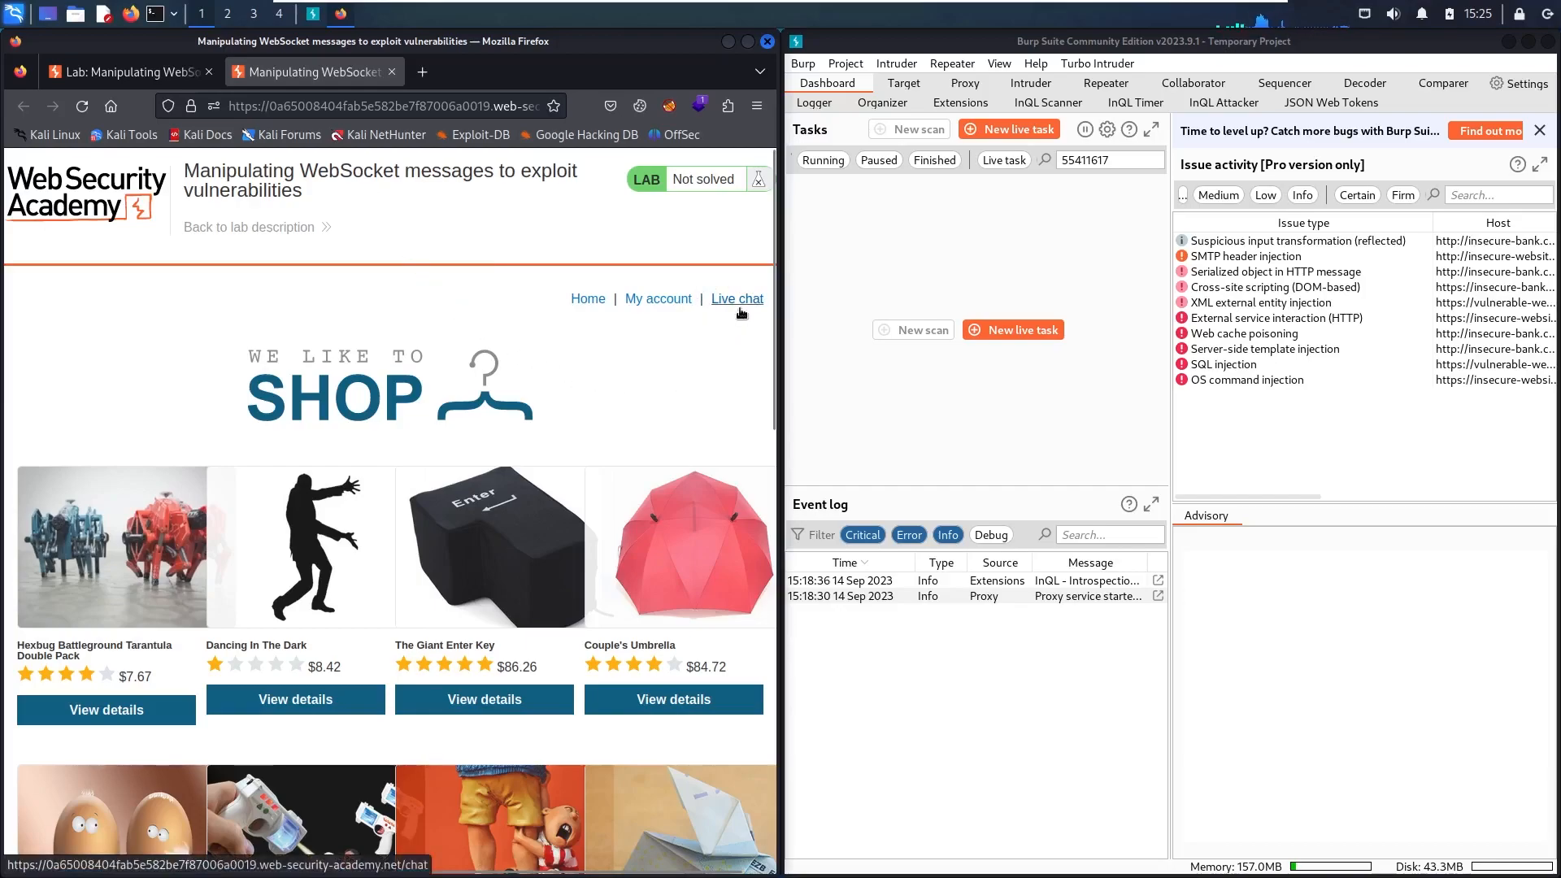
Step: Start the live chat with Hal Pline and draft the unsent message 'hello I am Popo'
{"action": "left_click", "coordinate": [737, 299]}
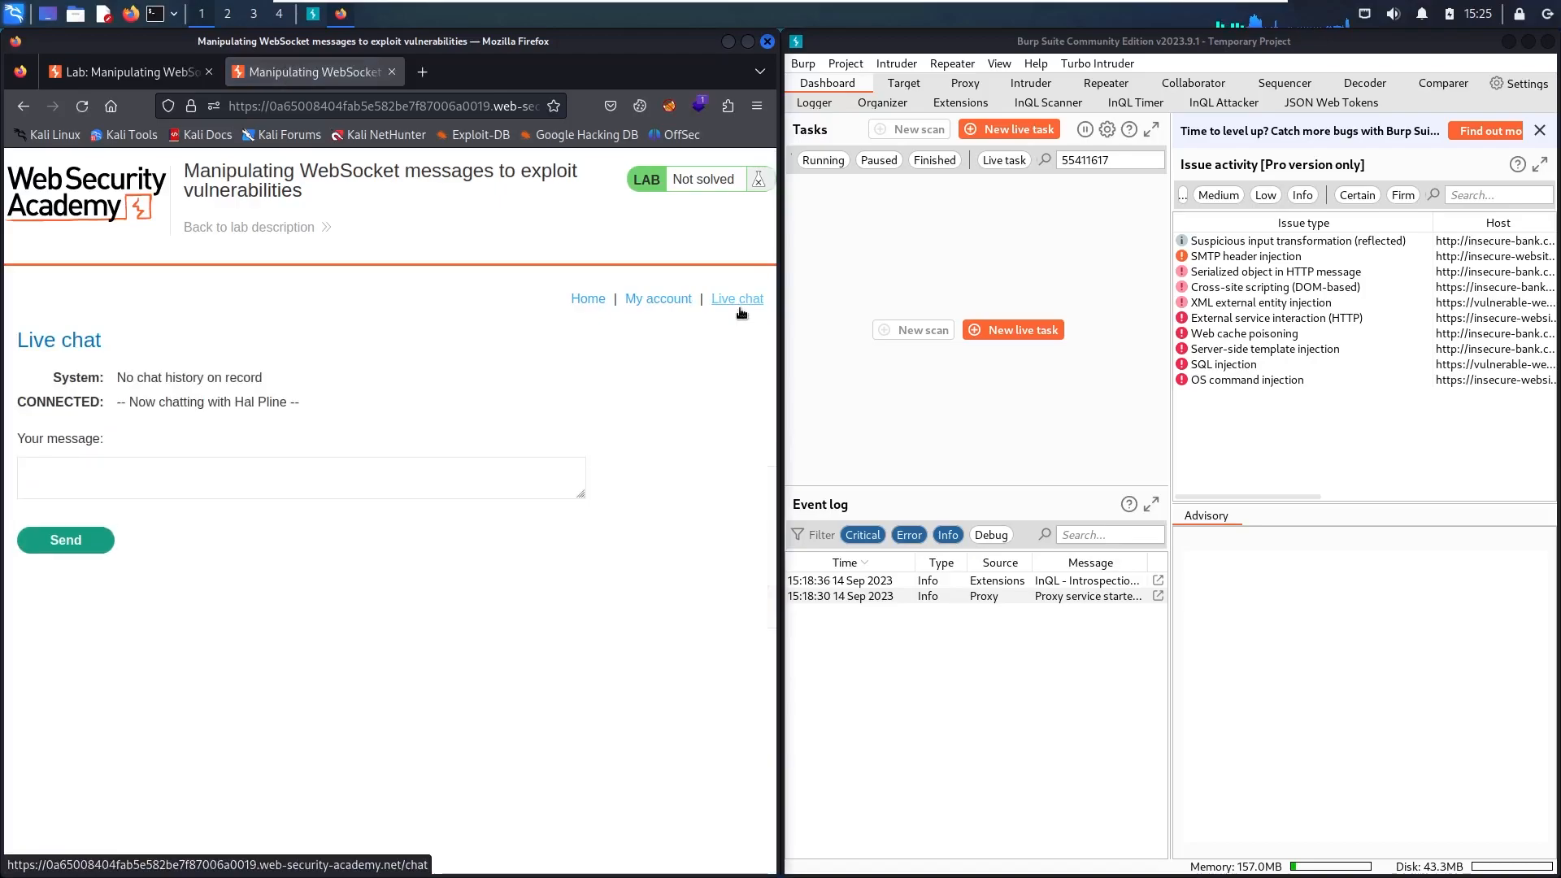
{"action": "mouse_move", "coordinate": [248, 458]}
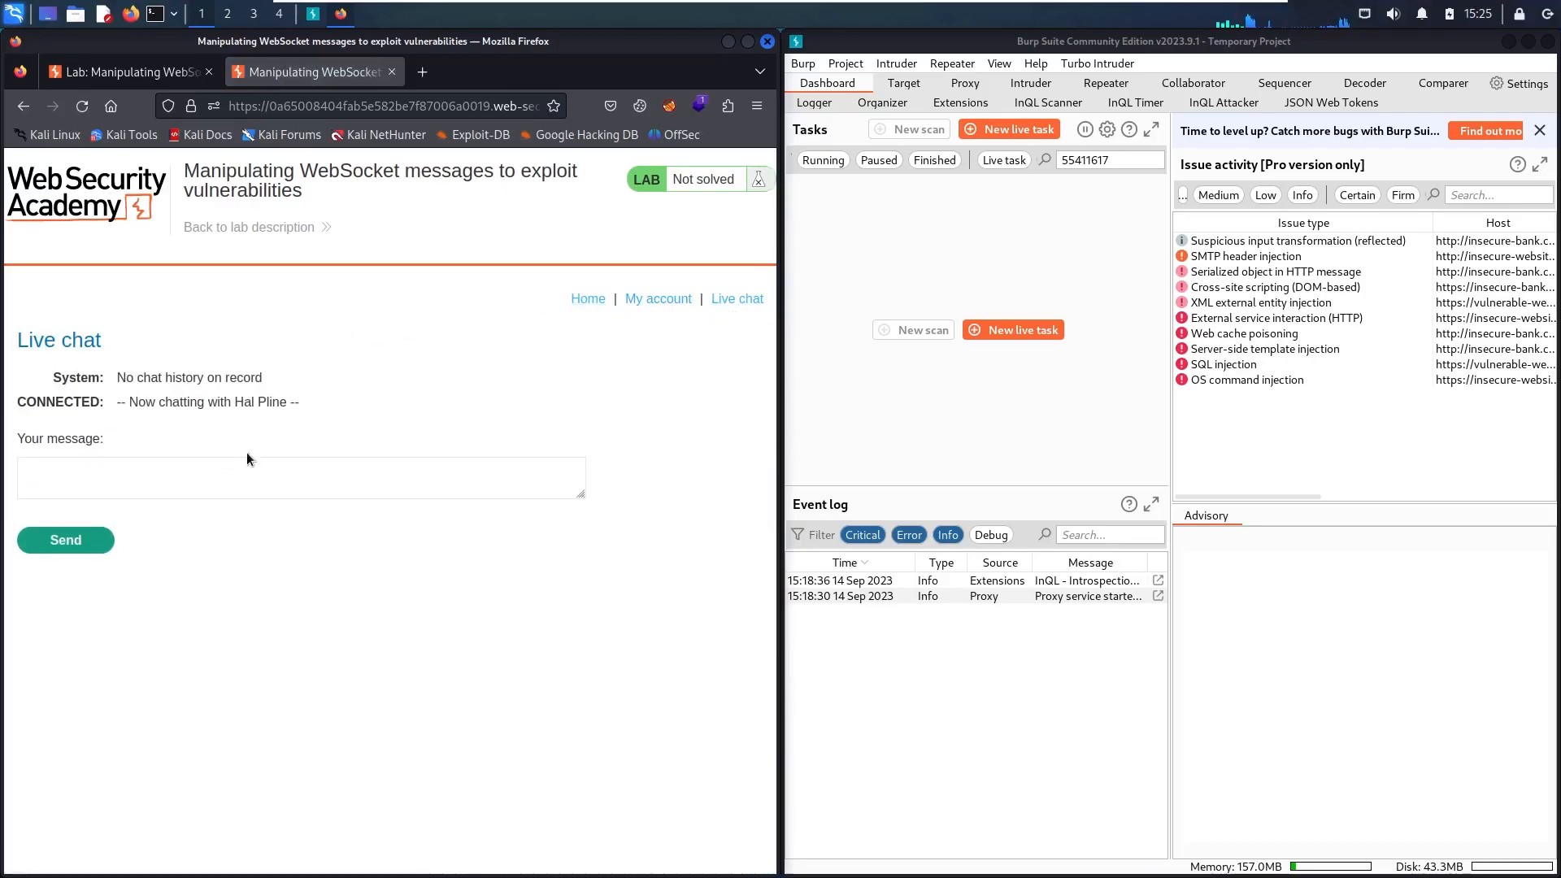
{"action": "mouse_move", "coordinate": [307, 361]}
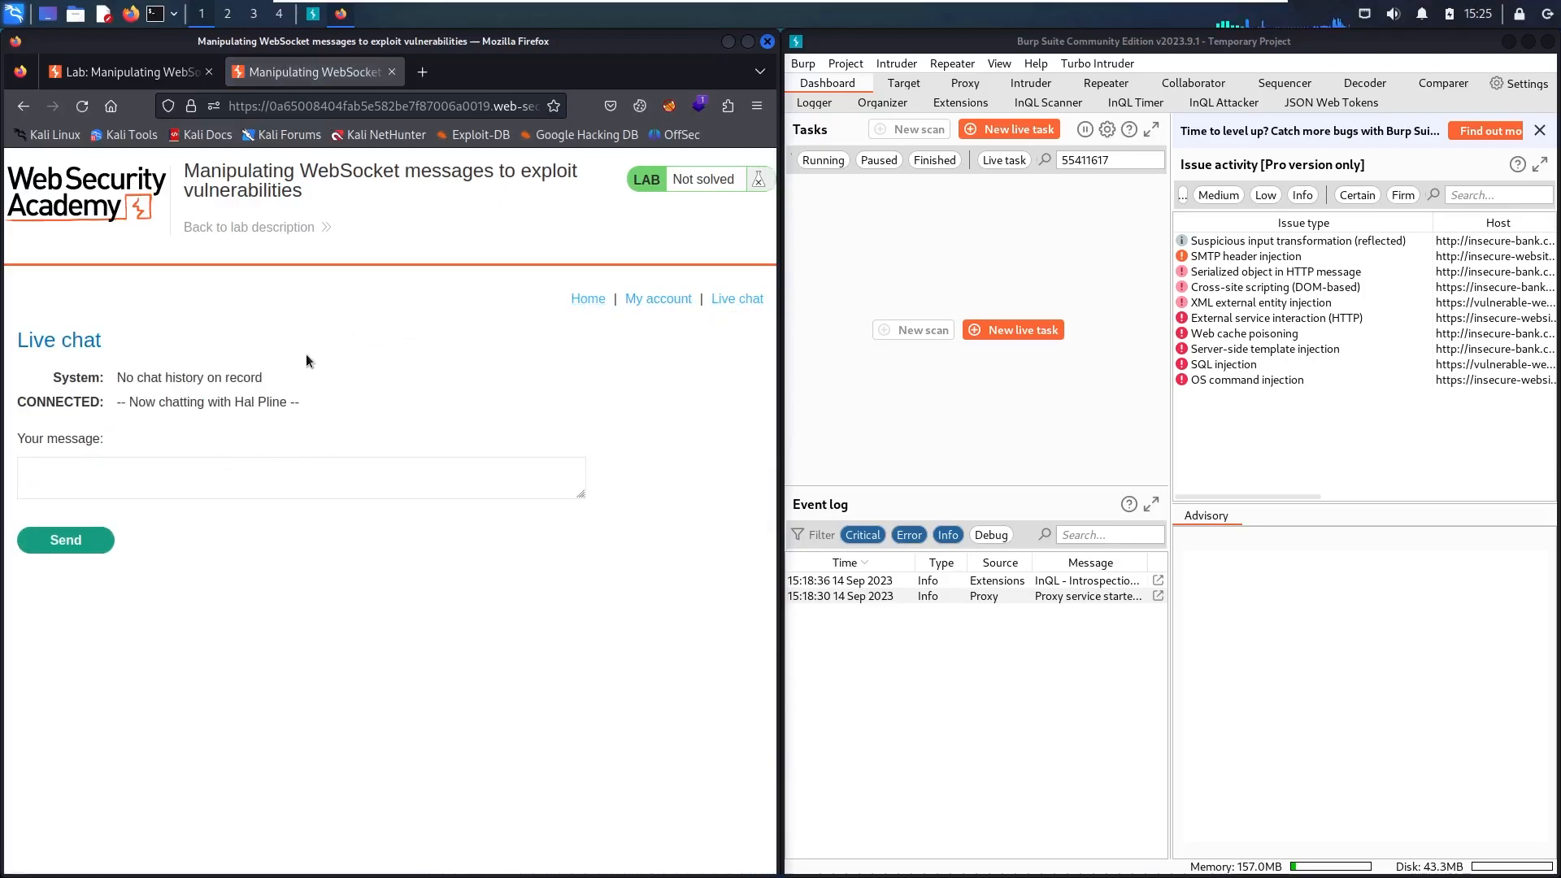
{"action": "mouse_move", "coordinate": [254, 451]}
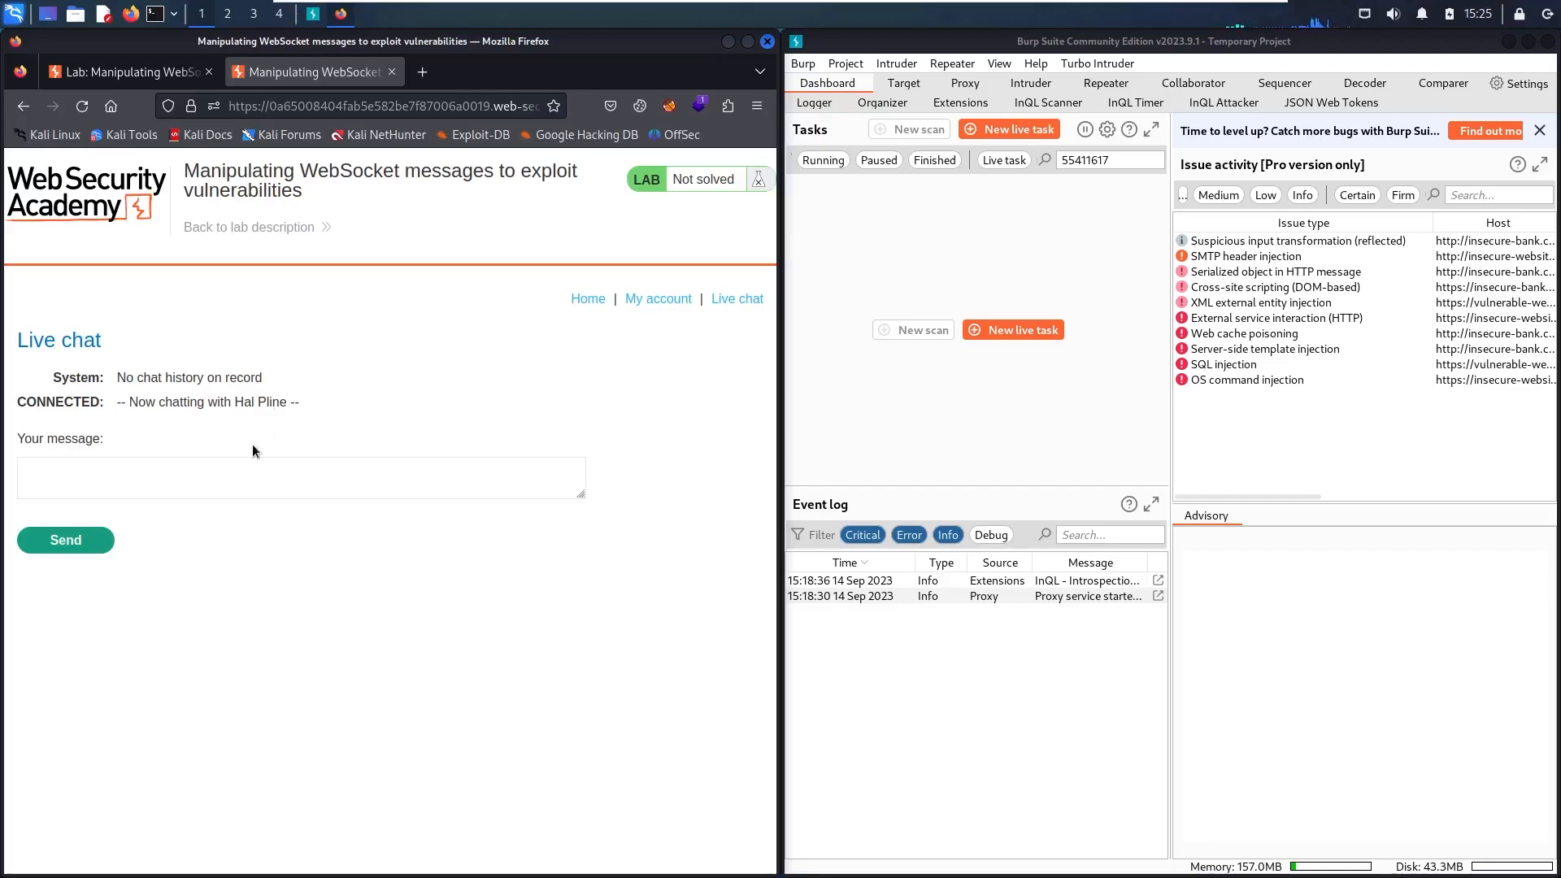
{"action": "type", "text": "hello"}
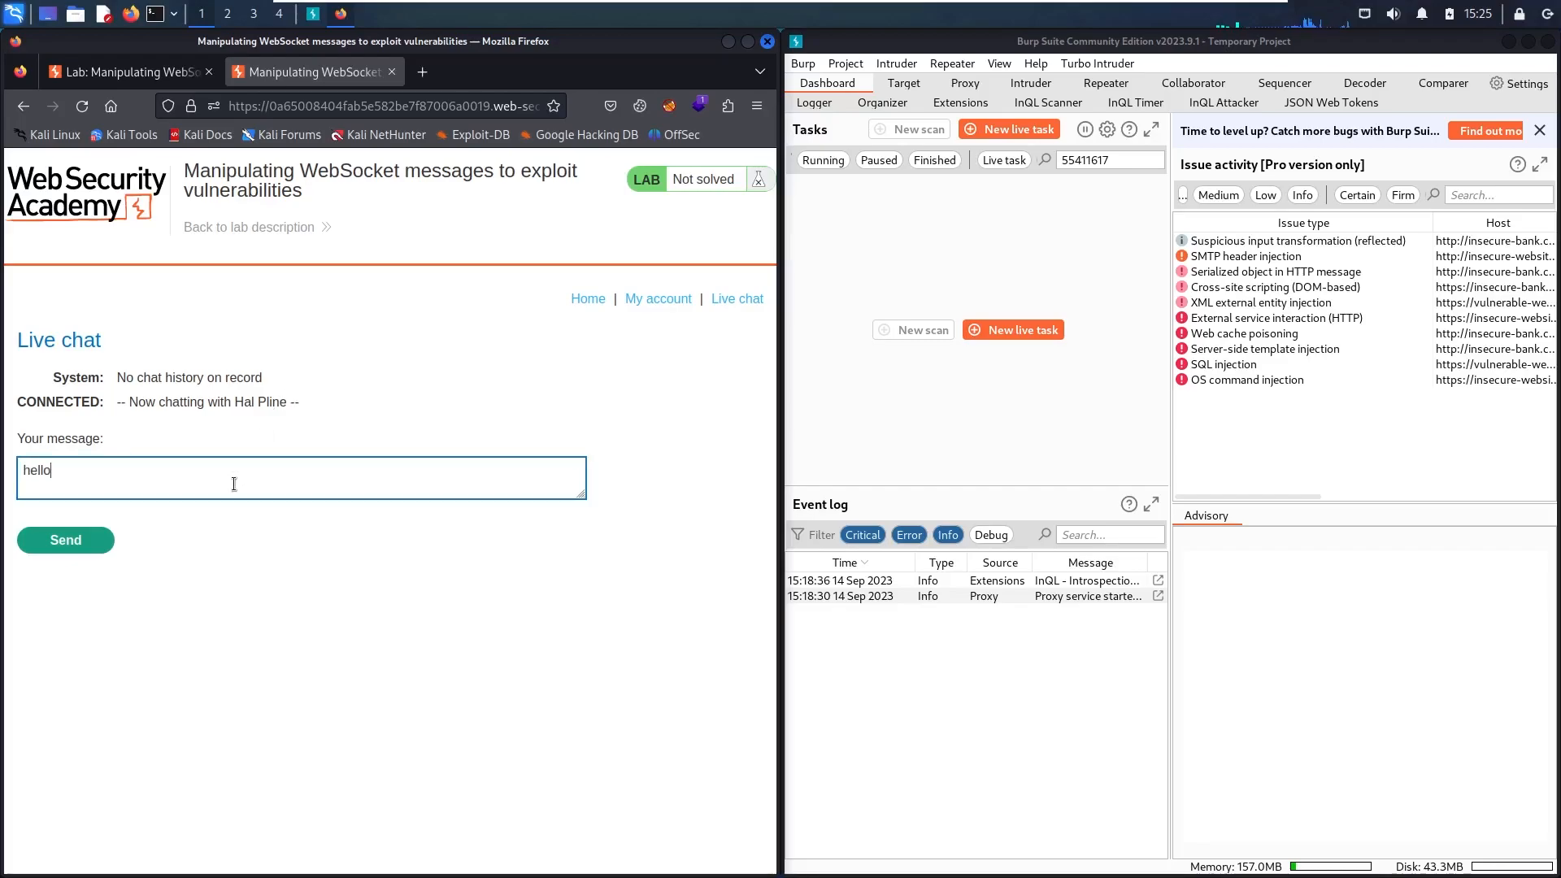
{"action": "type", "text": "I am Popo"}
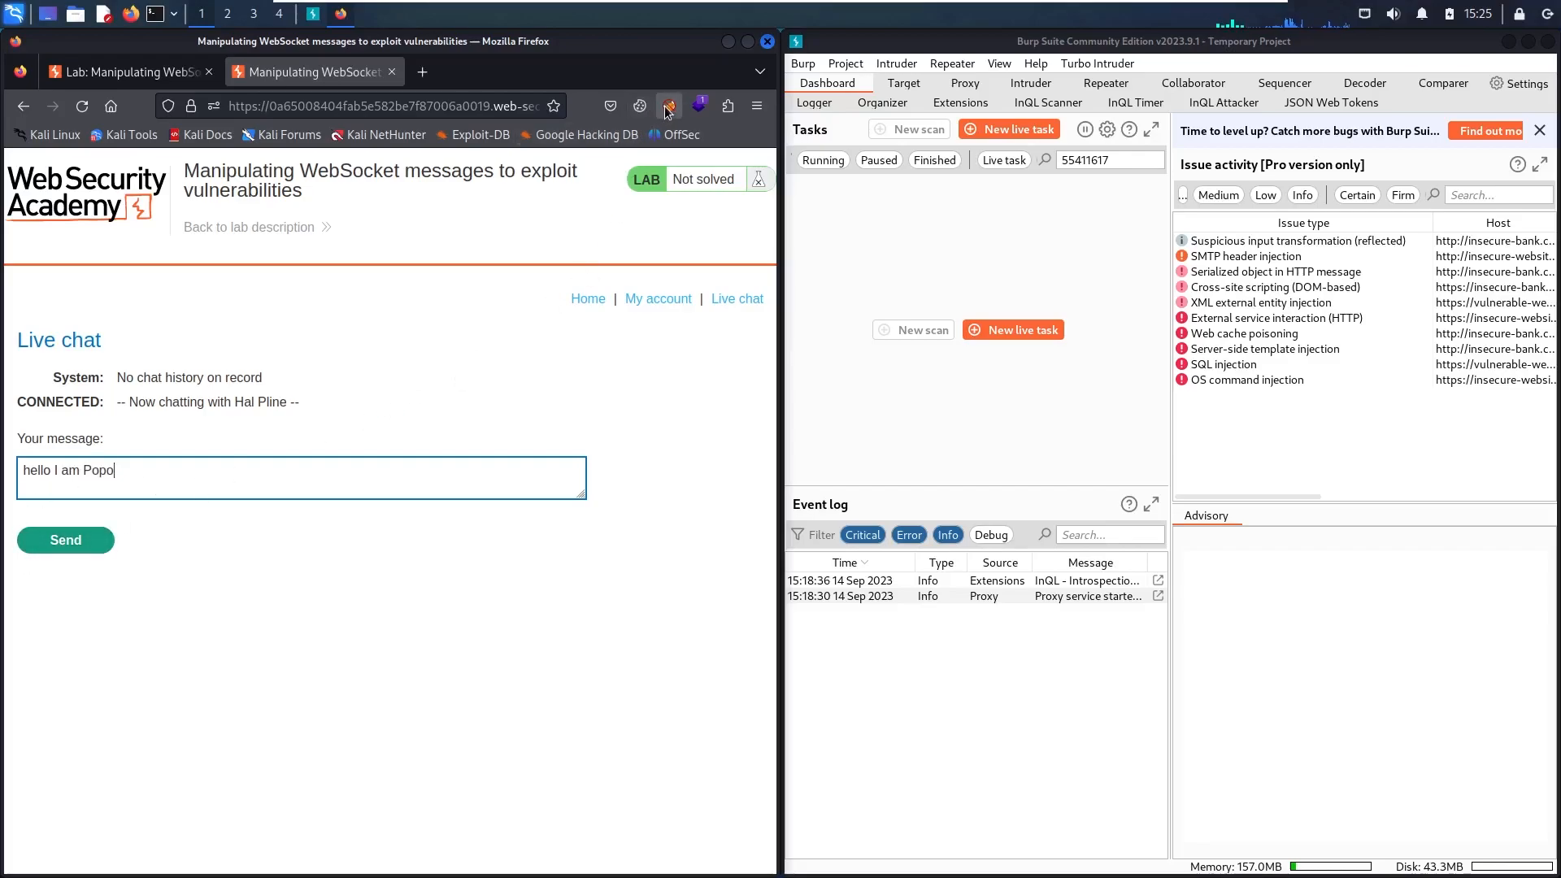
Step: Select the BurpSuite community FoxyProxy profile and leave Burp's Proxy Intercept toggled off
{"action": "left_click", "coordinate": [667, 107]}
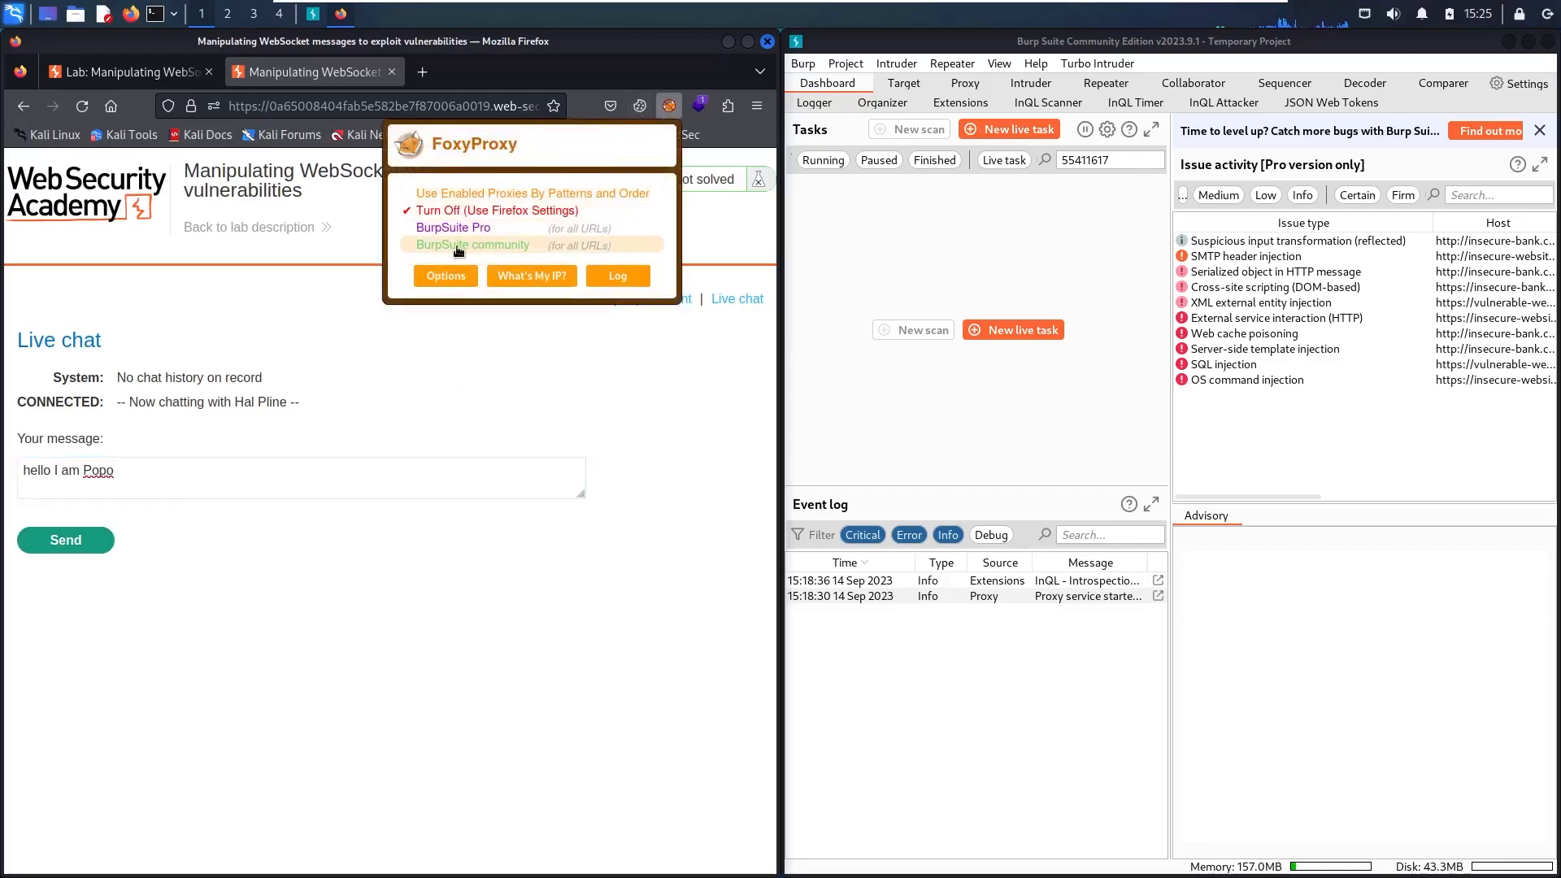
{"action": "left_click", "coordinate": [472, 246]}
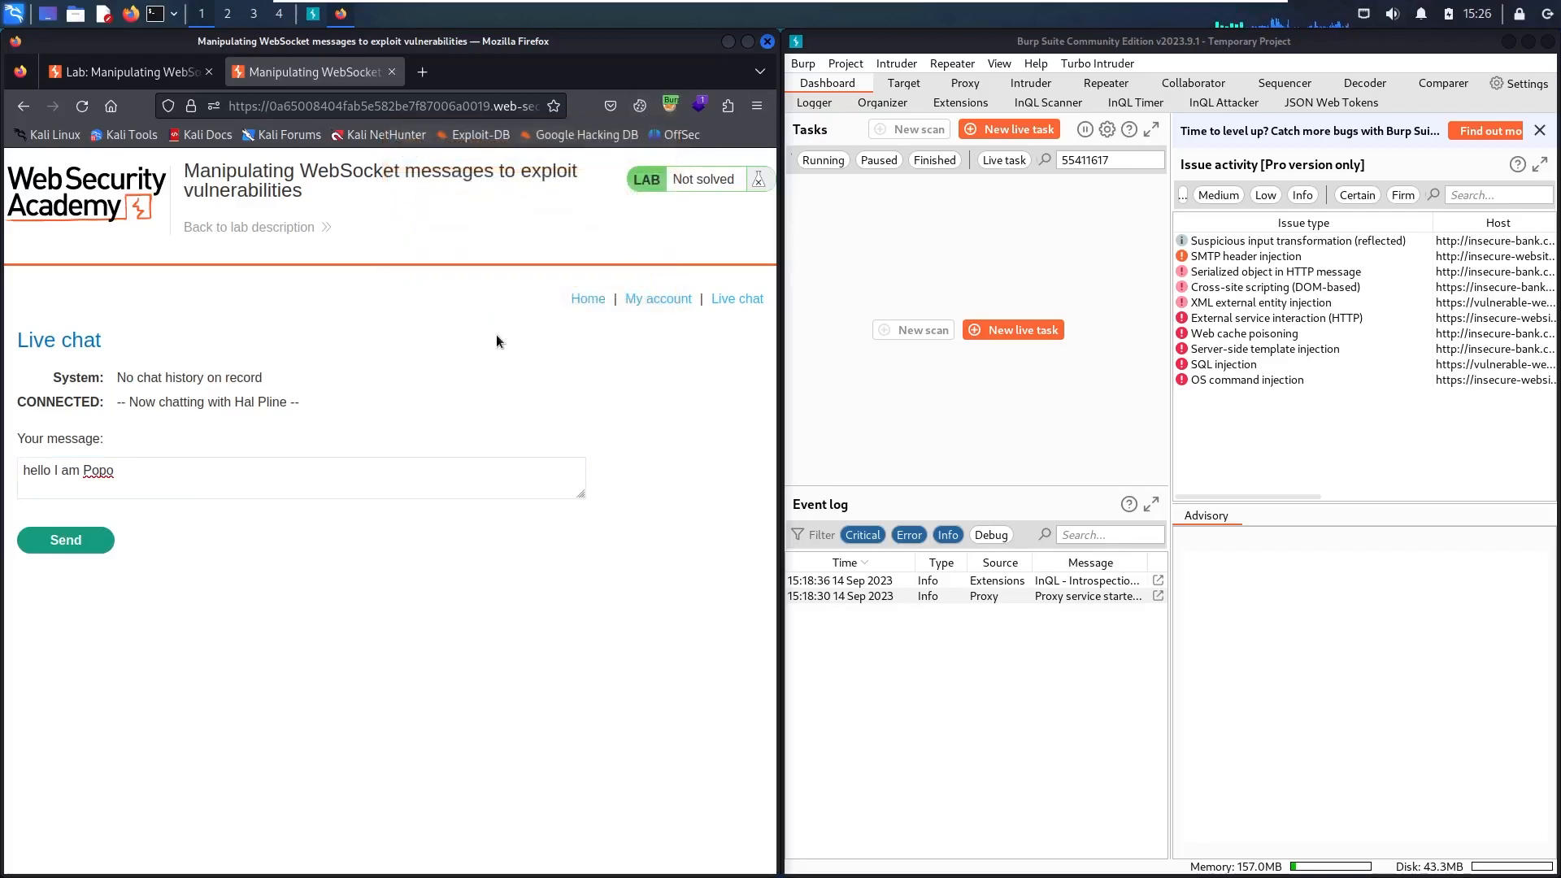
{"action": "left_click", "coordinate": [964, 83]}
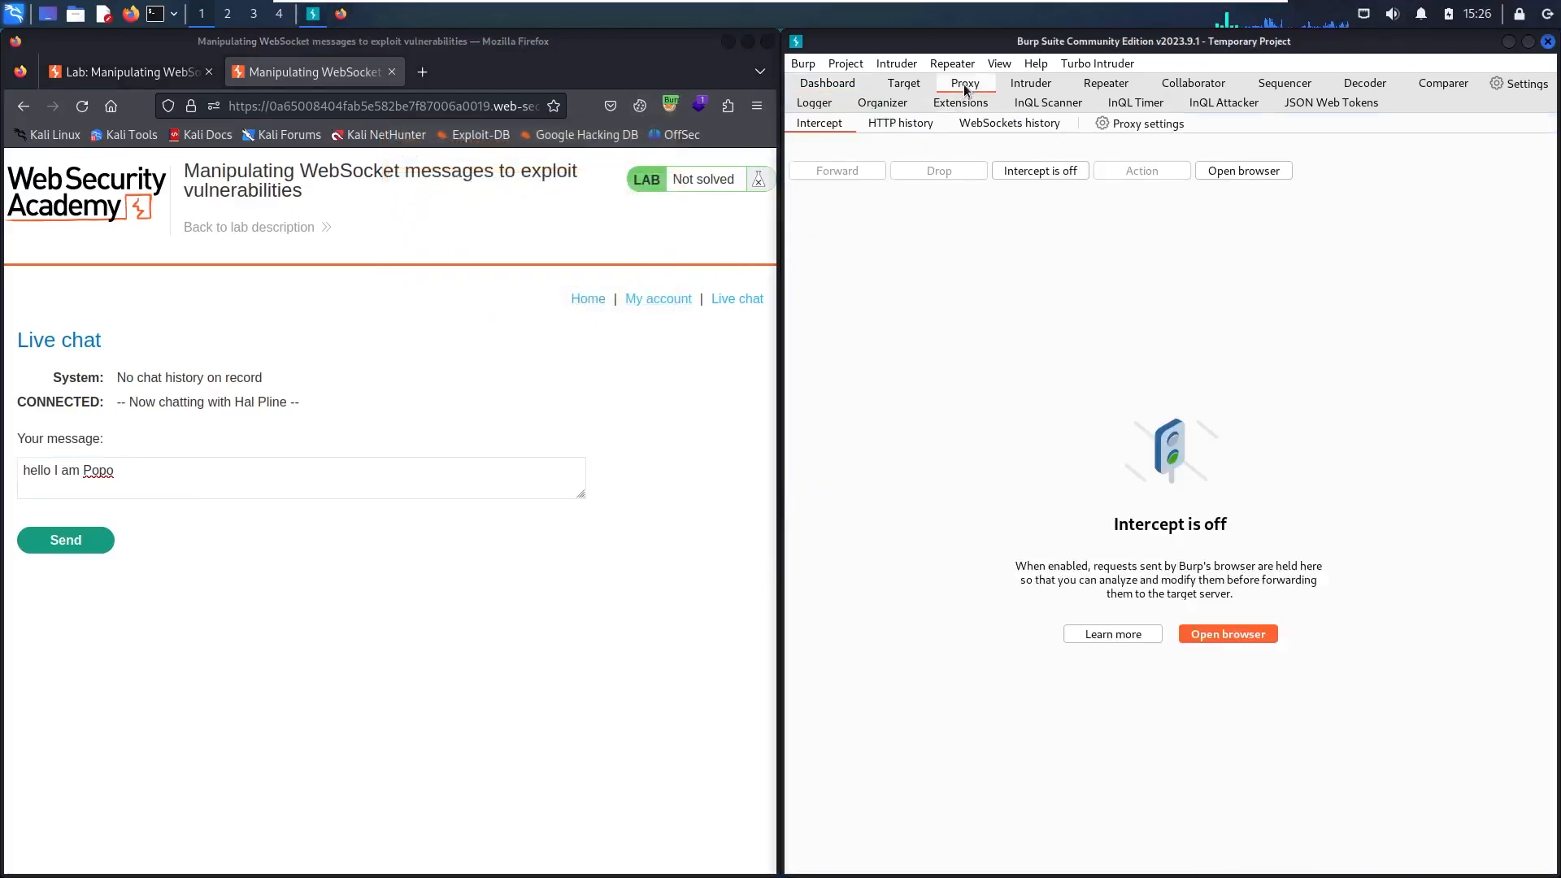
{"action": "left_click", "coordinate": [1040, 171]}
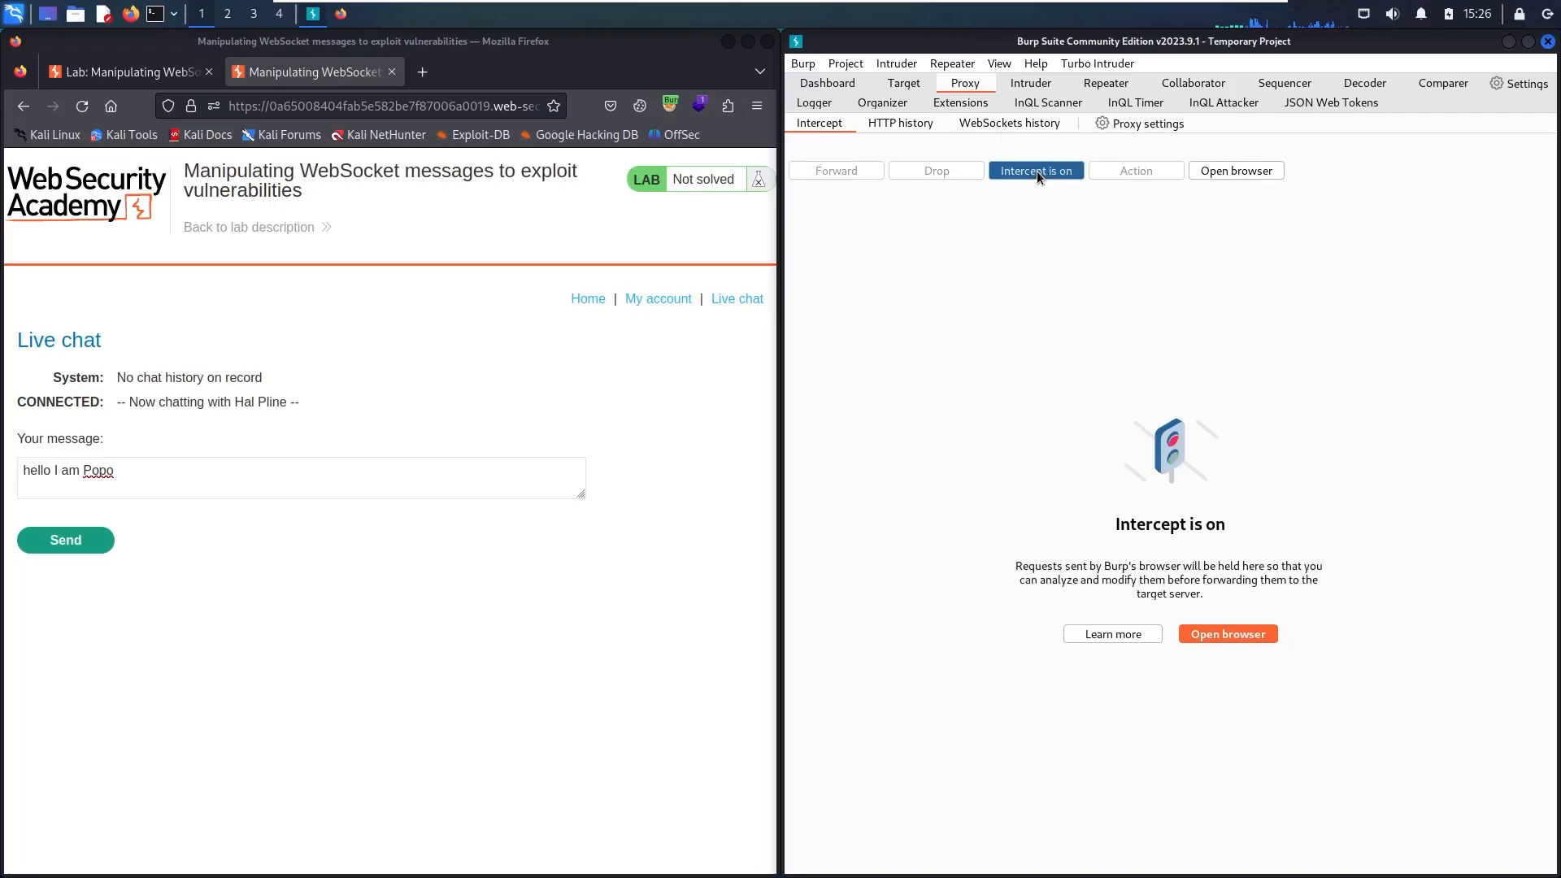
{"action": "left_click", "coordinate": [1036, 171]}
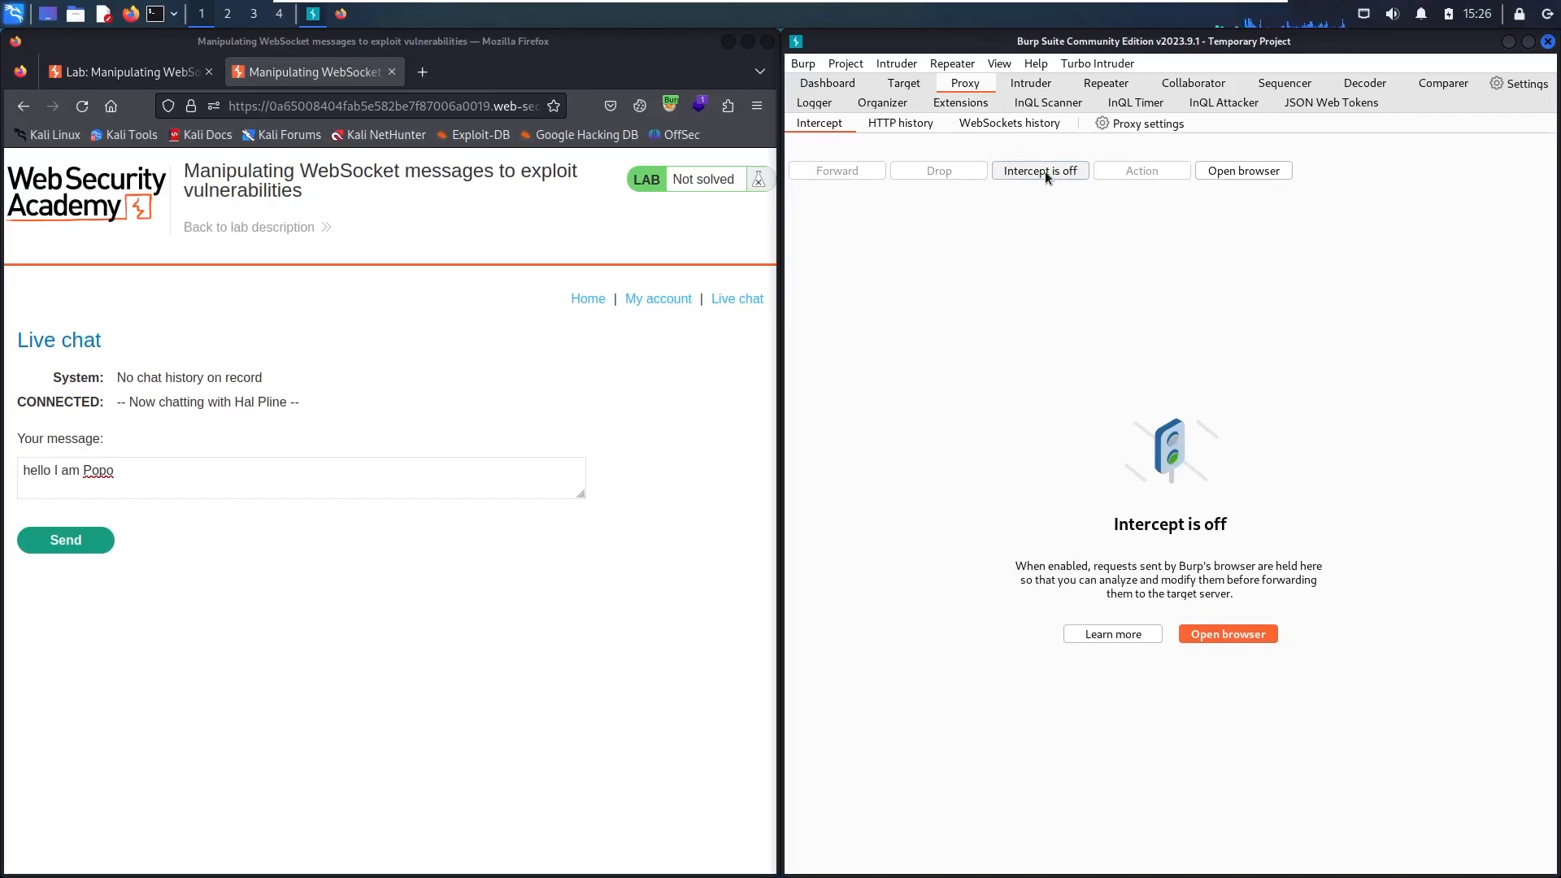
{"action": "mouse_move", "coordinate": [916, 132]}
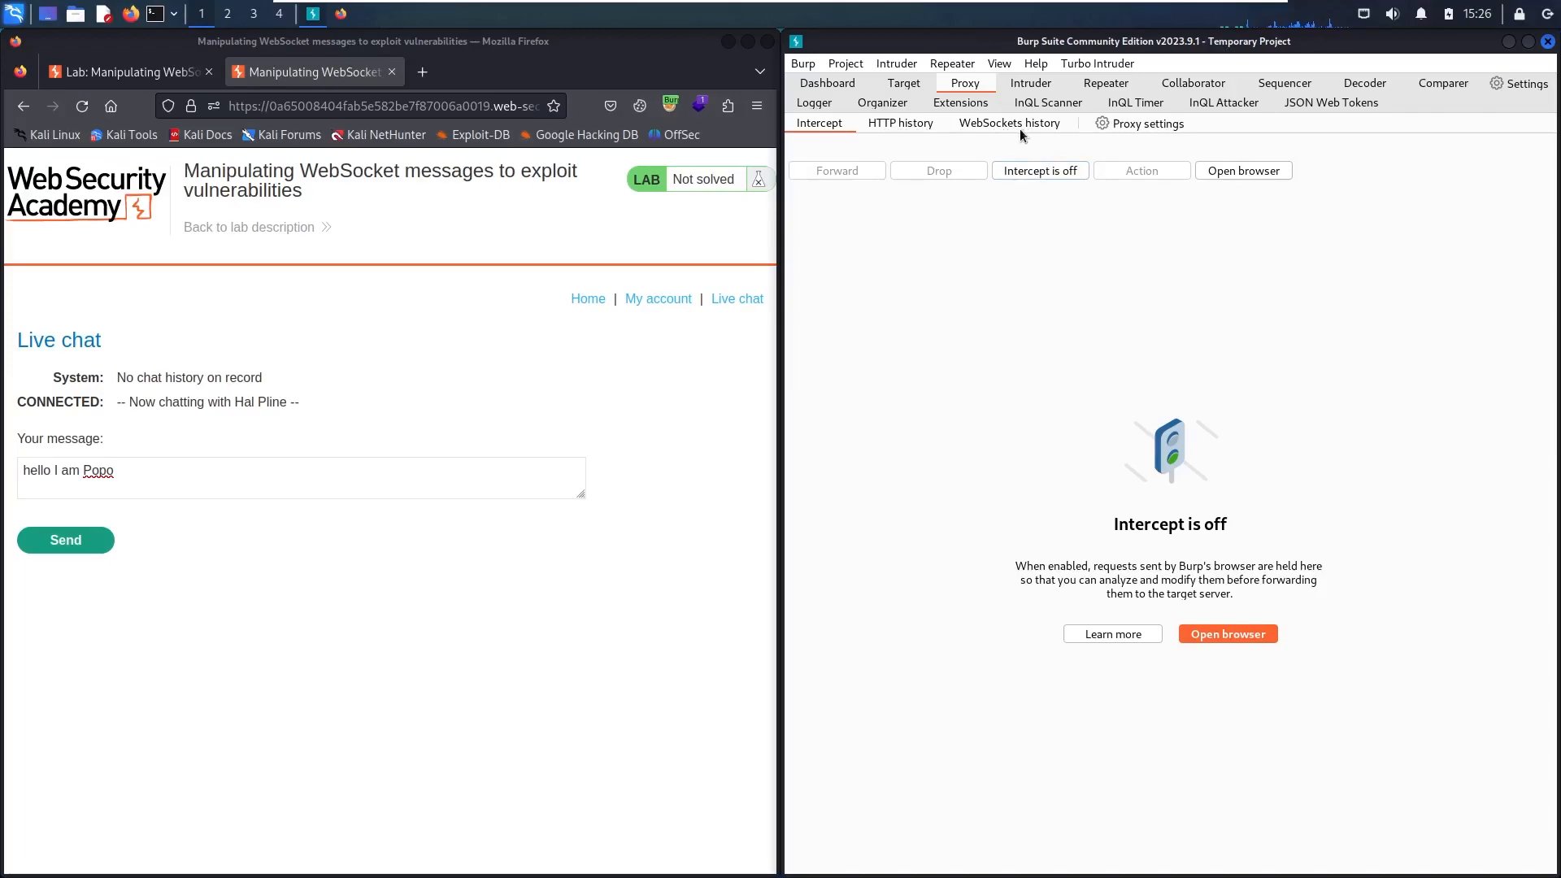
Step: Show Burp's empty WebSockets history and send the 'hello I am Popo' greeting in the chat
{"action": "left_click", "coordinate": [1008, 122]}
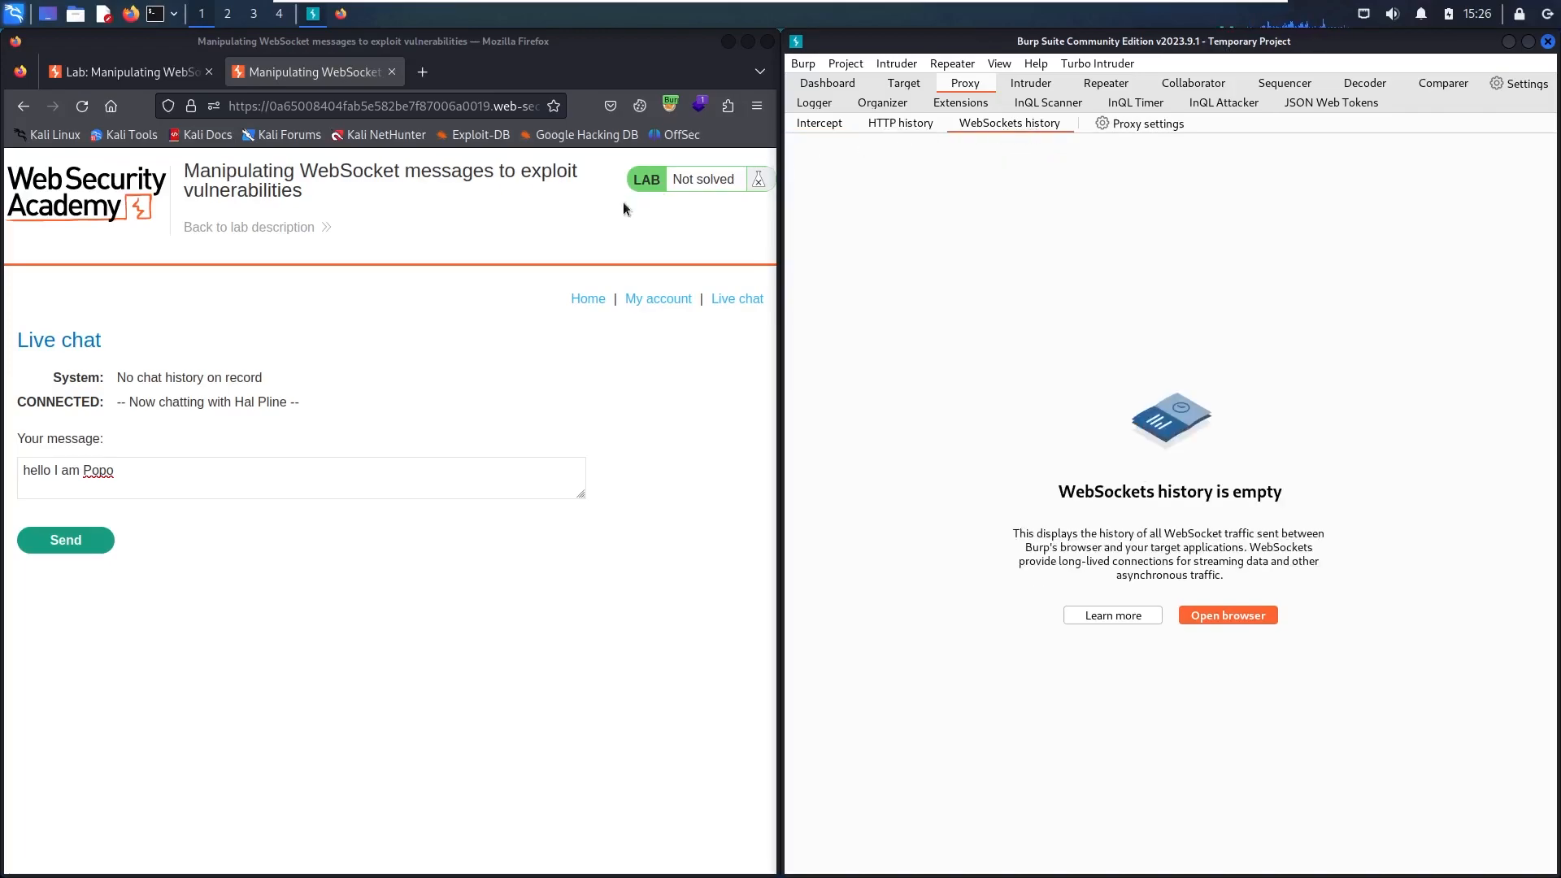
{"action": "left_click", "coordinate": [65, 540]}
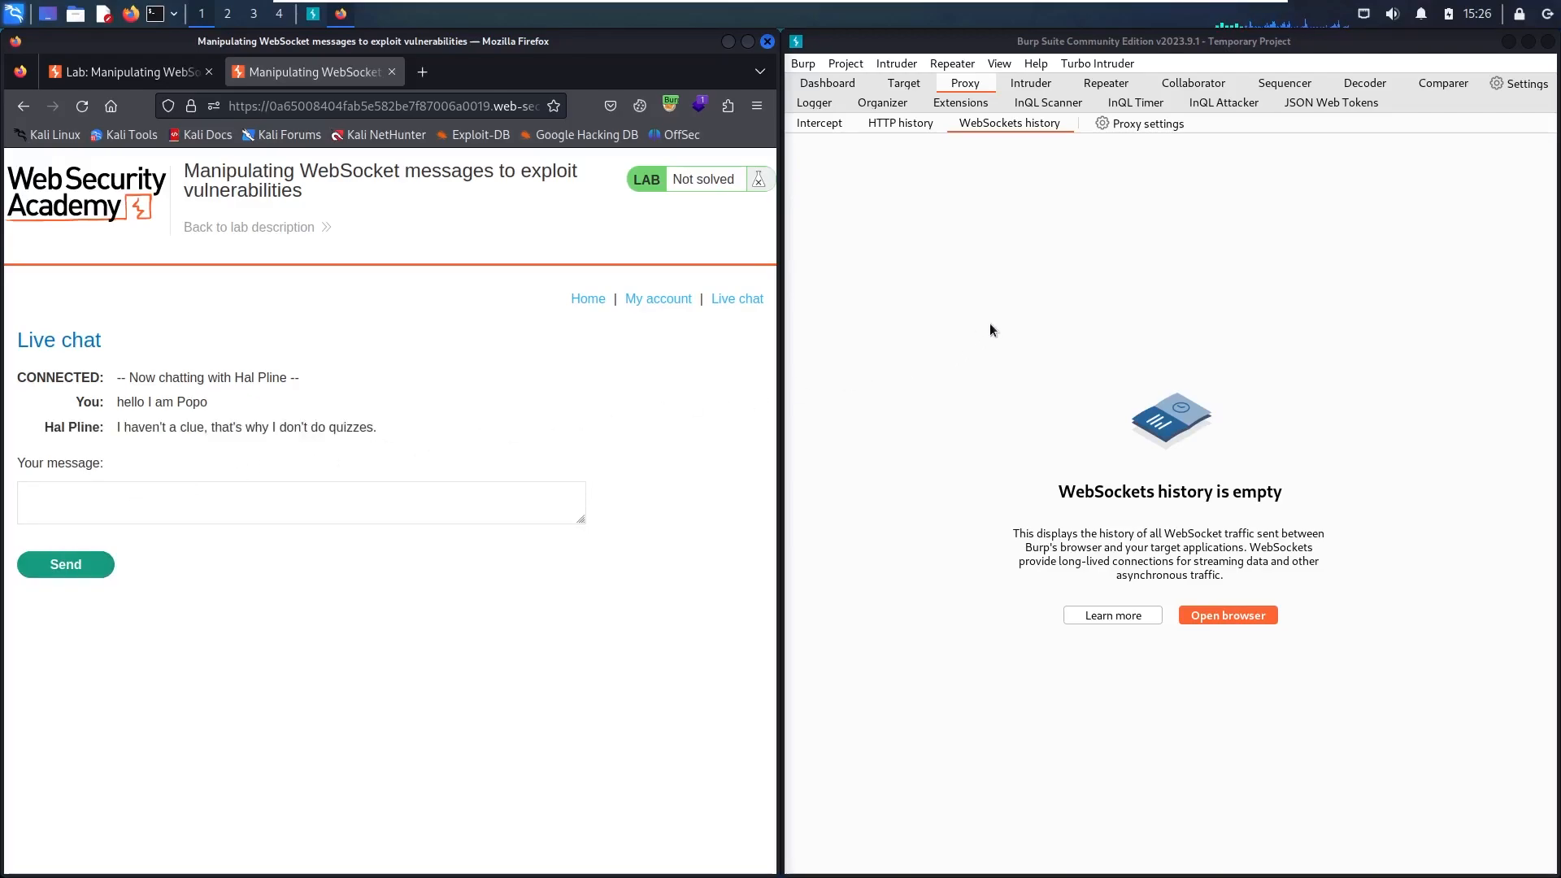
{"action": "mouse_move", "coordinate": [1159, 346]}
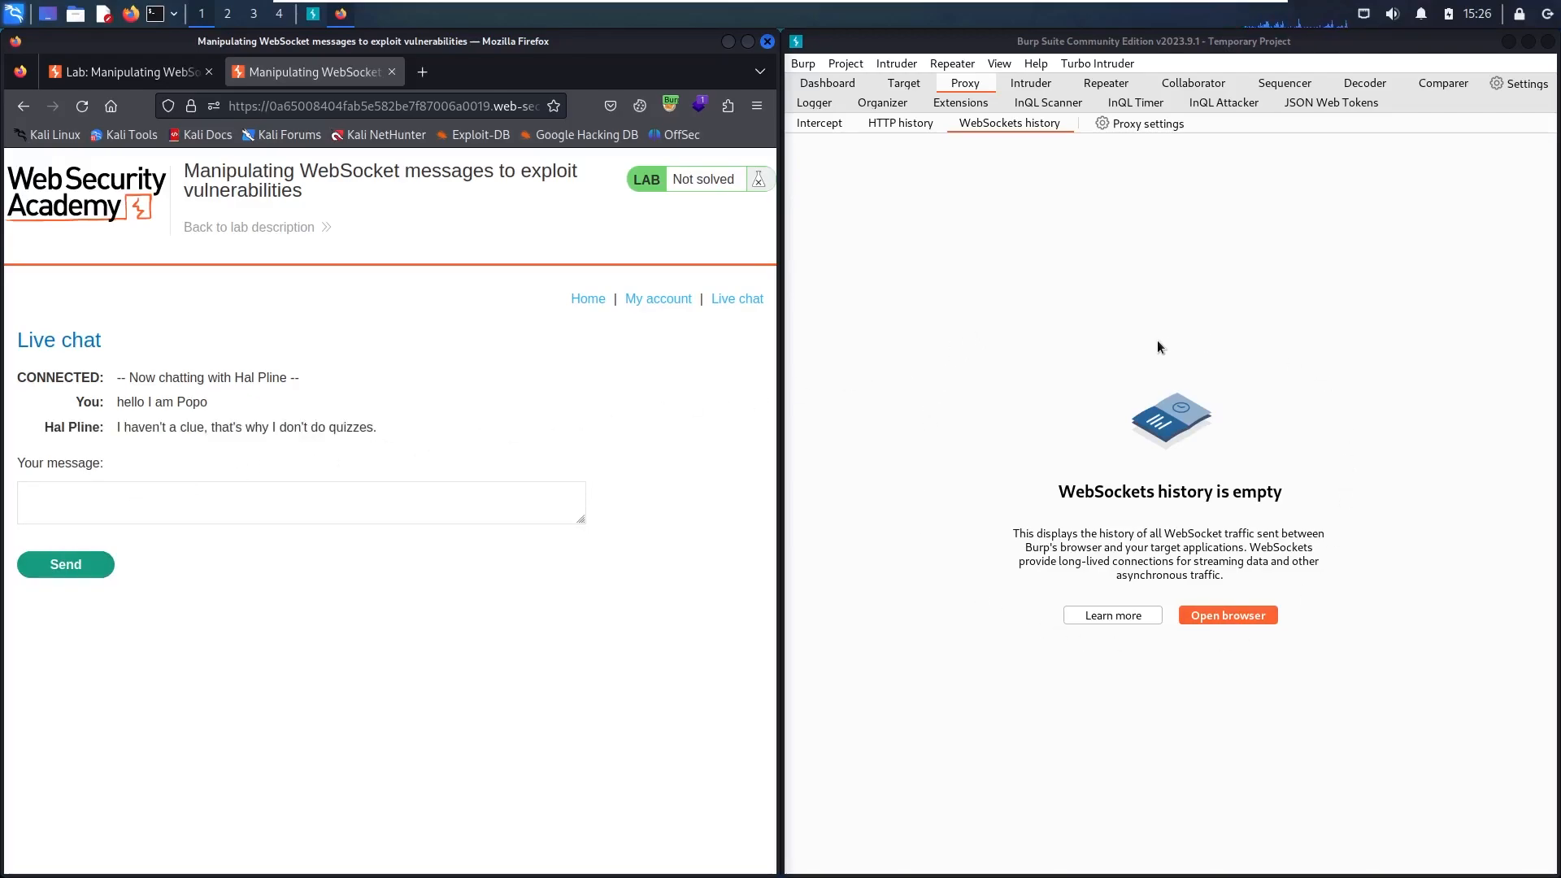
{"action": "mouse_move", "coordinate": [1059, 208]}
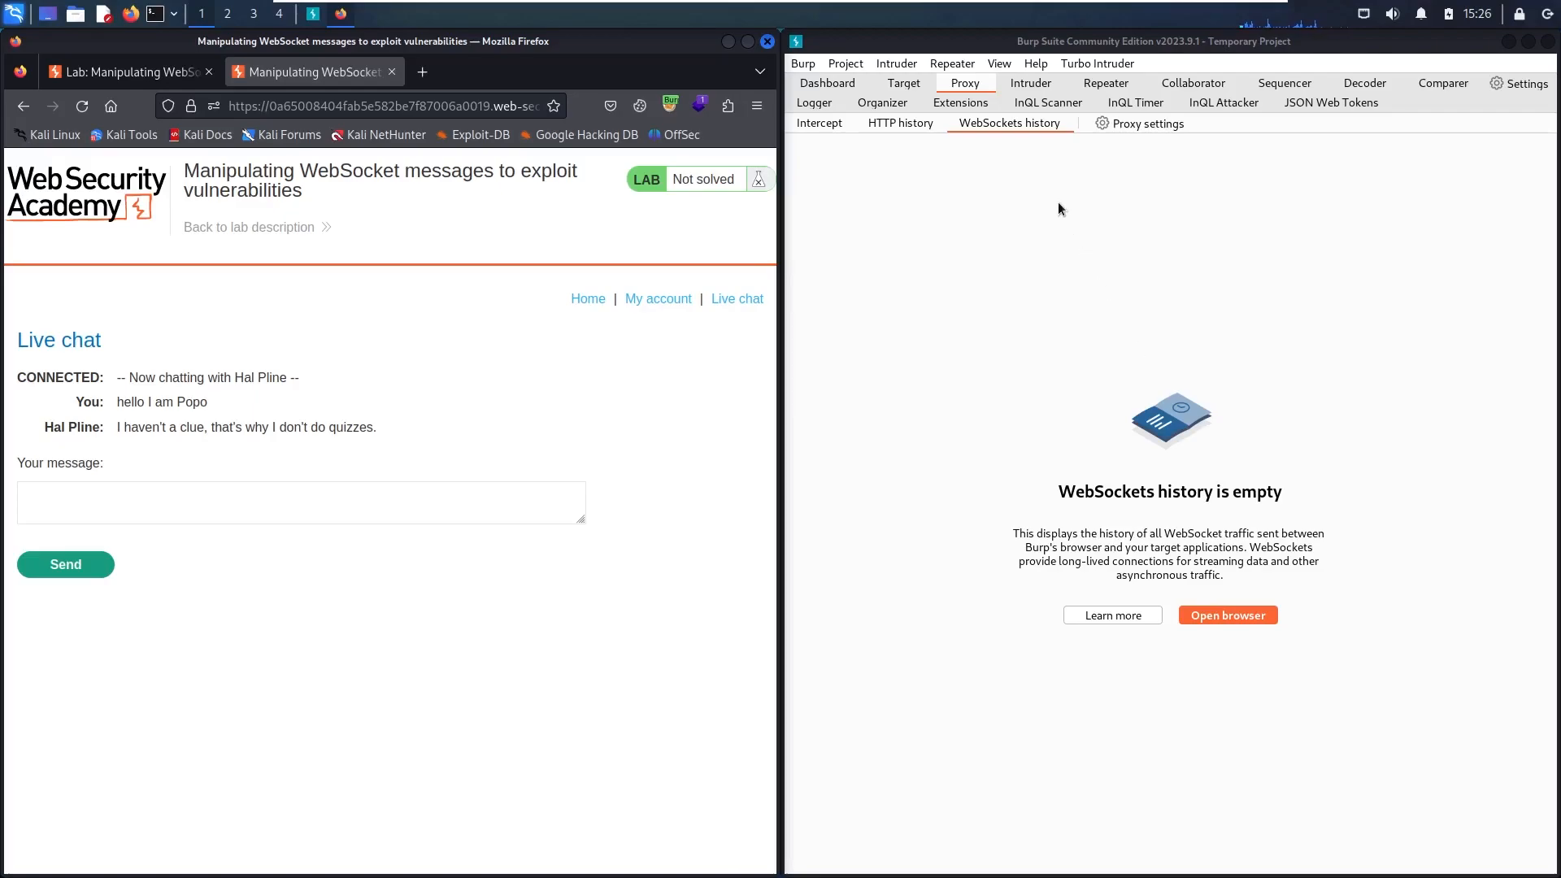
{"action": "mouse_move", "coordinate": [1026, 153]}
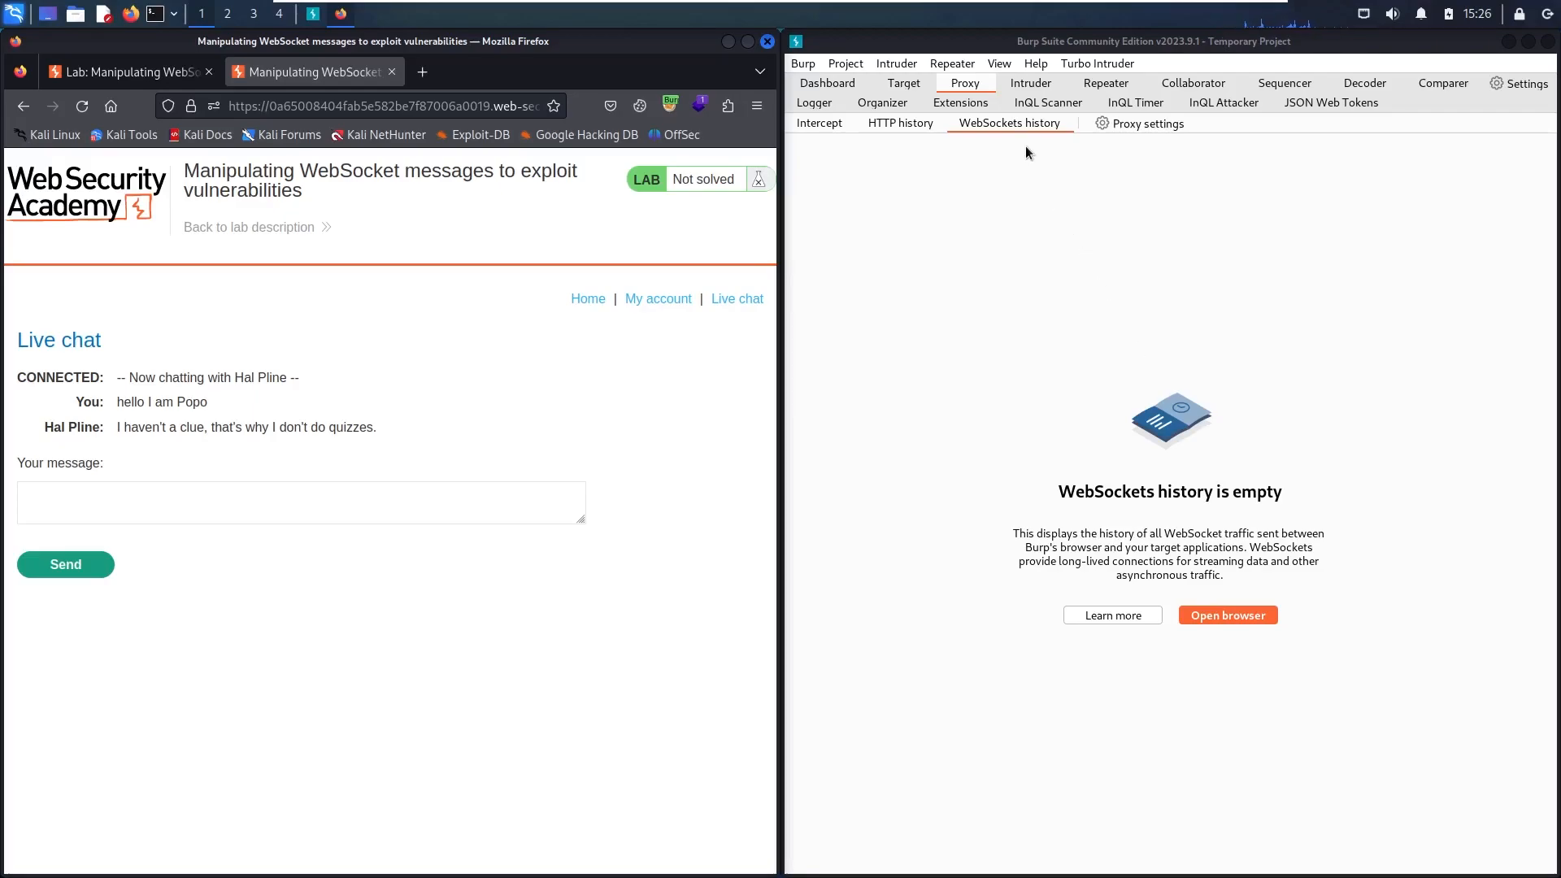
{"action": "mouse_move", "coordinate": [507, 226]}
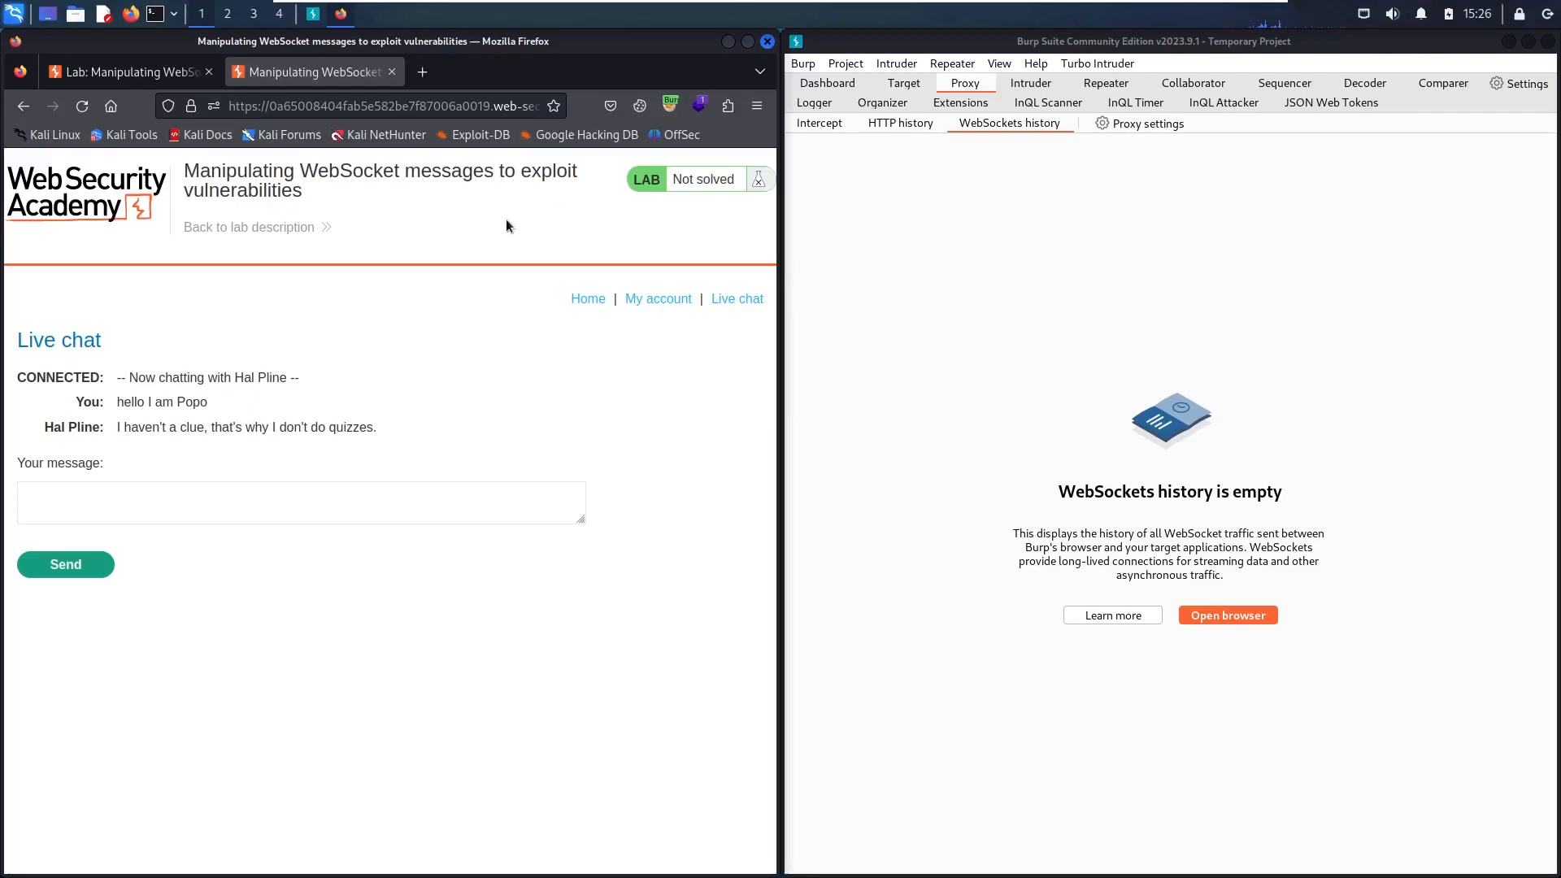
{"action": "mouse_move", "coordinate": [459, 242]}
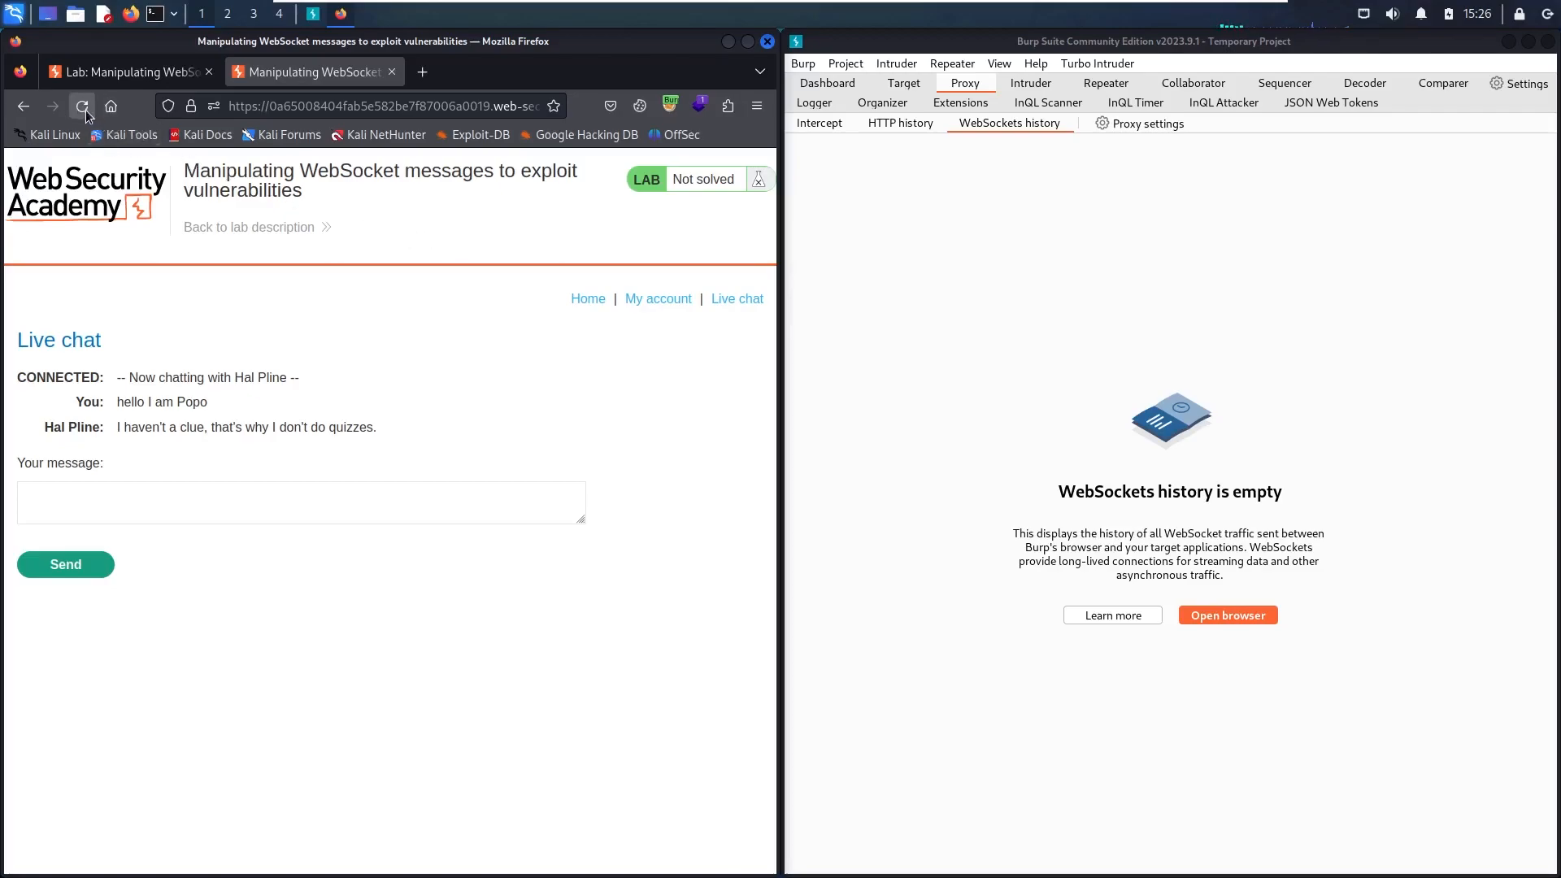
Step: Reload the chat page so Burp's WebSockets history captures the reconnected chat messages
{"action": "left_click", "coordinate": [81, 105]}
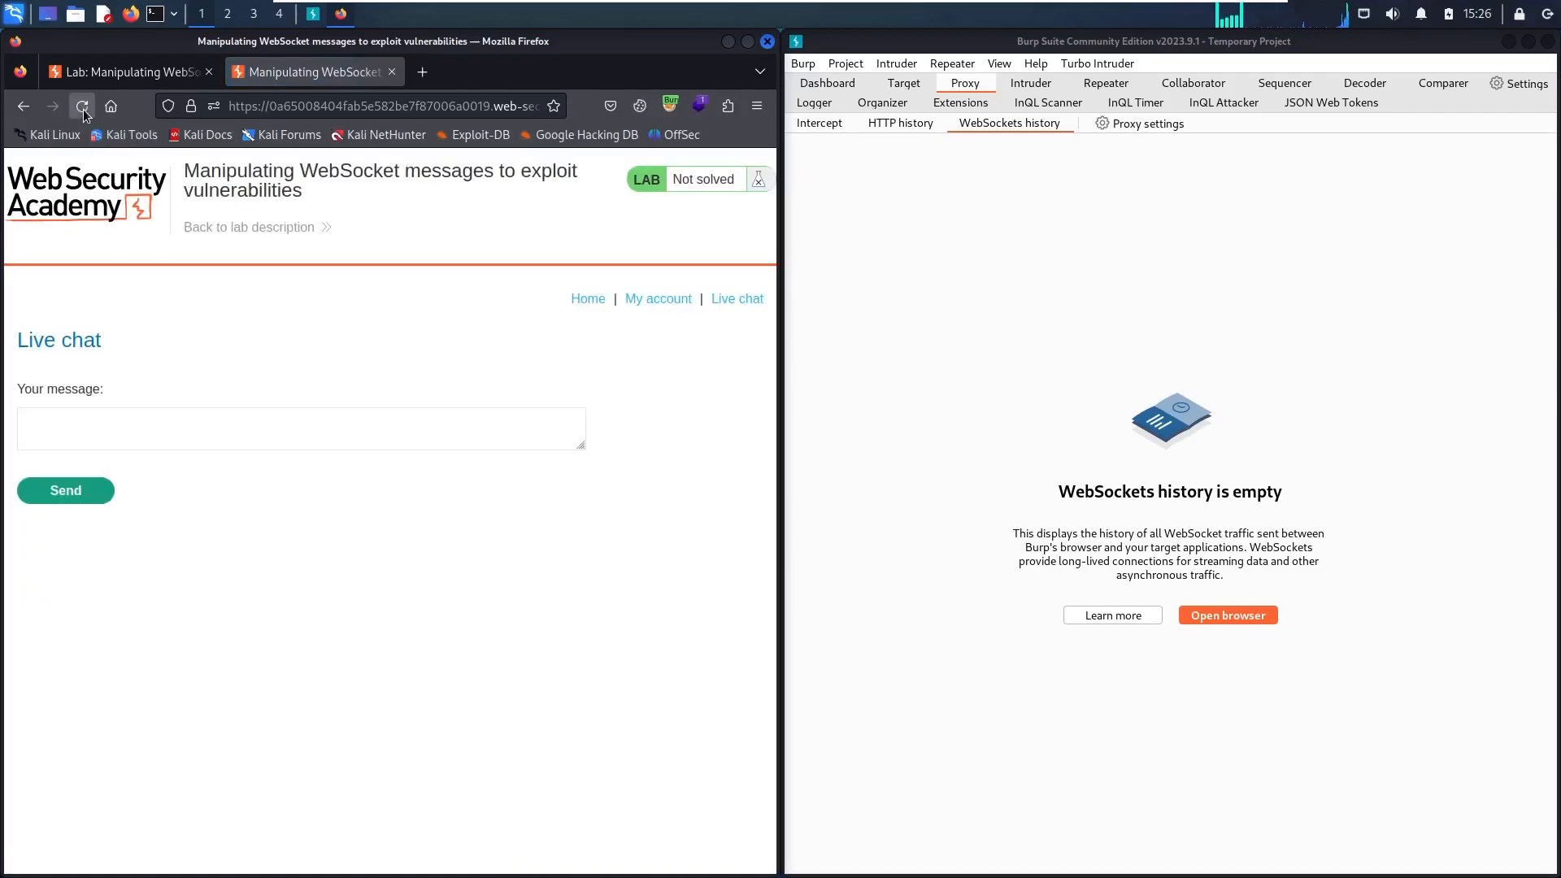
{"action": "left_click", "coordinate": [82, 106]}
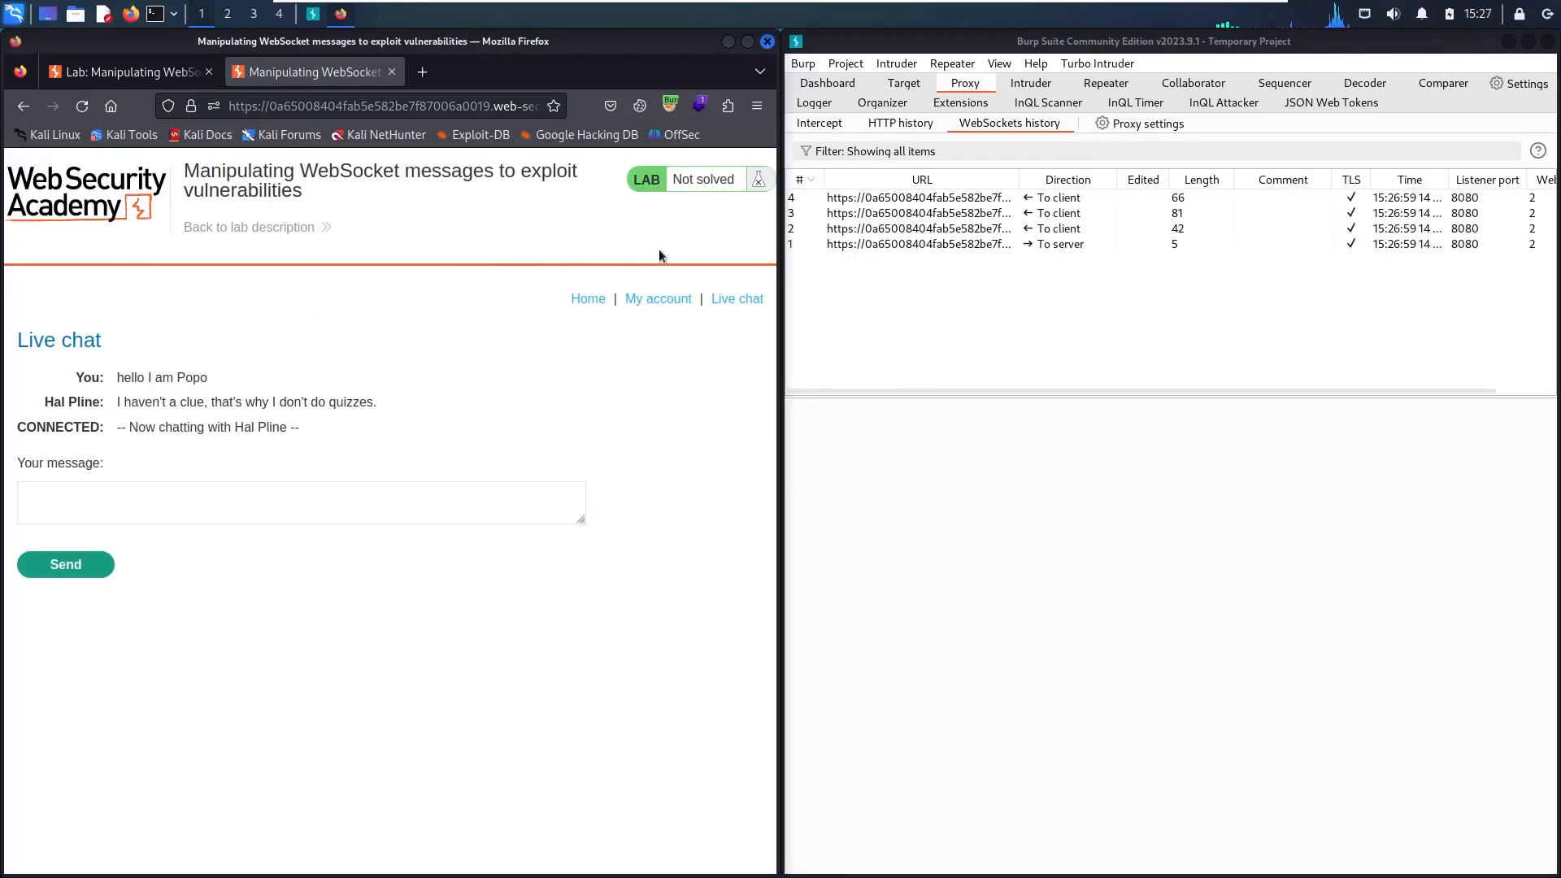
{"action": "mouse_move", "coordinate": [1089, 254]}
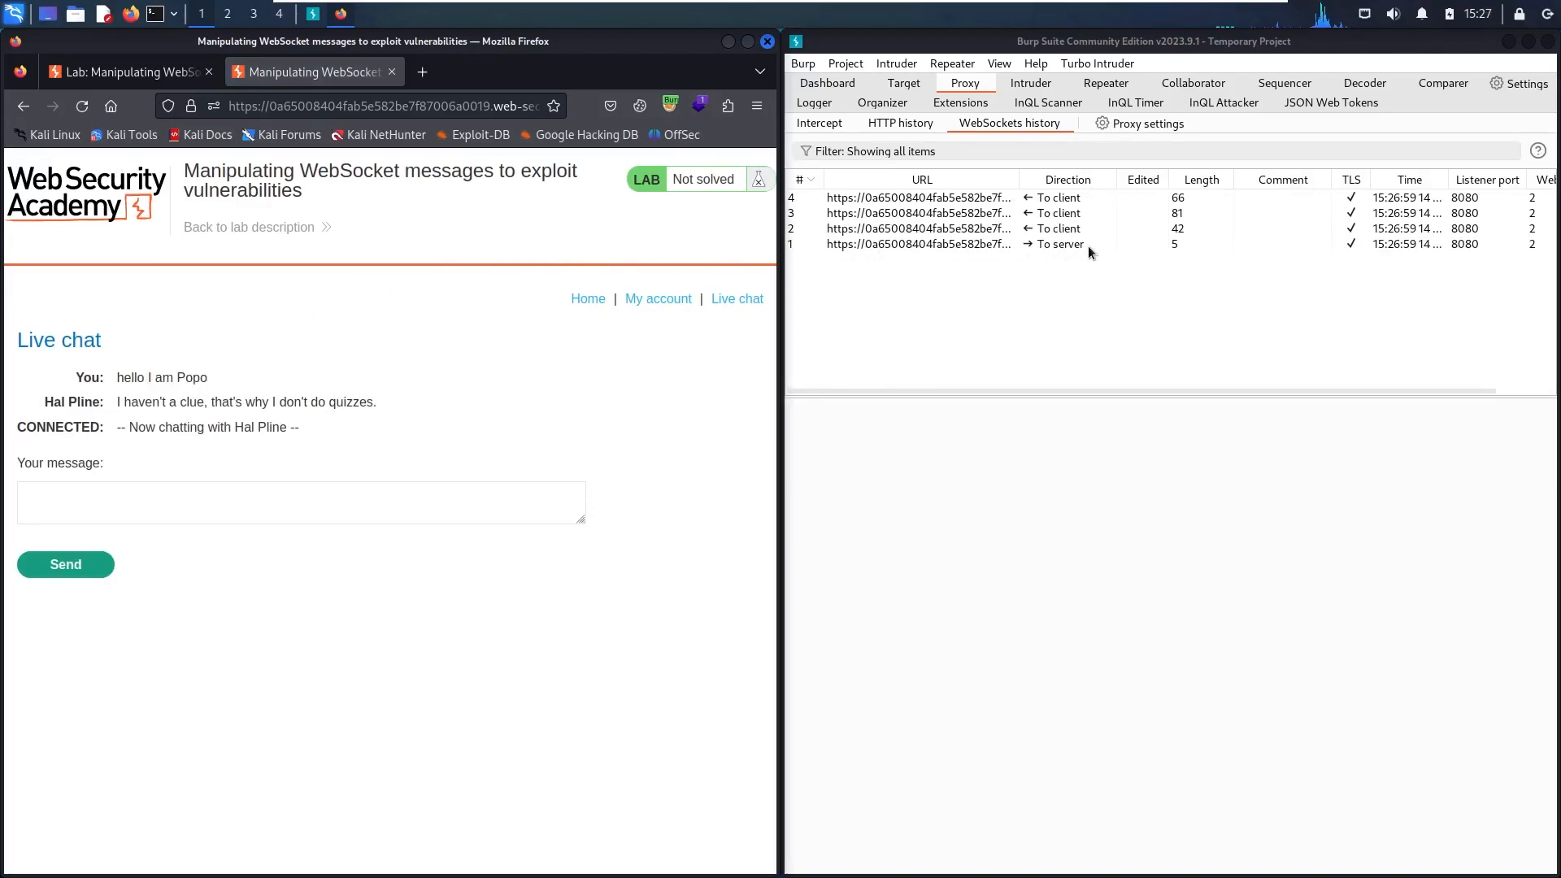
{"action": "mouse_move", "coordinate": [1054, 255]}
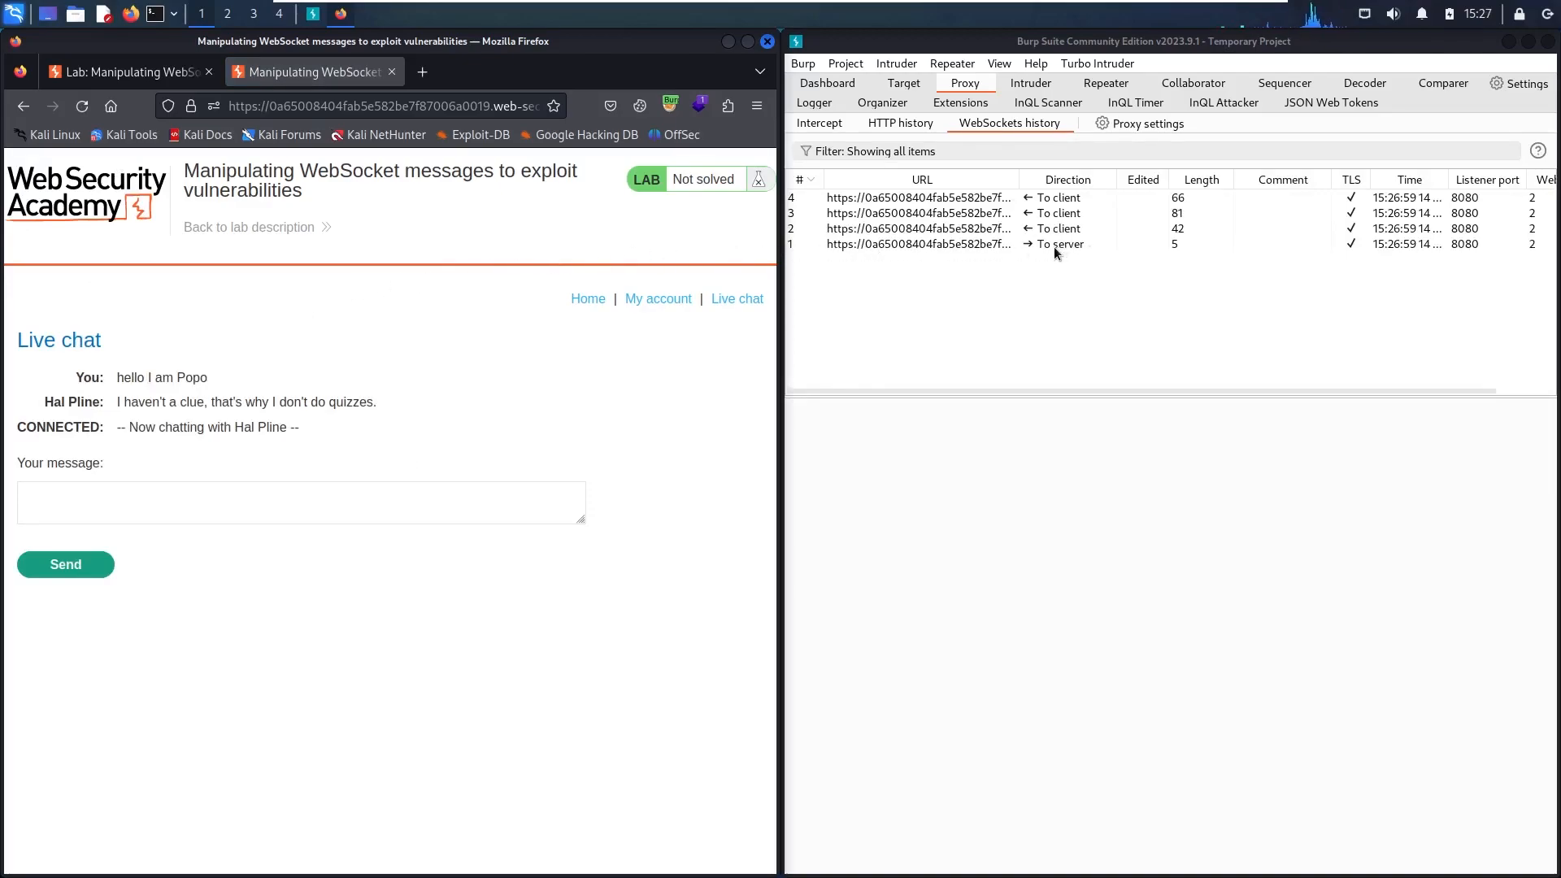
{"action": "mouse_move", "coordinate": [992, 255]}
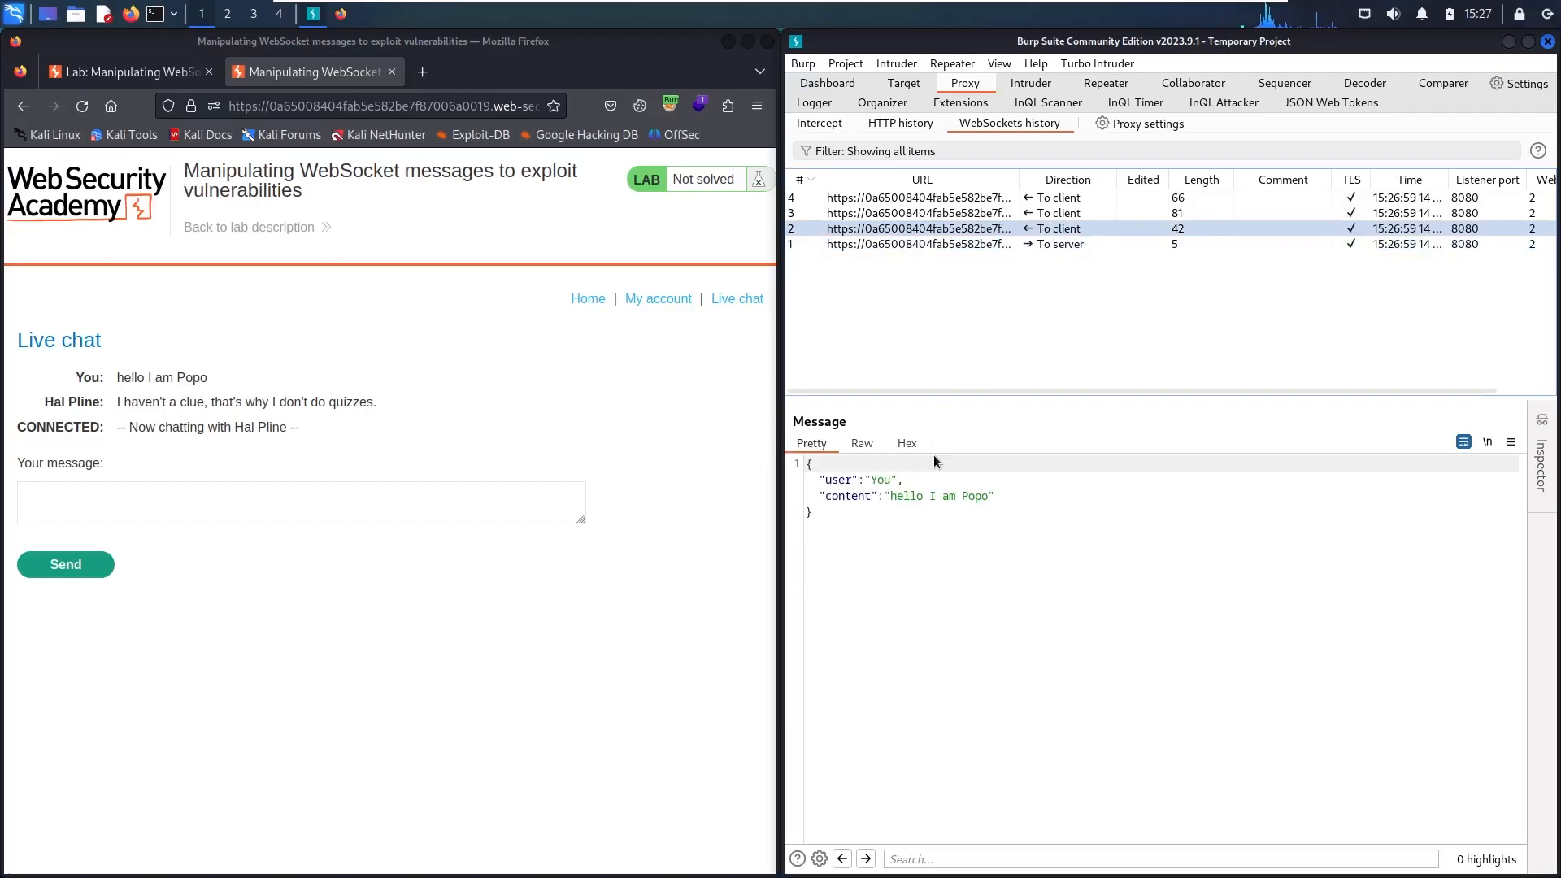
{"action": "mouse_move", "coordinate": [880, 527]}
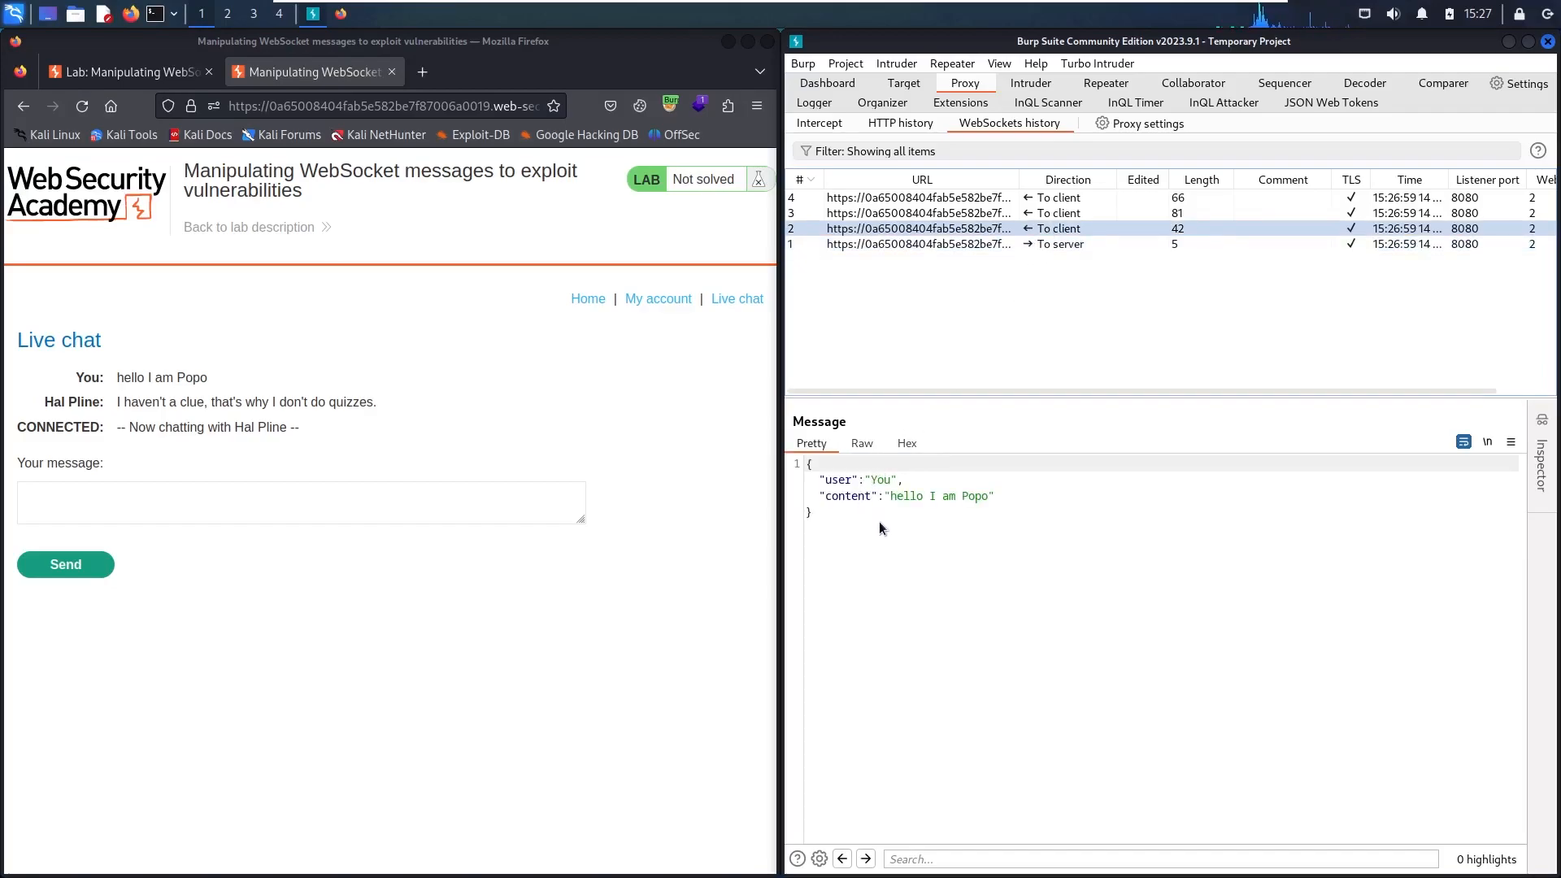
{"action": "mouse_move", "coordinate": [995, 467]}
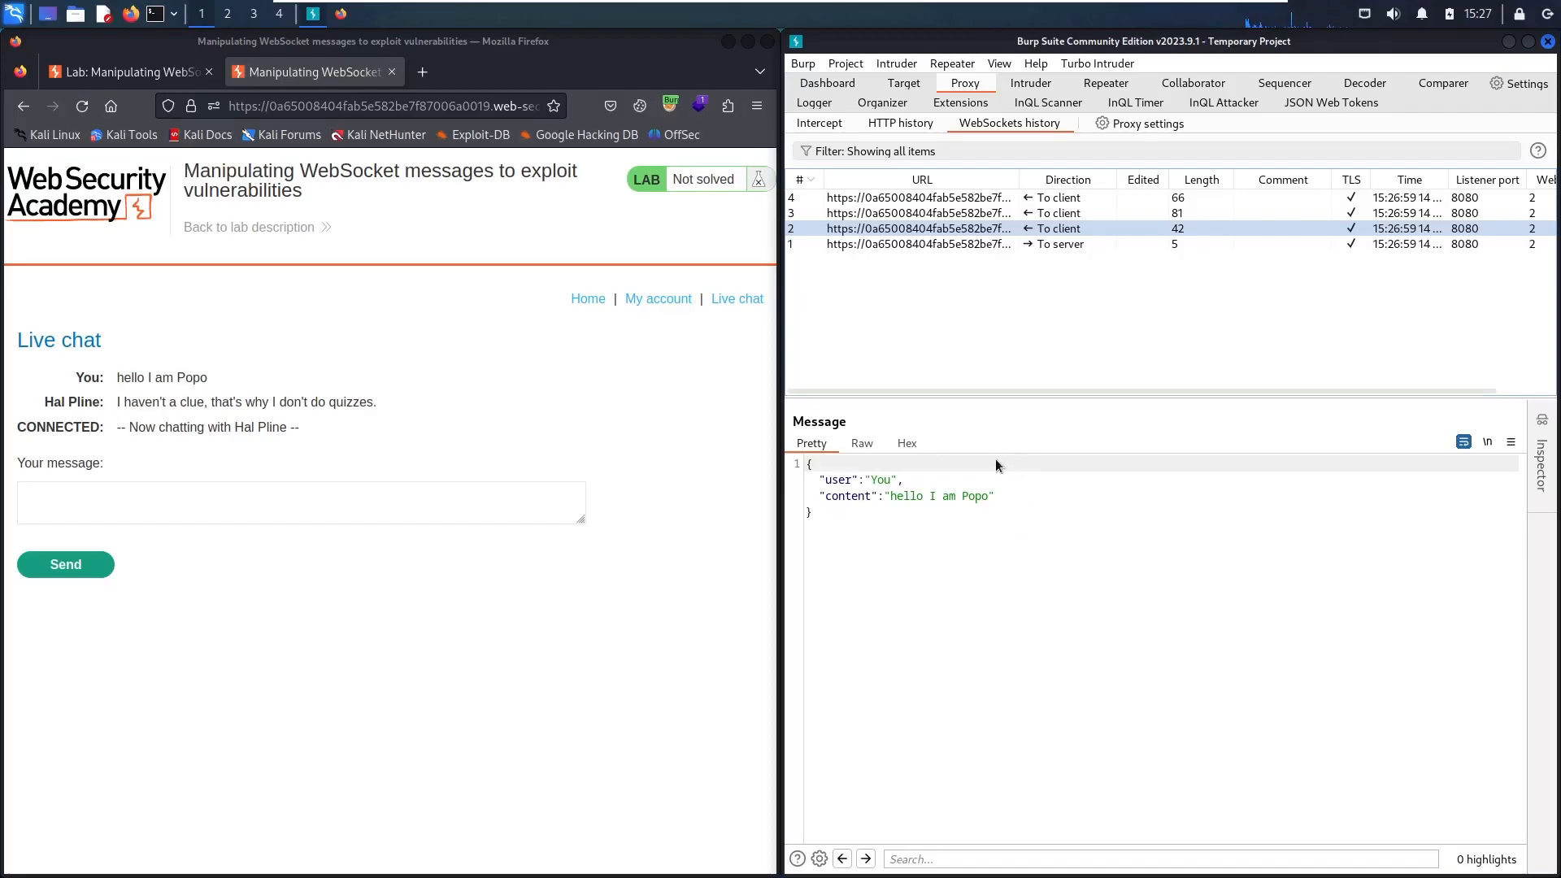
{"action": "mouse_move", "coordinate": [924, 517]}
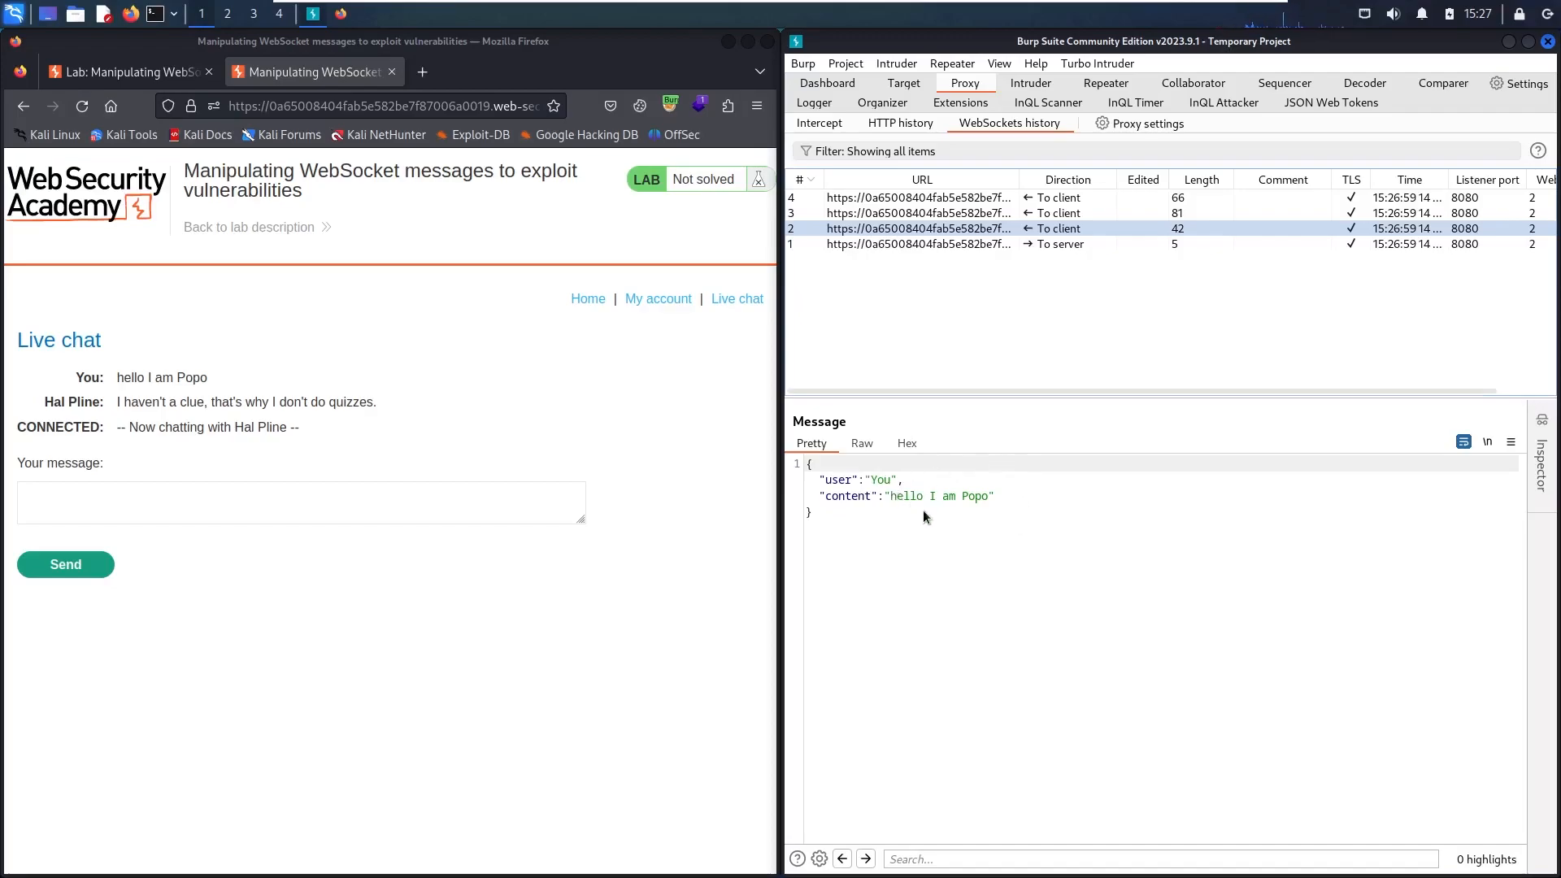
{"action": "mouse_move", "coordinate": [933, 518]}
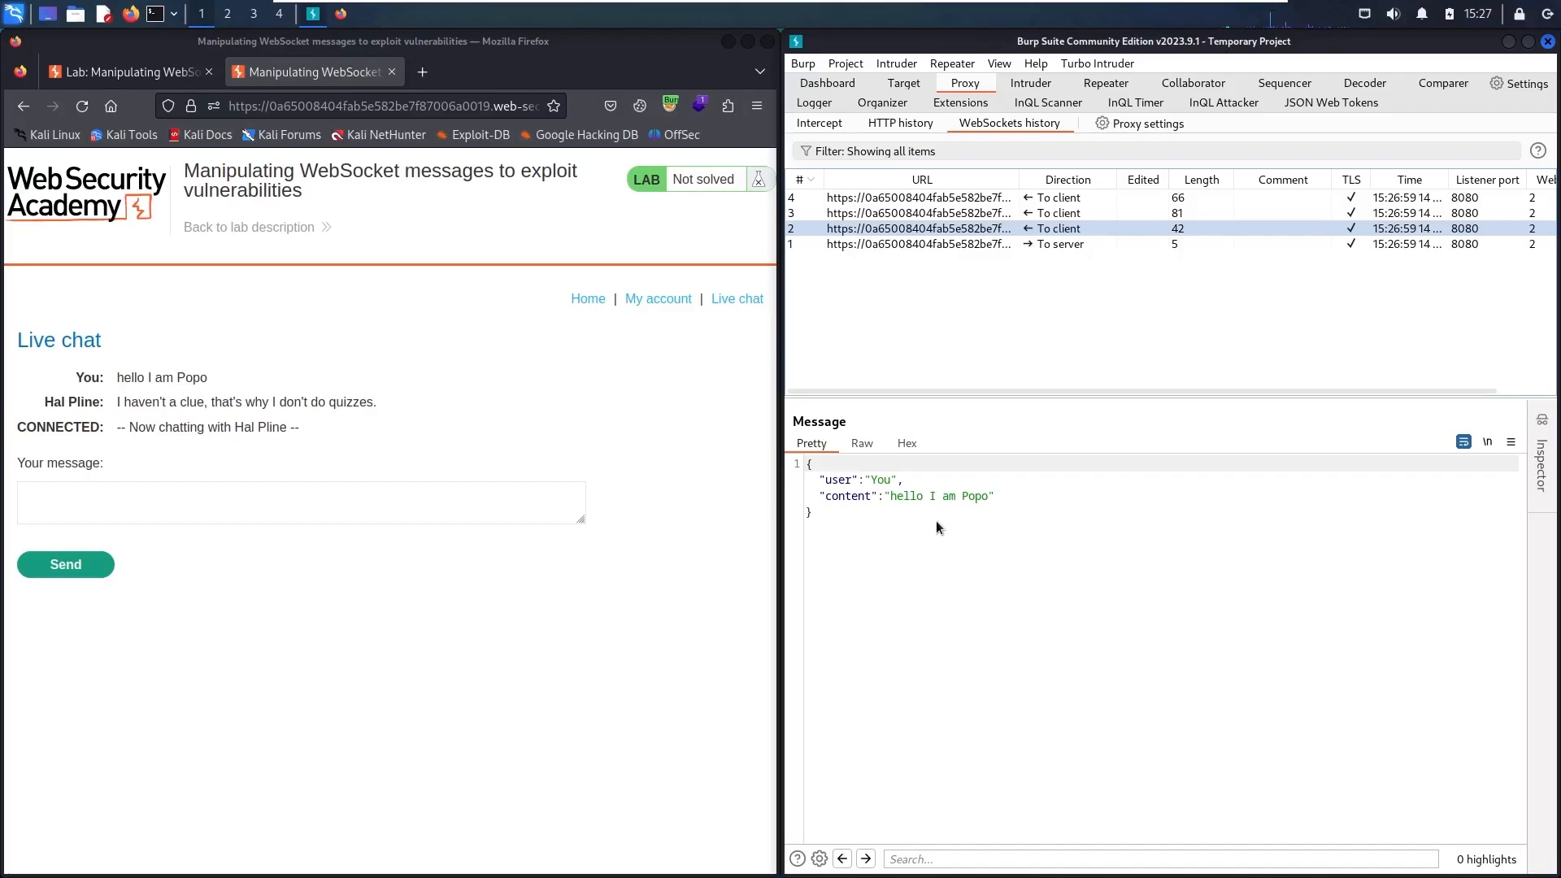
{"action": "mouse_move", "coordinate": [1042, 239]}
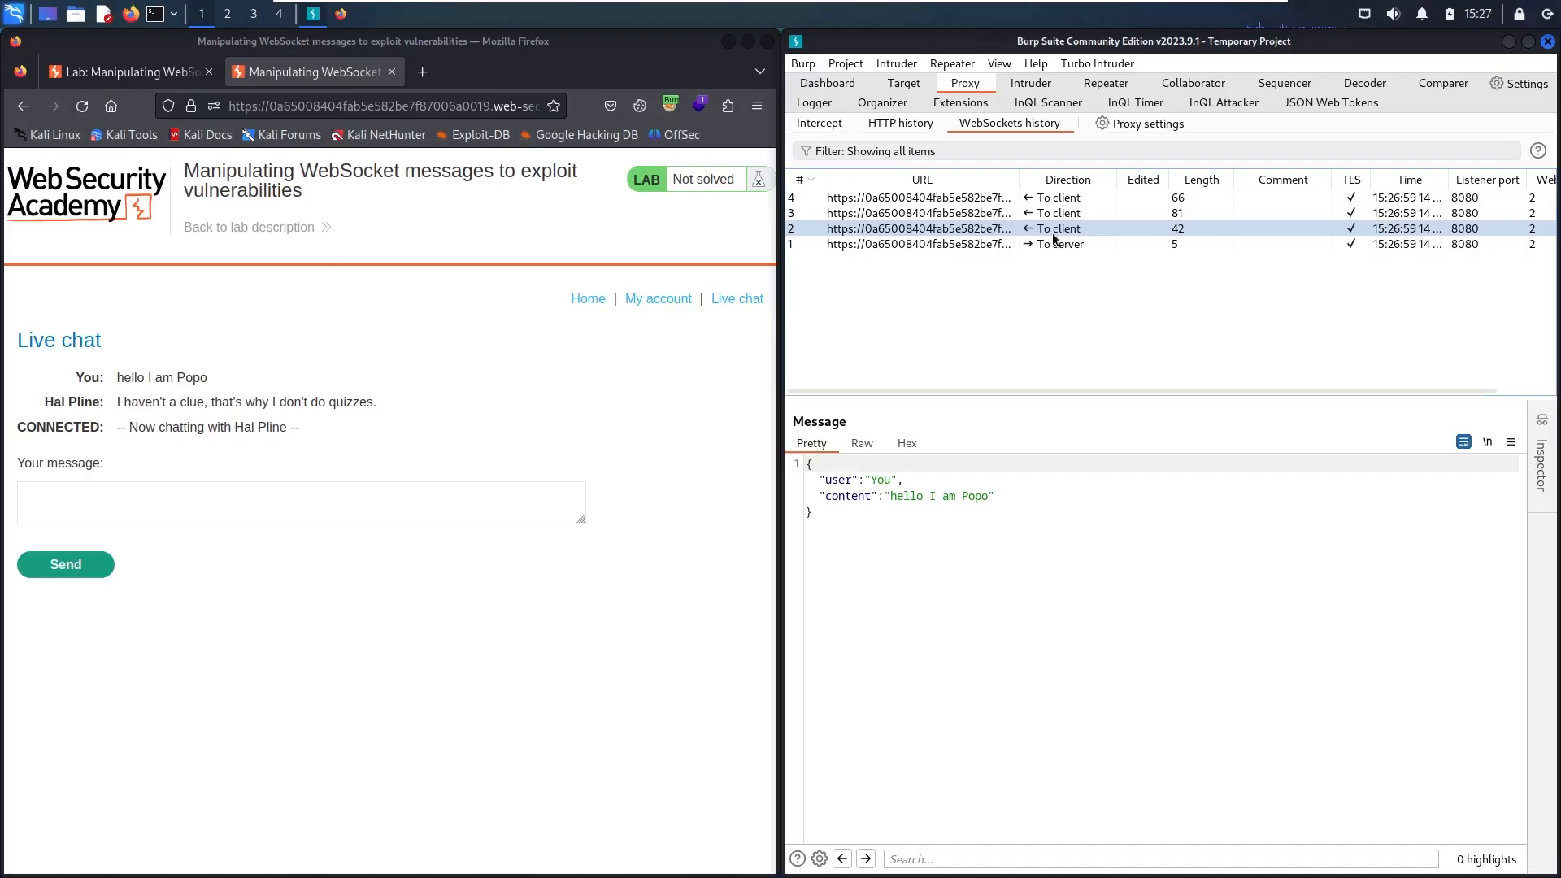
Step: Enter the payload <img src=0 onerror="alert('popo hacked you :p')" > in the chat message box
{"action": "left_click", "coordinate": [267, 502]}
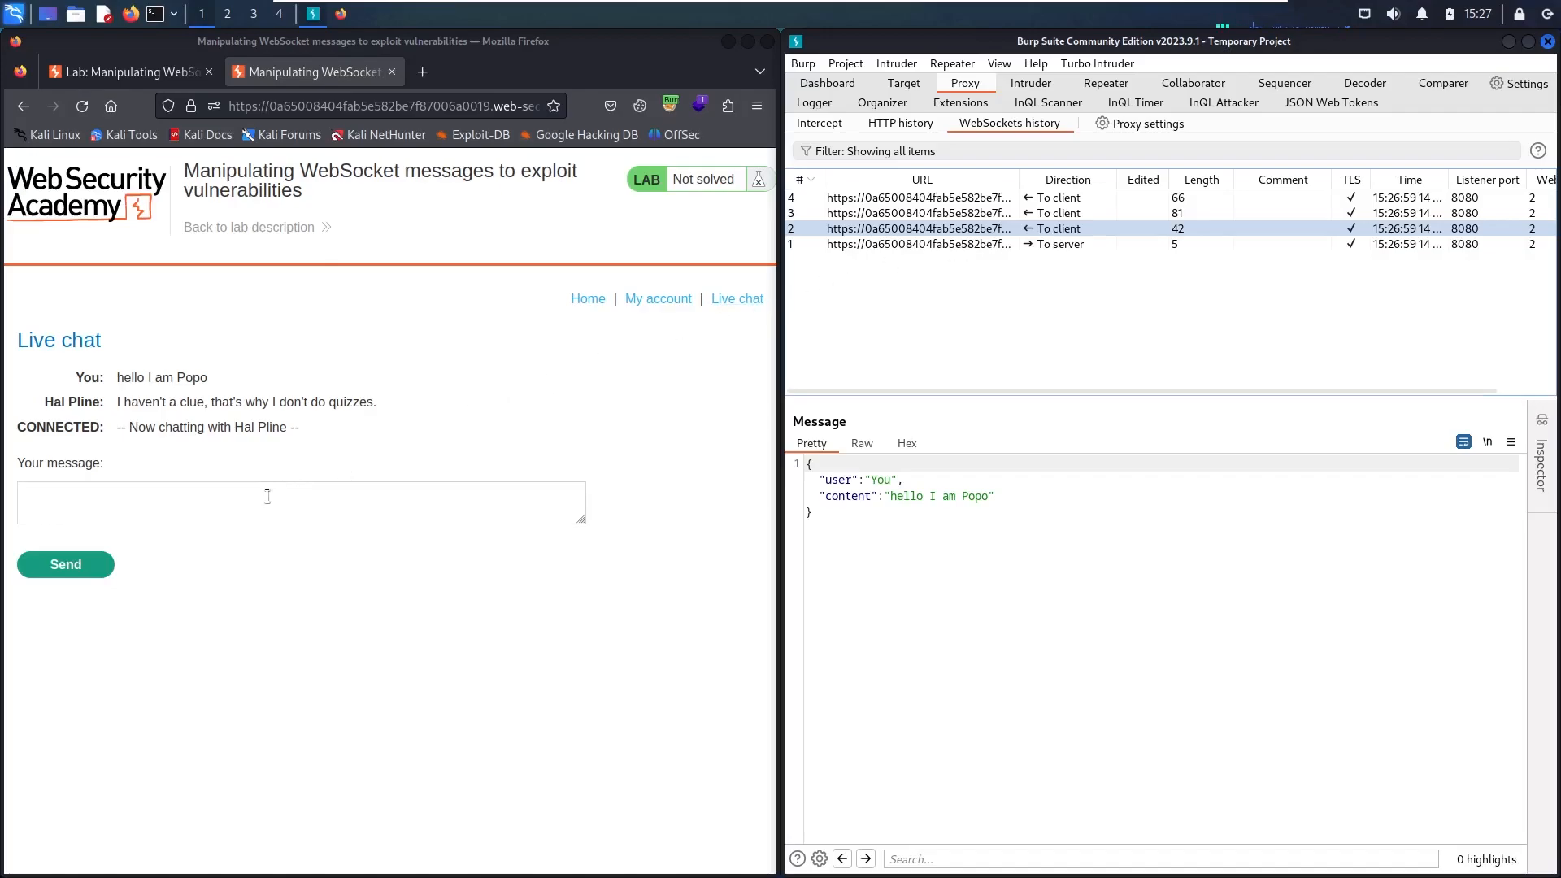
{"action": "left_click", "coordinate": [299, 501]}
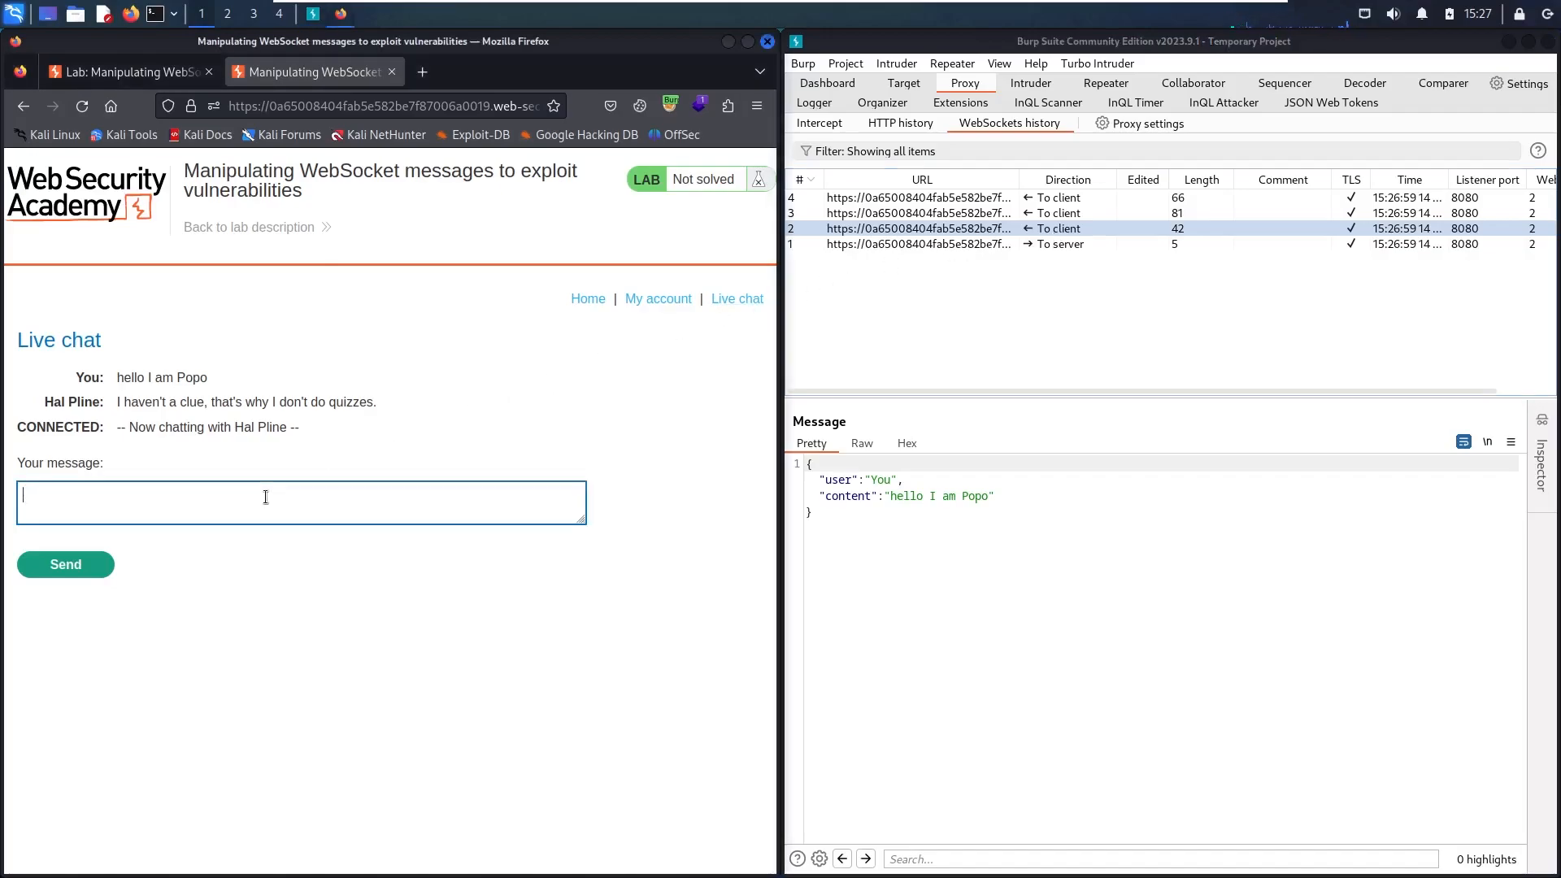
{"action": "type", "text": "<im"}
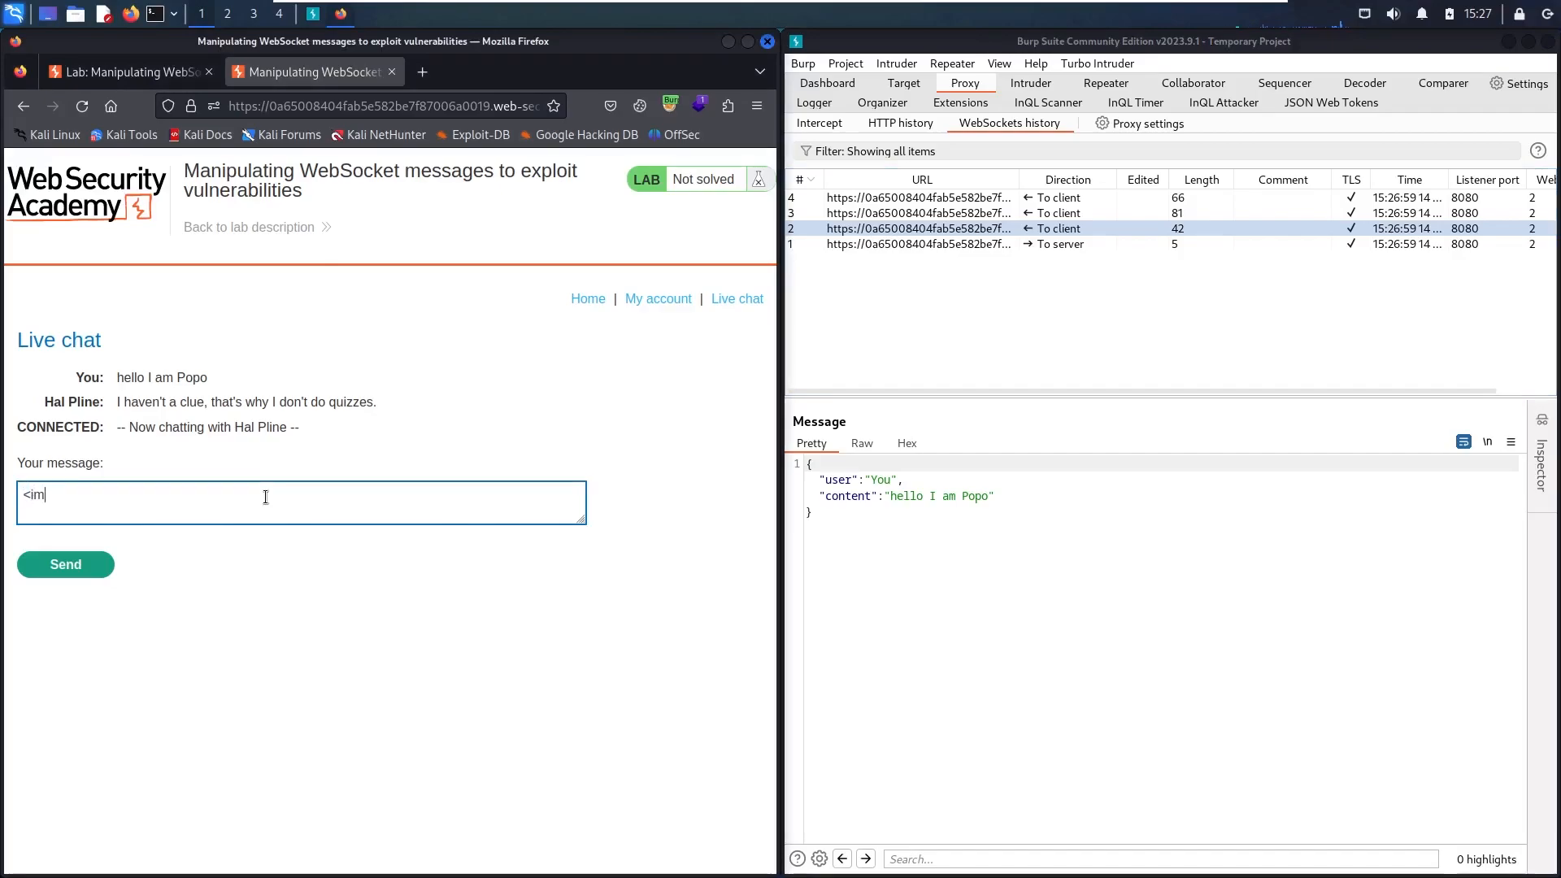
{"action": "type", "text": "g"}
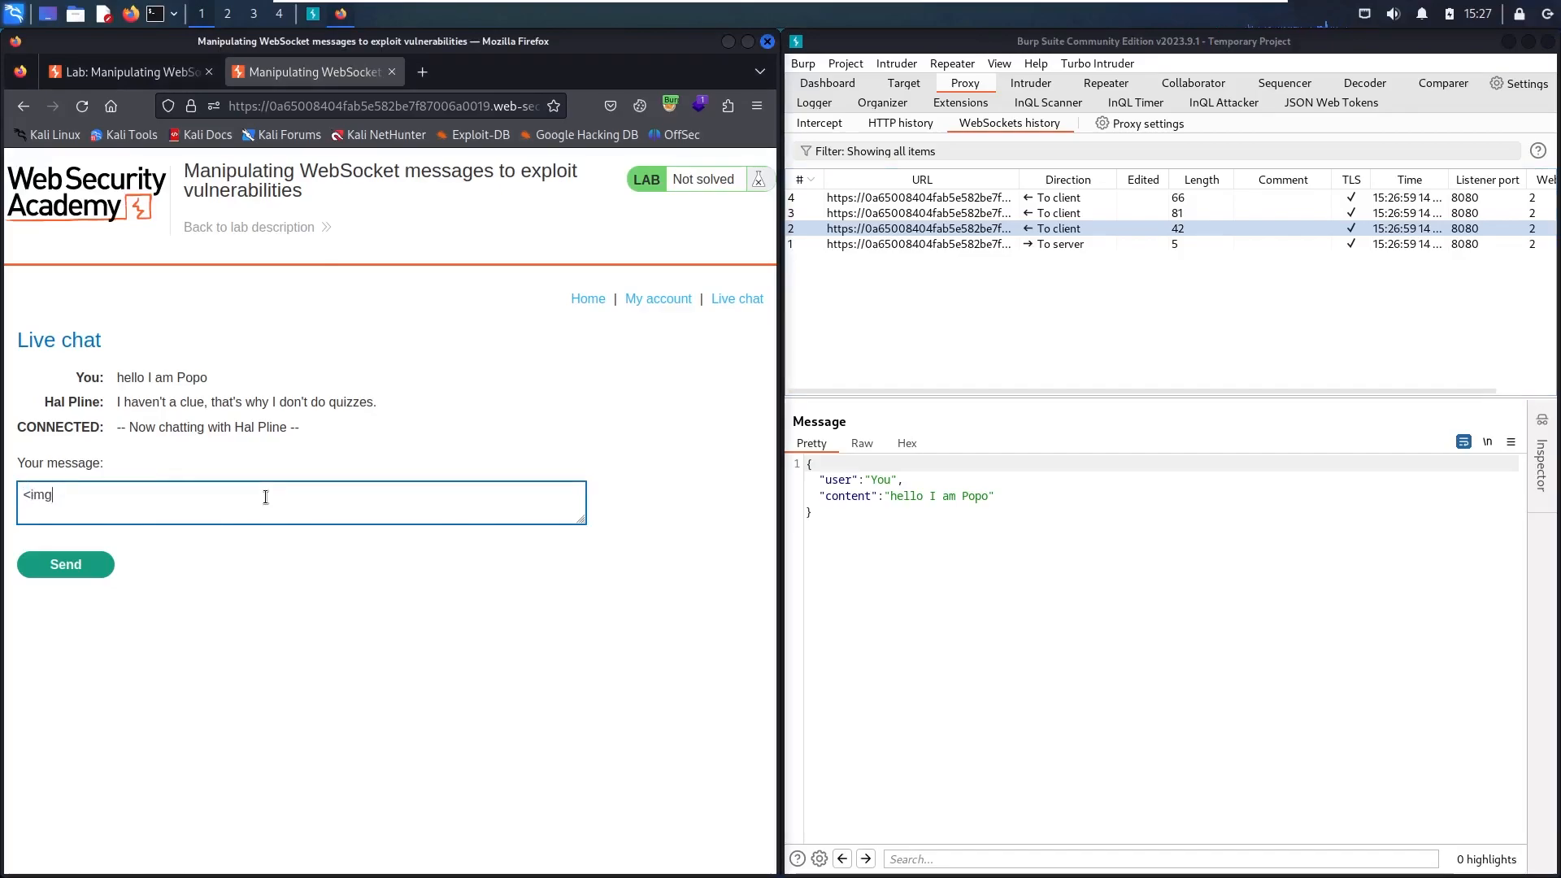
{"action": "type", "text": "src="}
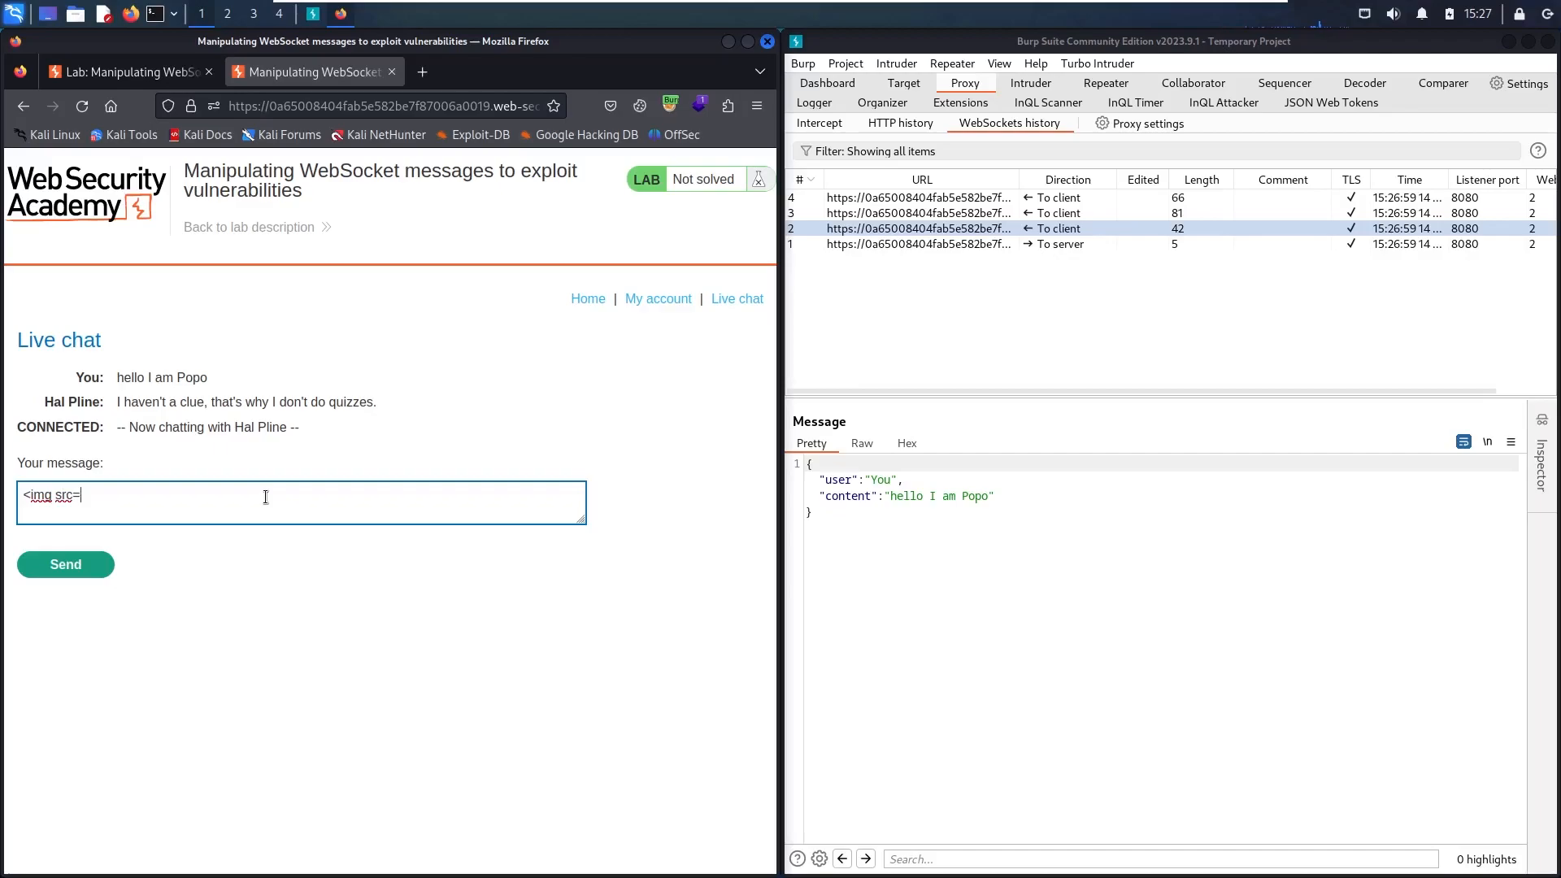
{"action": "type", "text": "0"}
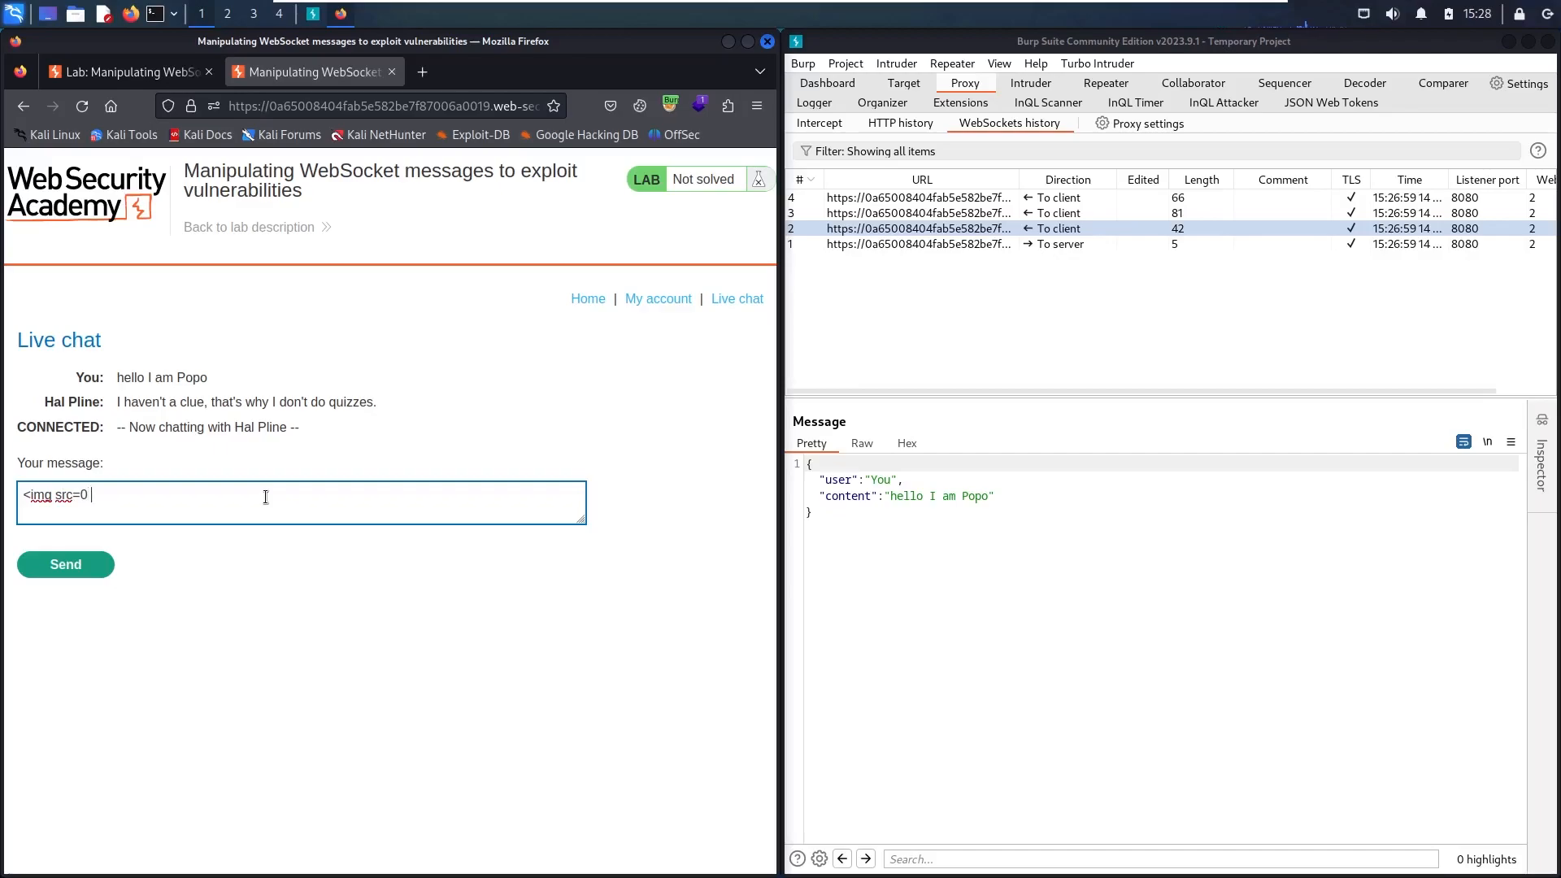
{"action": "type", "text": "onerr"}
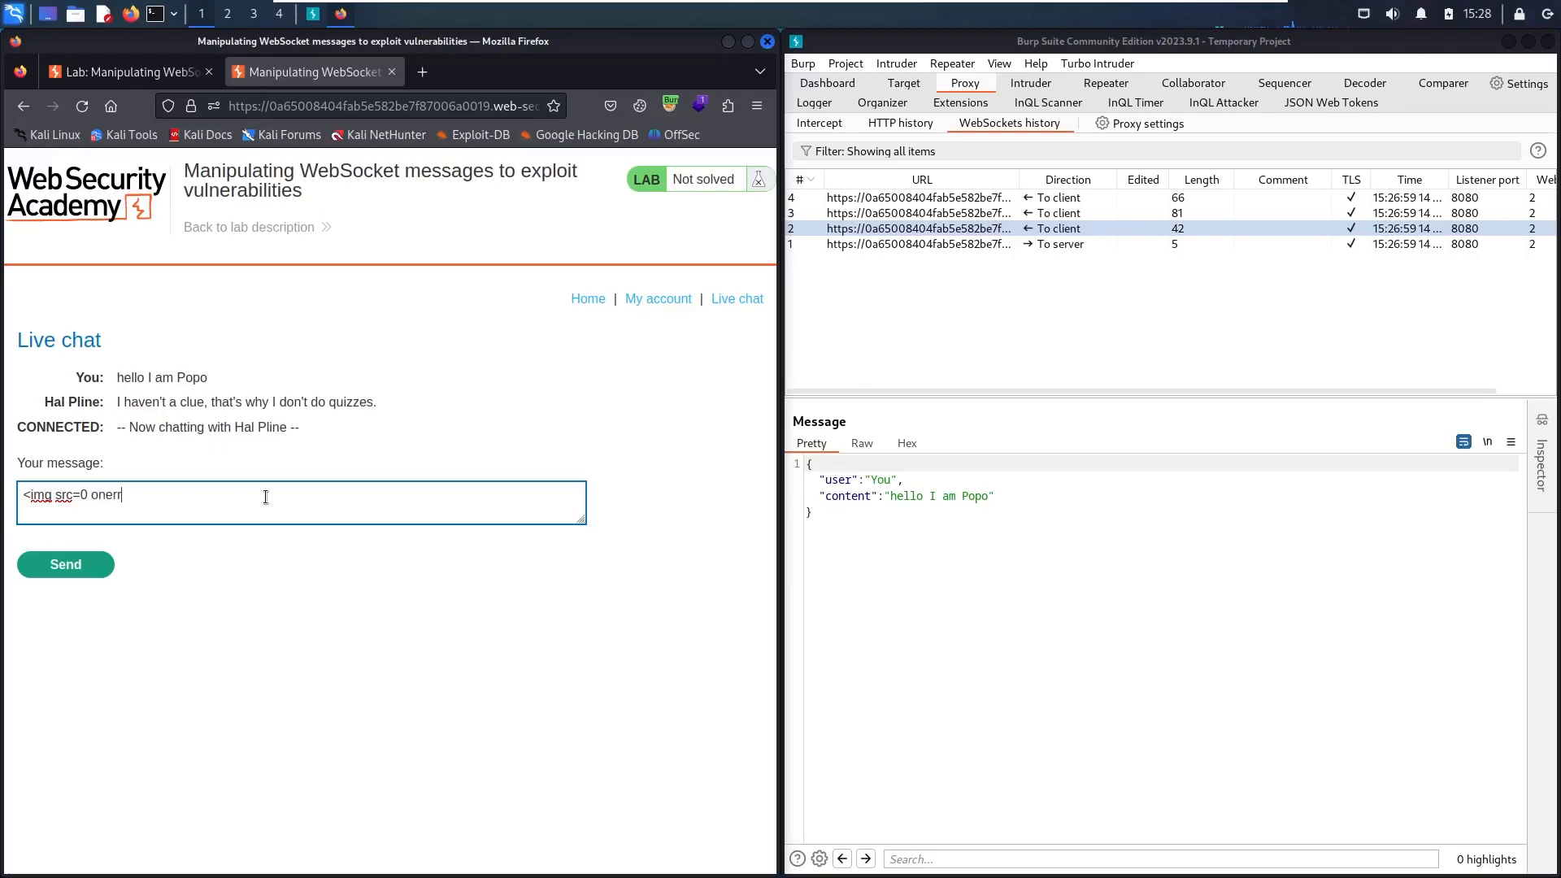
{"action": "type", "text": "or=\""}
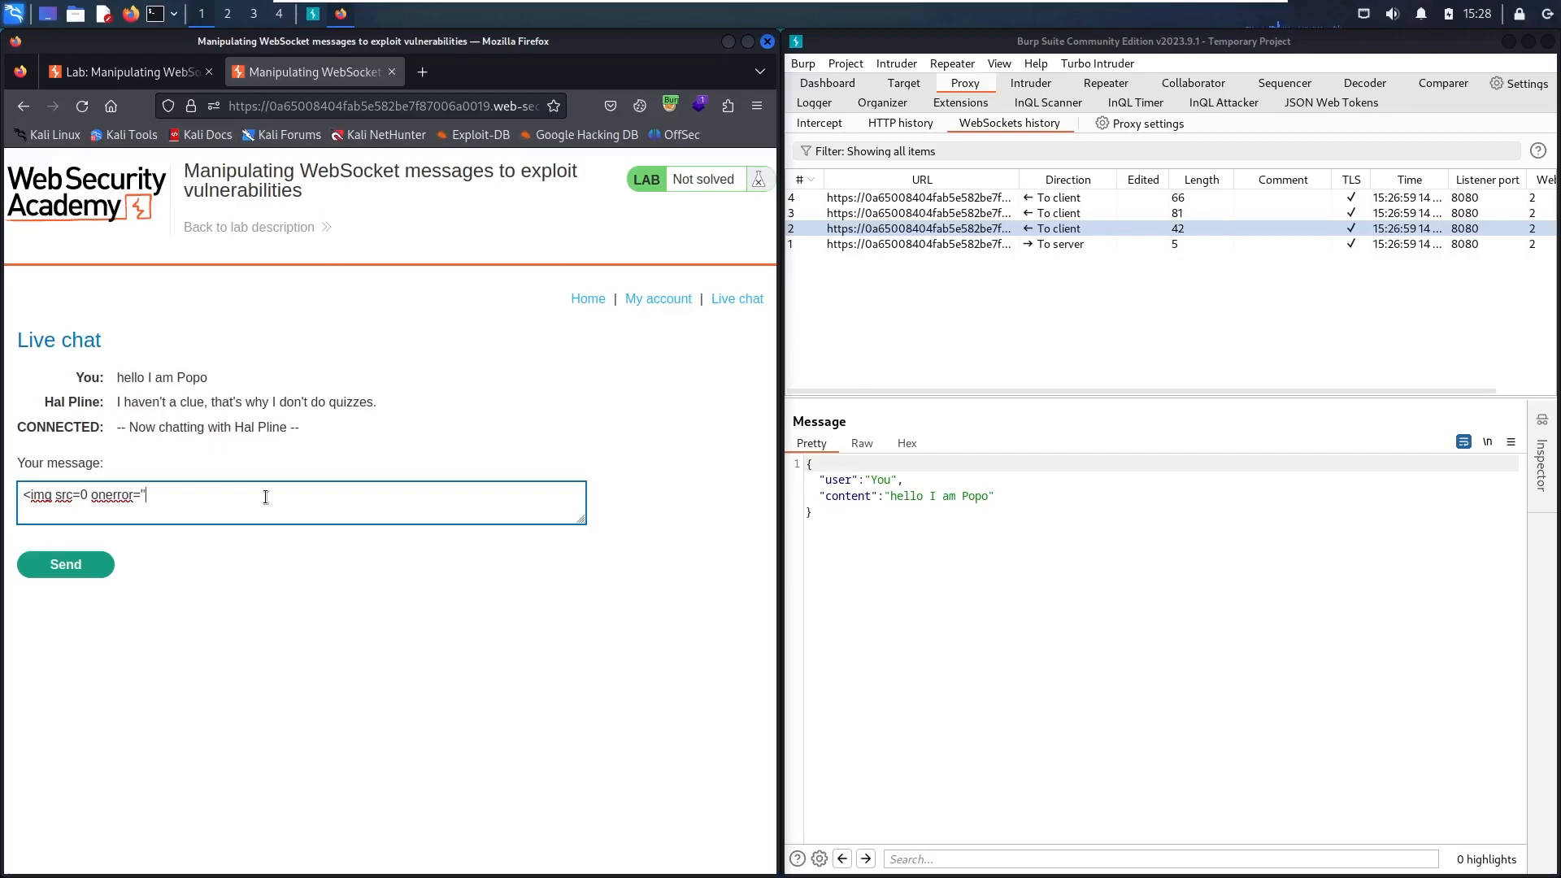
{"action": "type", "text": "ale"}
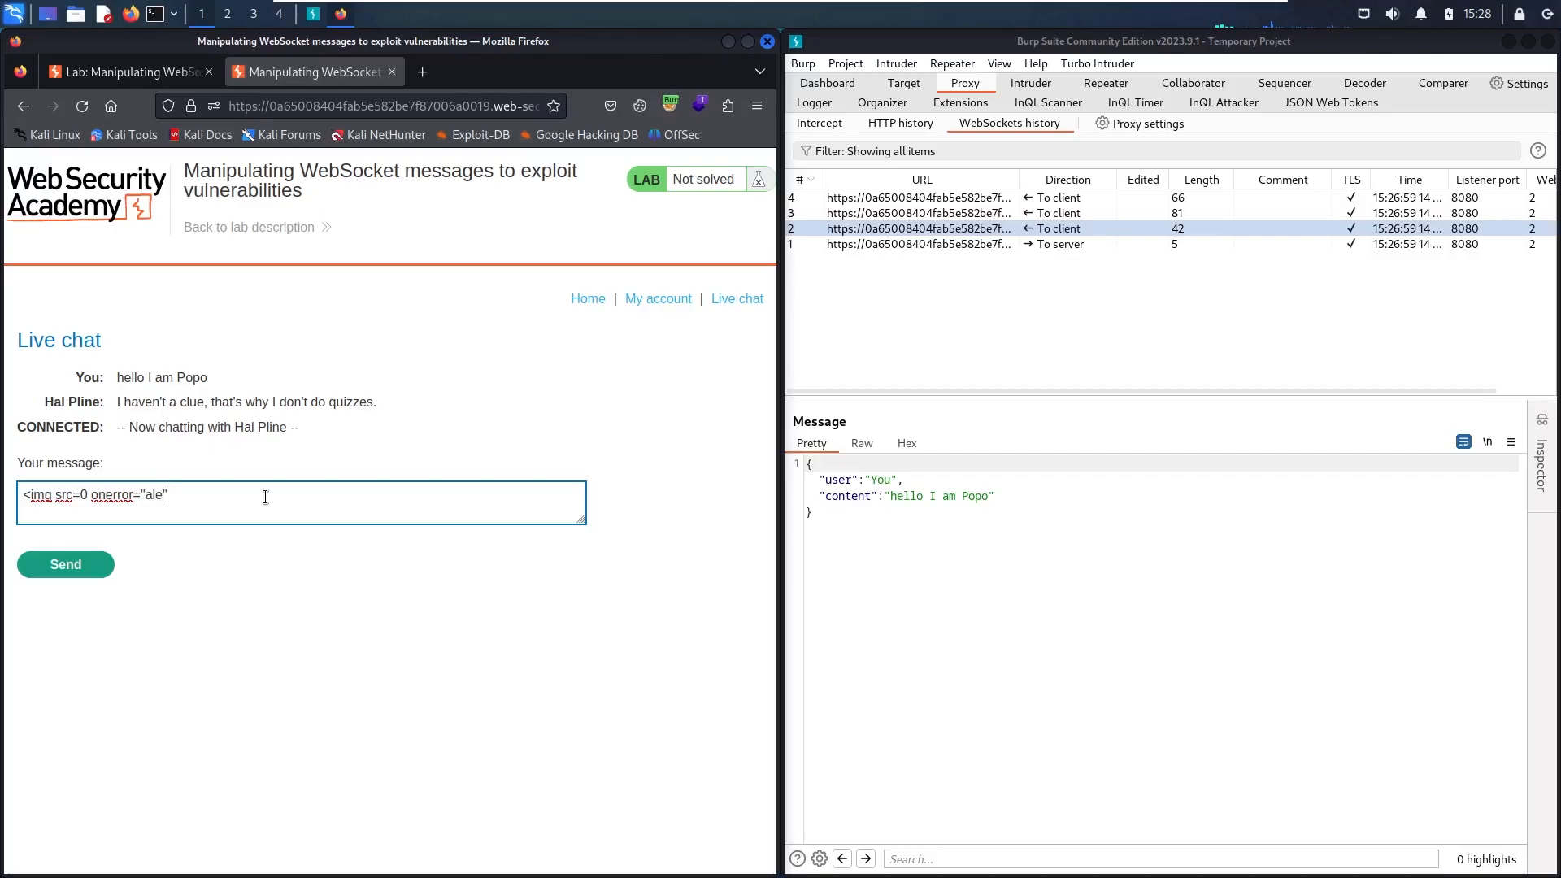
{"action": "type", "text": "rt()"}
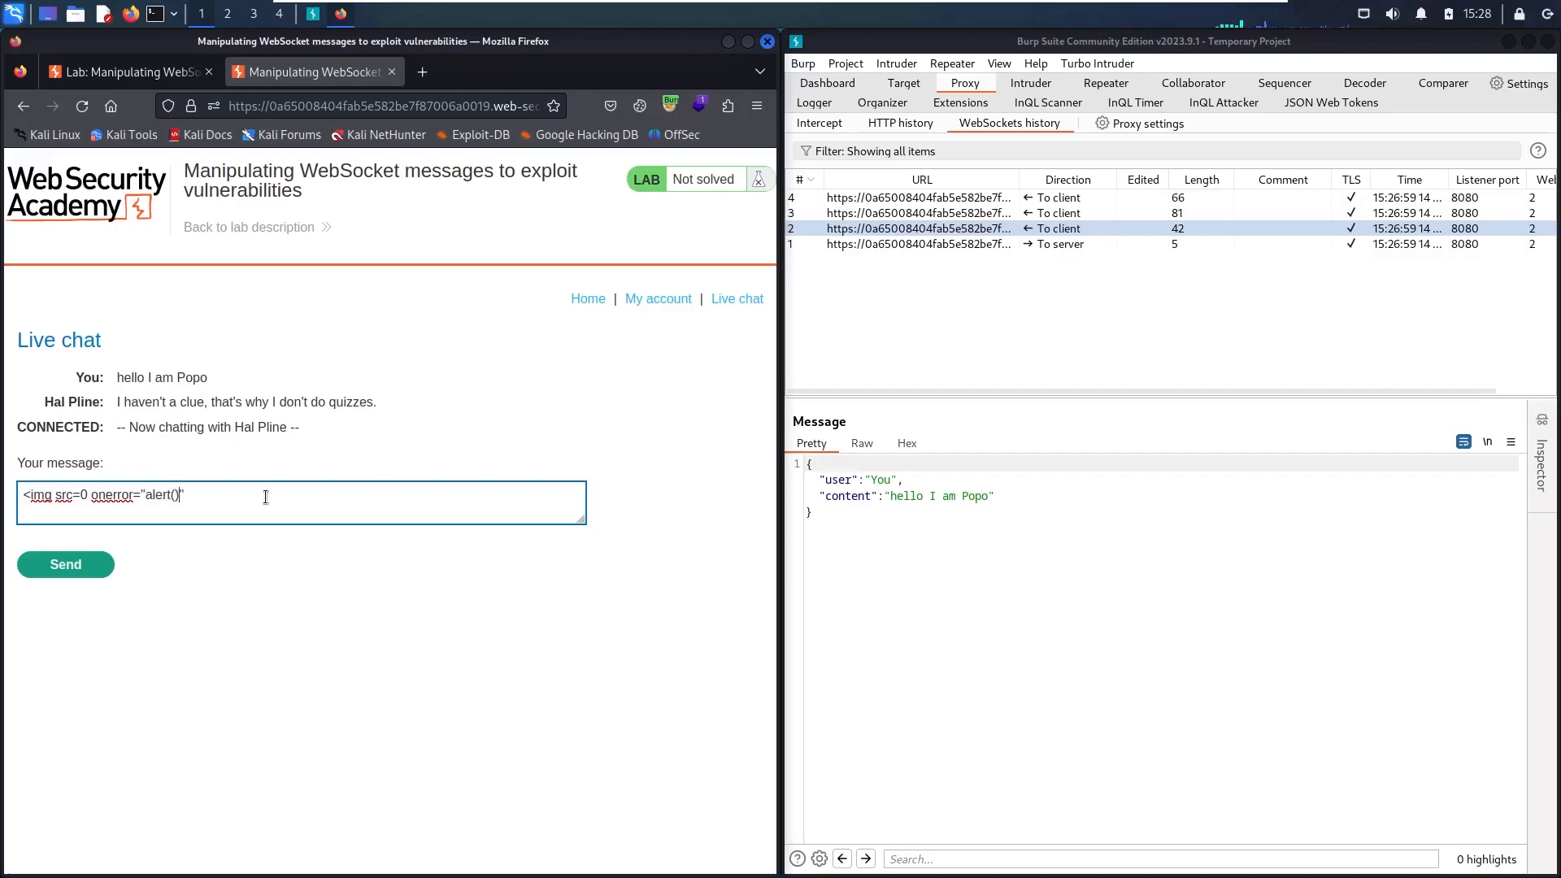
{"action": "type", "text": "popo hacked you :p'"}
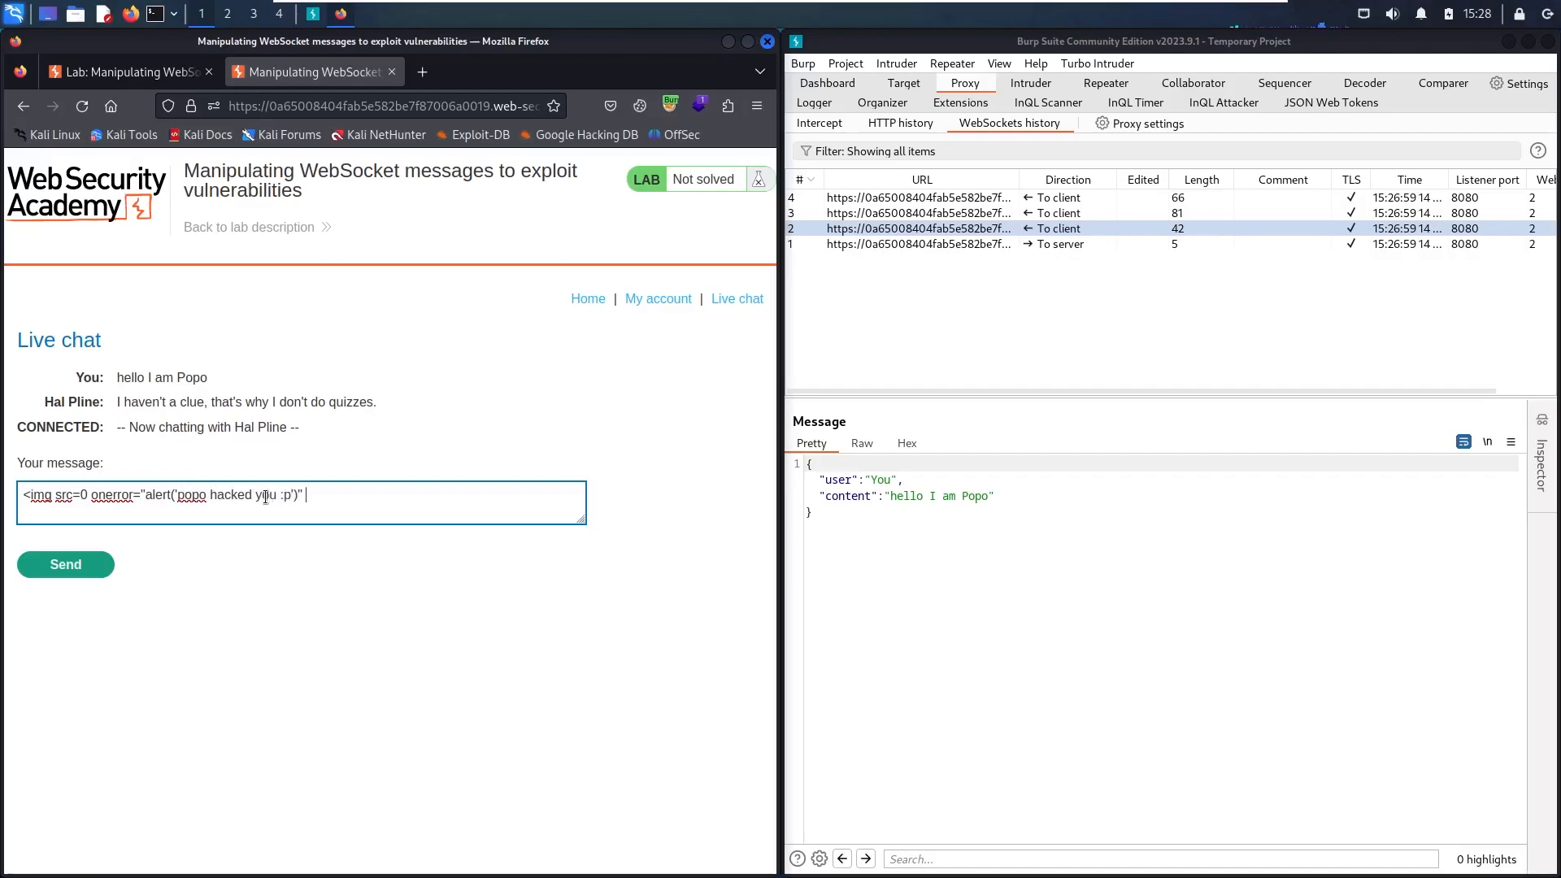
{"action": "type", "text": ">"}
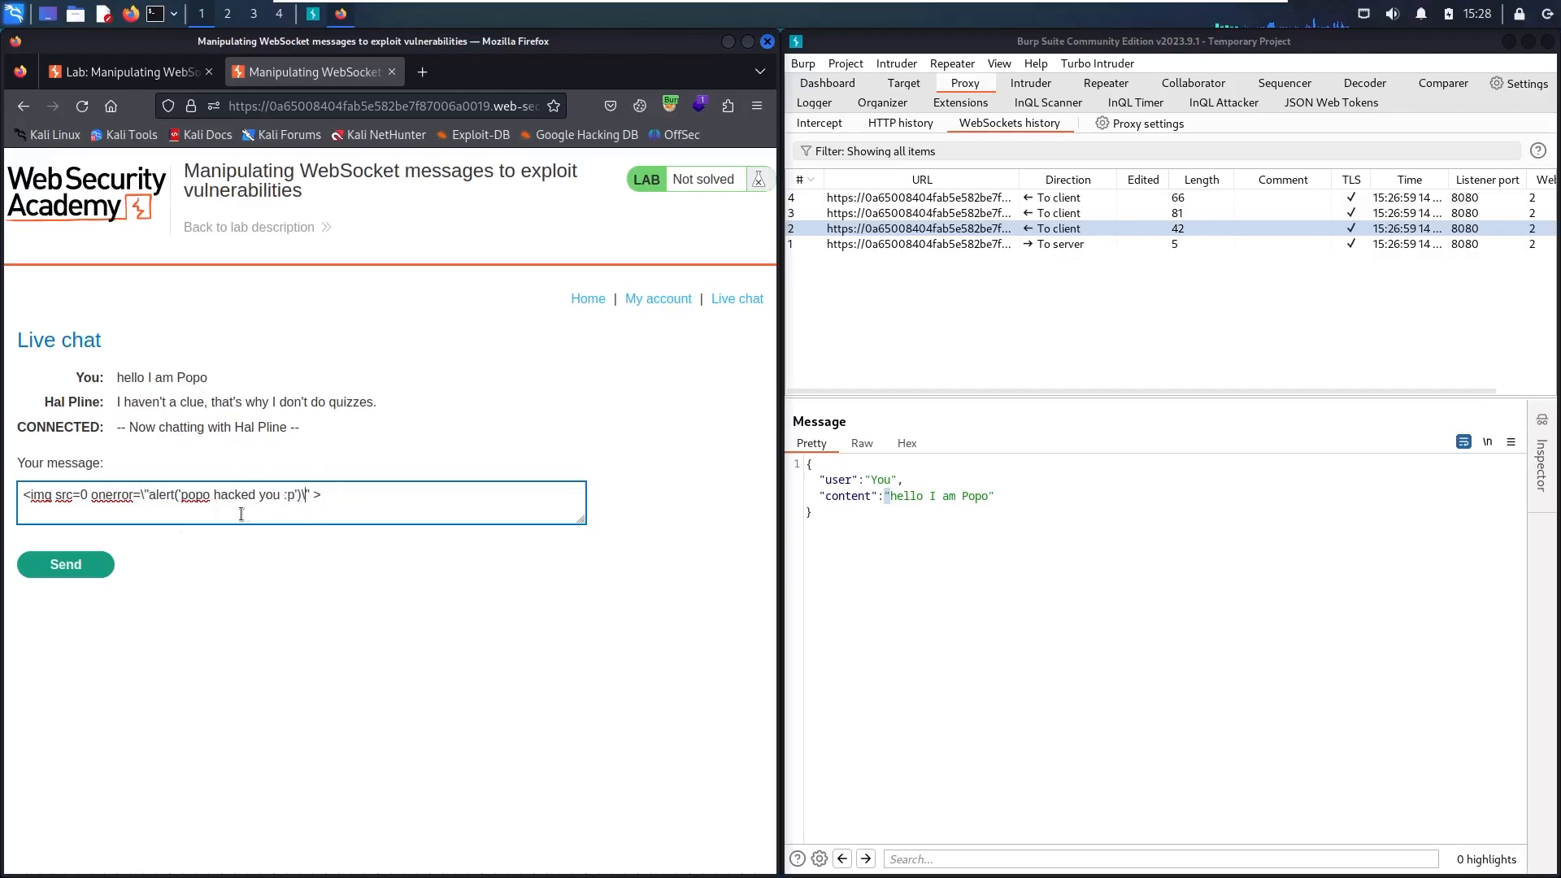
Step: Send the img onerror payload to Hal Pline and bring up Firefox's page inspector
{"action": "left_click", "coordinate": [65, 564]}
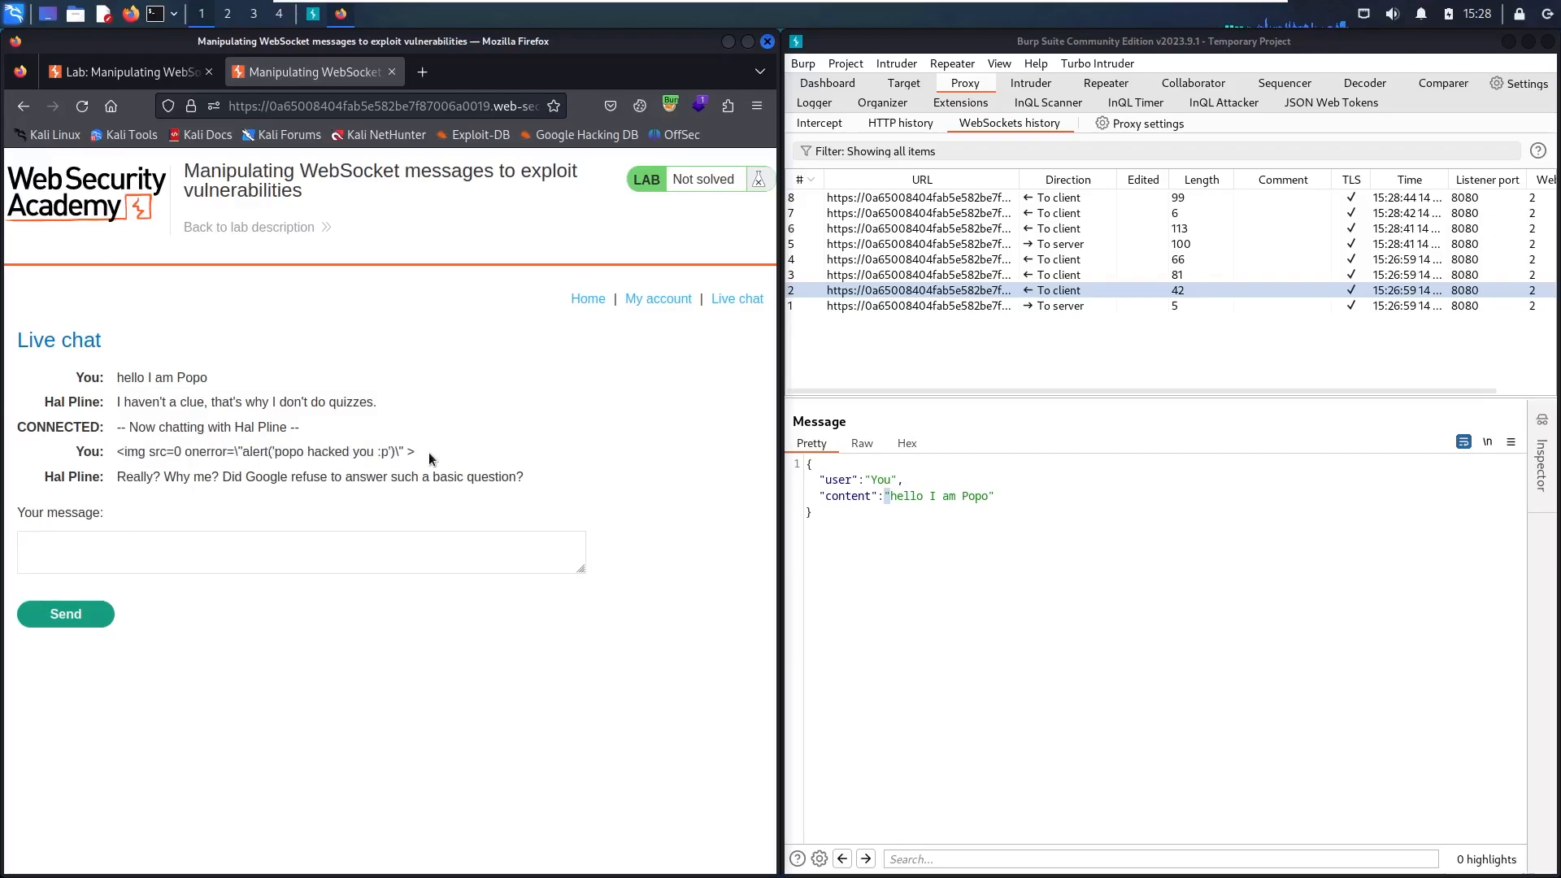
{"action": "key", "text": "F12"}
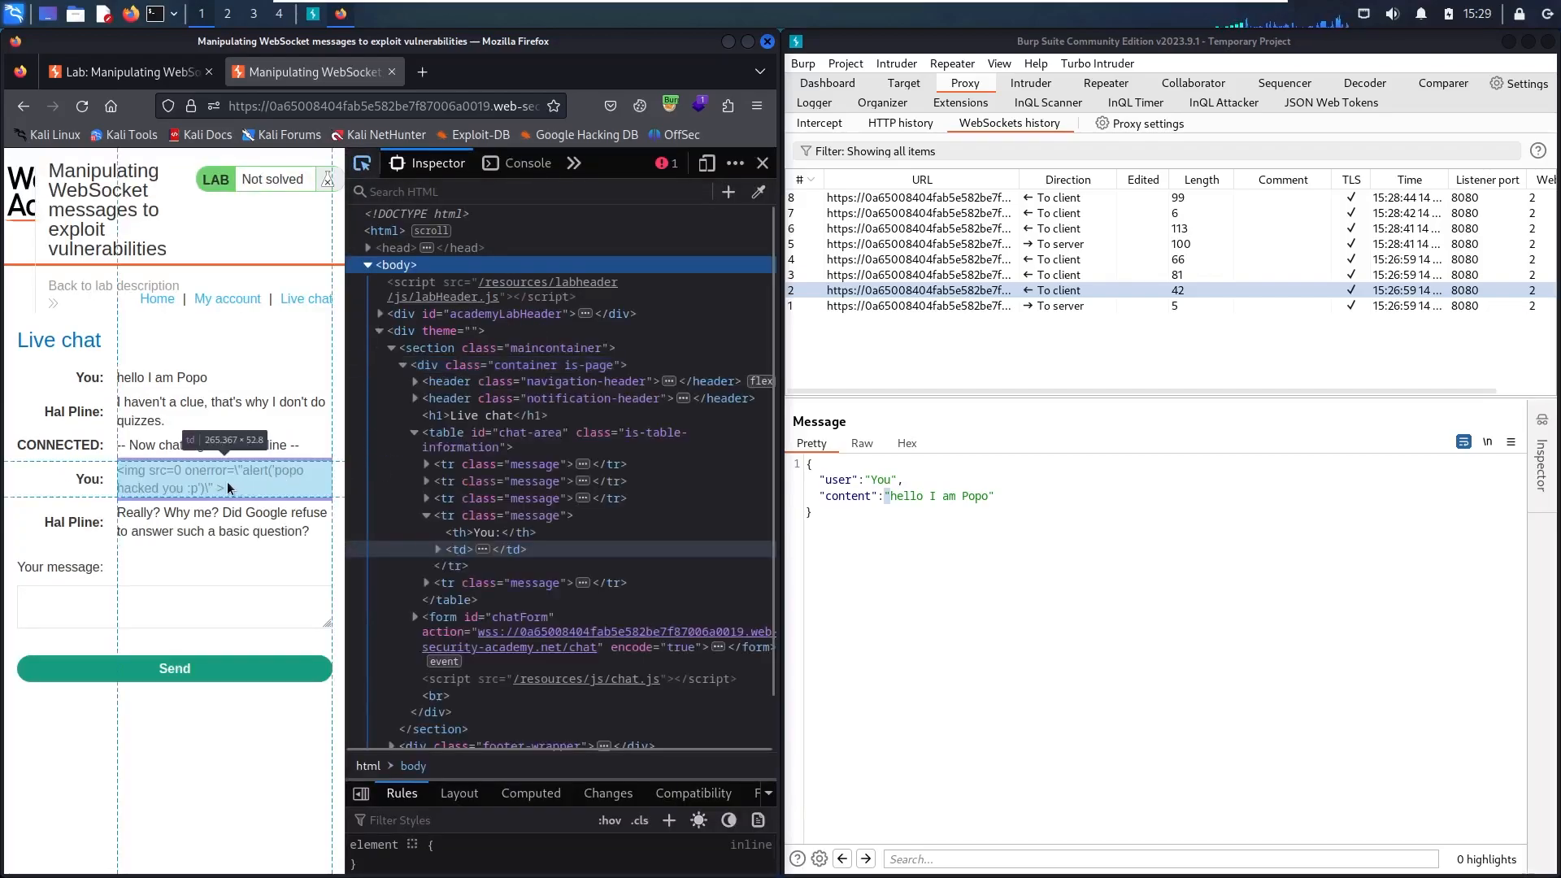
Step: Expand the sent message's table cell to see the payload stored as escaped text, not an img element
{"action": "left_click", "coordinate": [460, 550]}
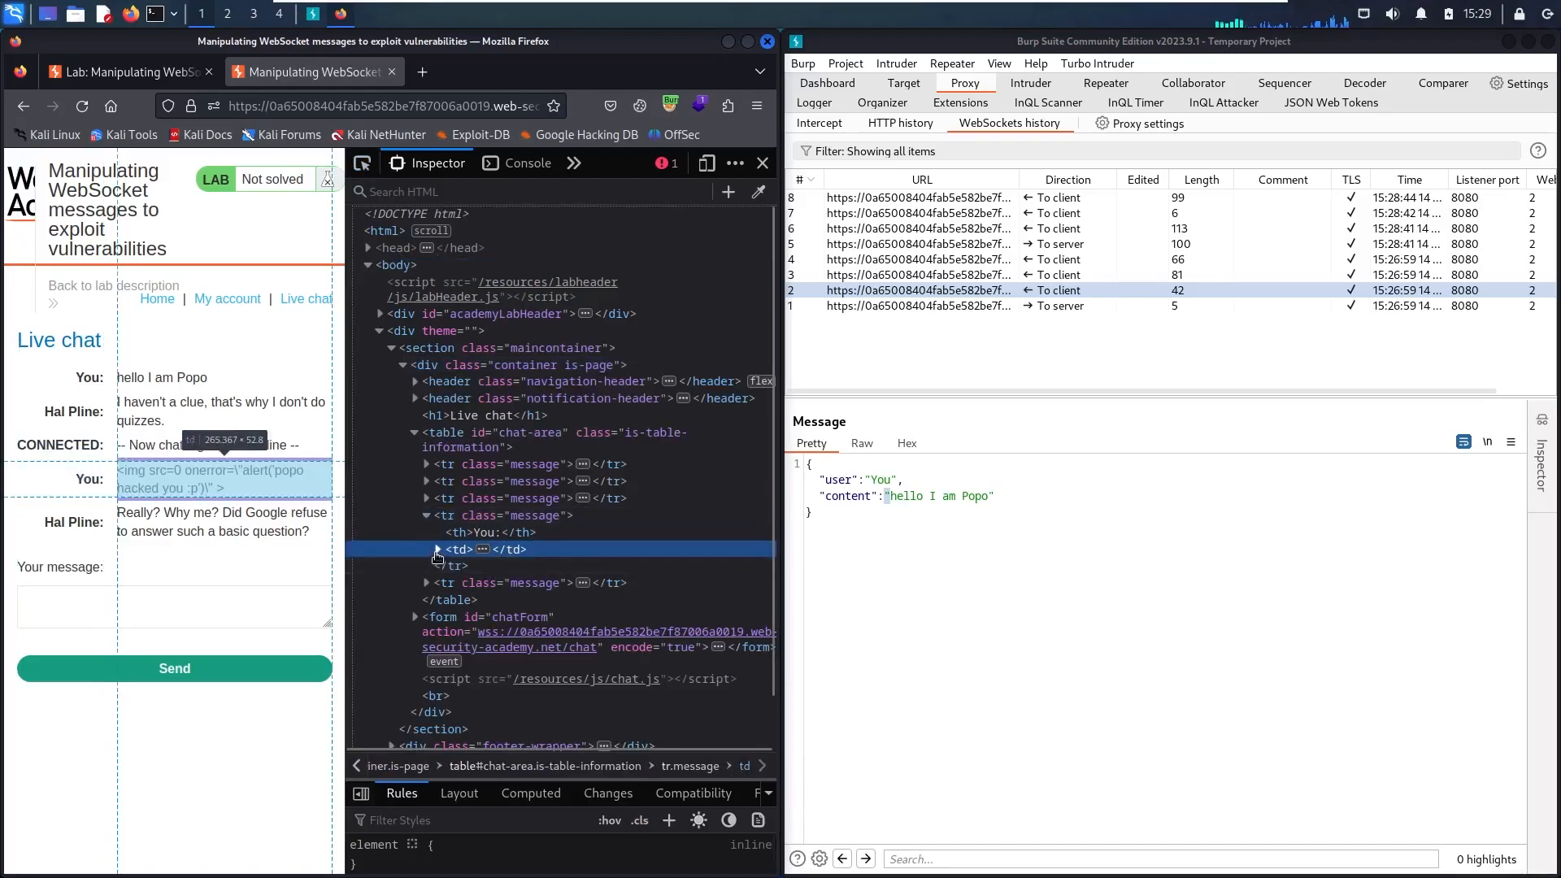
{"action": "left_click", "coordinate": [436, 548]}
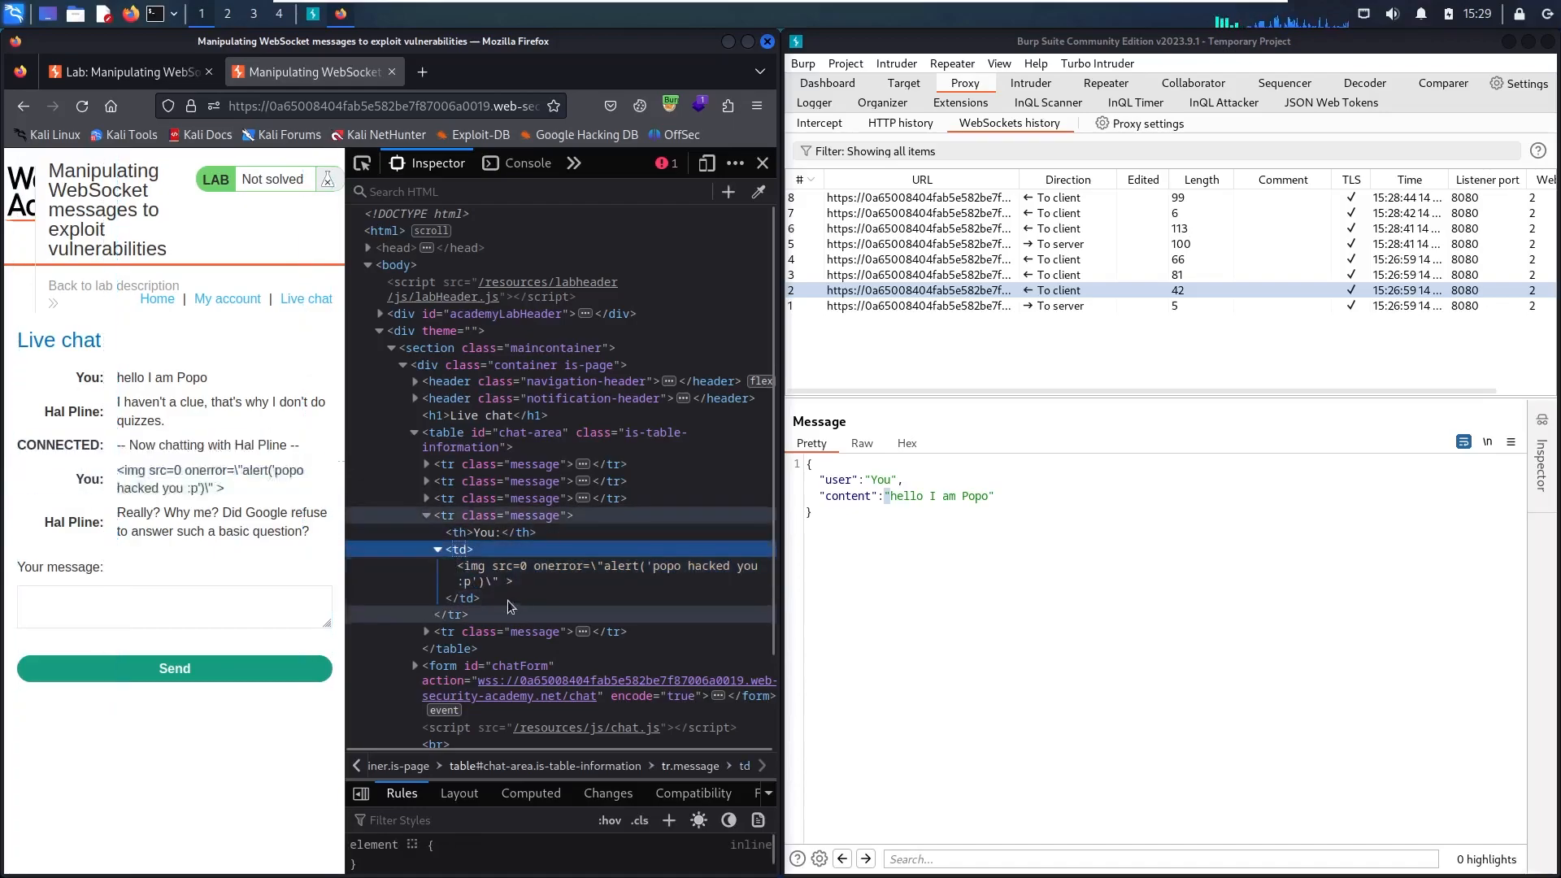
{"action": "mouse_move", "coordinate": [478, 543]}
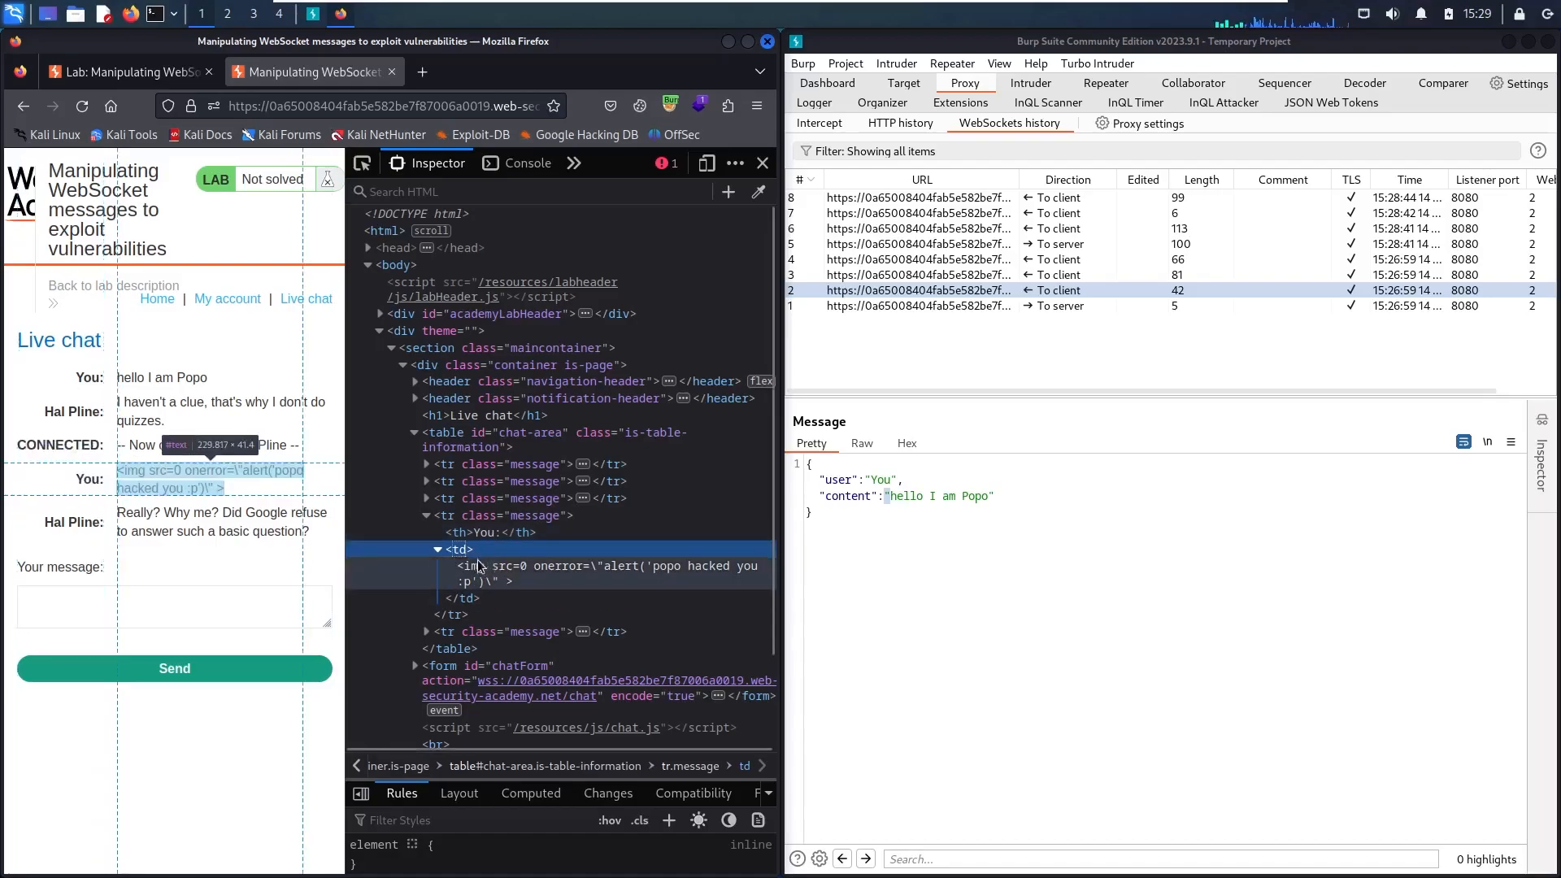
{"action": "mouse_move", "coordinate": [494, 575]}
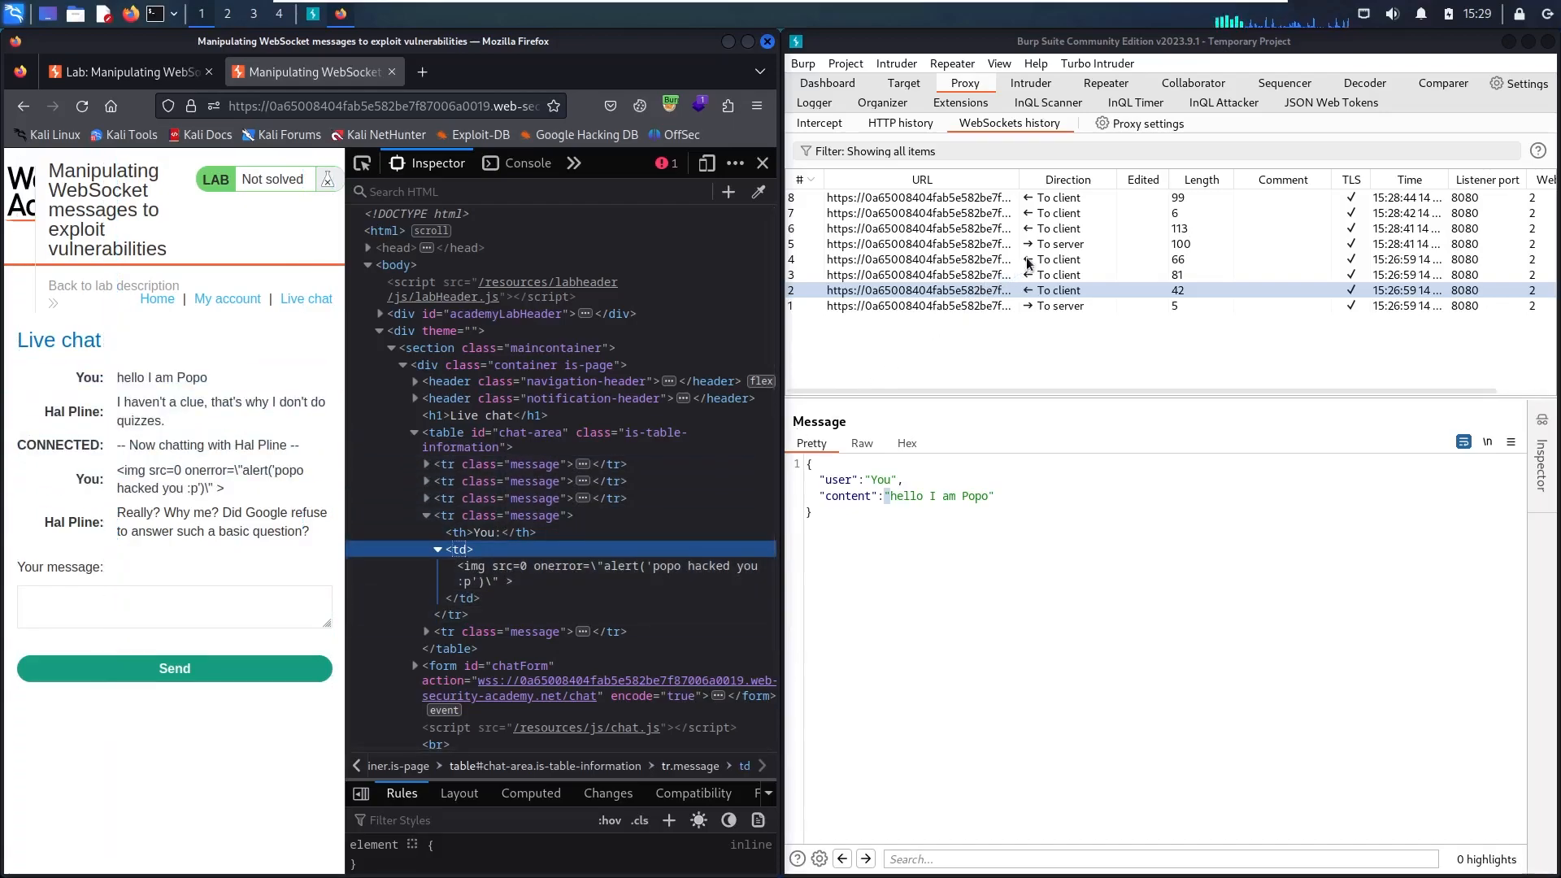
{"action": "mouse_move", "coordinate": [1058, 249]}
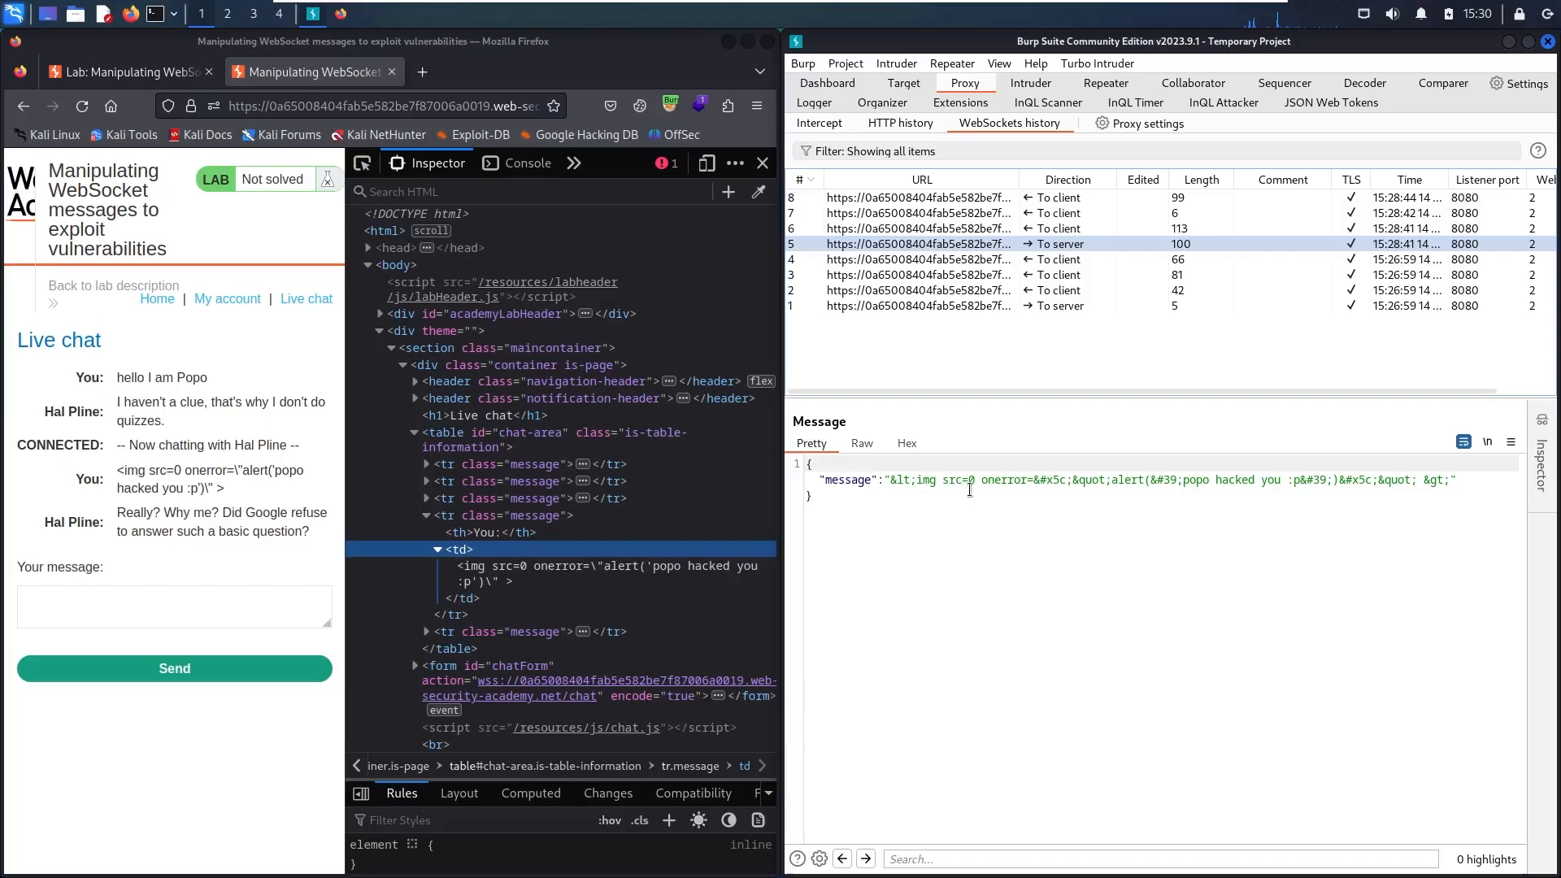
Step: Send the HTML-encoded outgoing payload message from WebSockets history to Repeater, then return to Proxy
{"action": "left_click", "coordinate": [896, 480]}
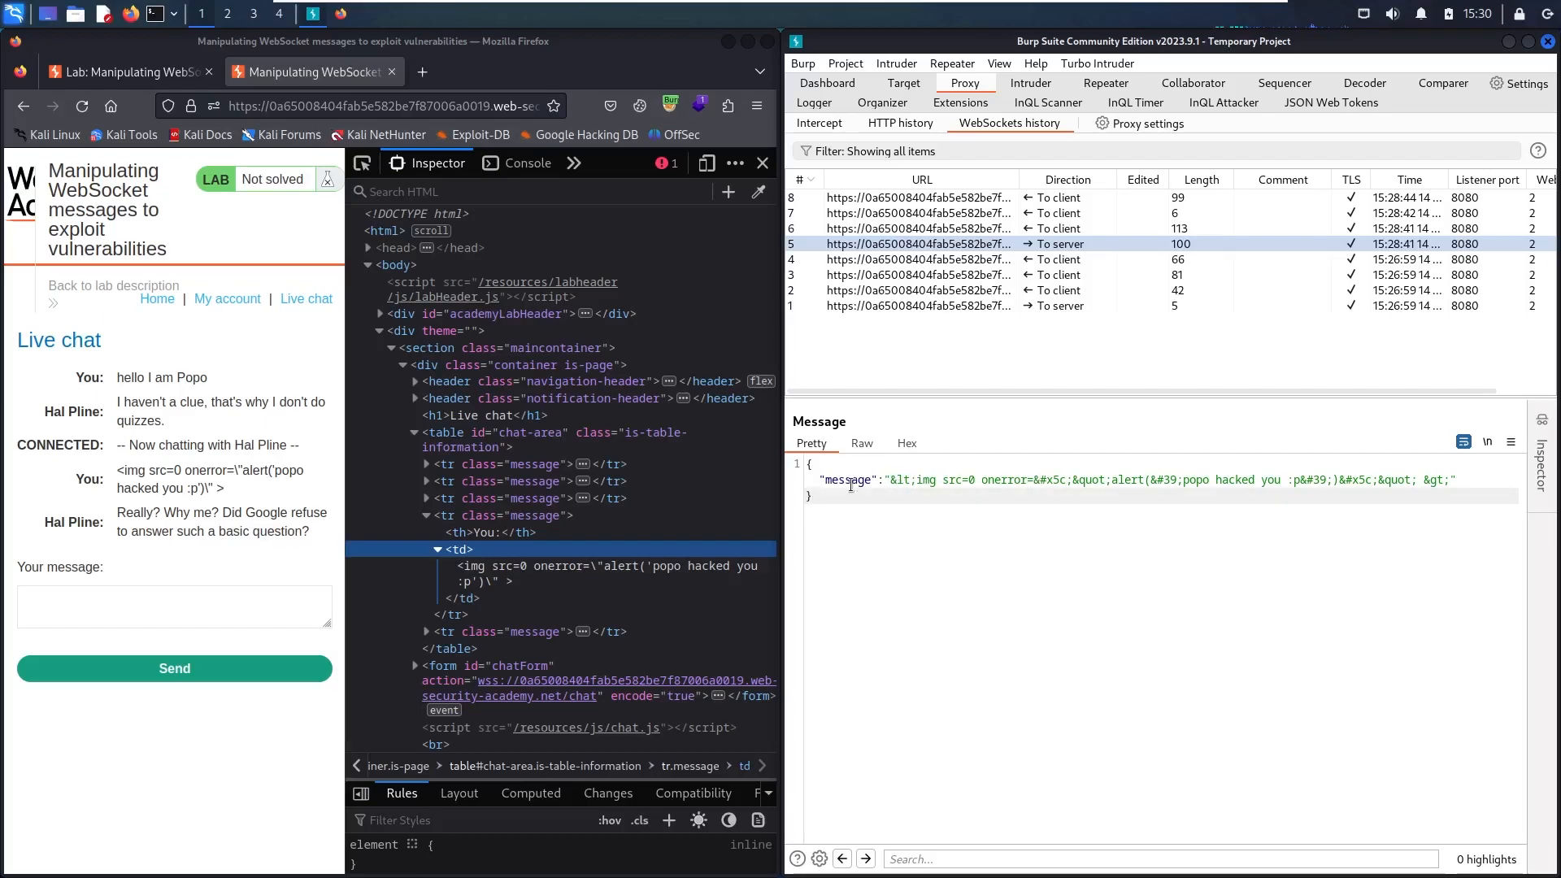
{"action": "right_click", "coordinate": [851, 483]}
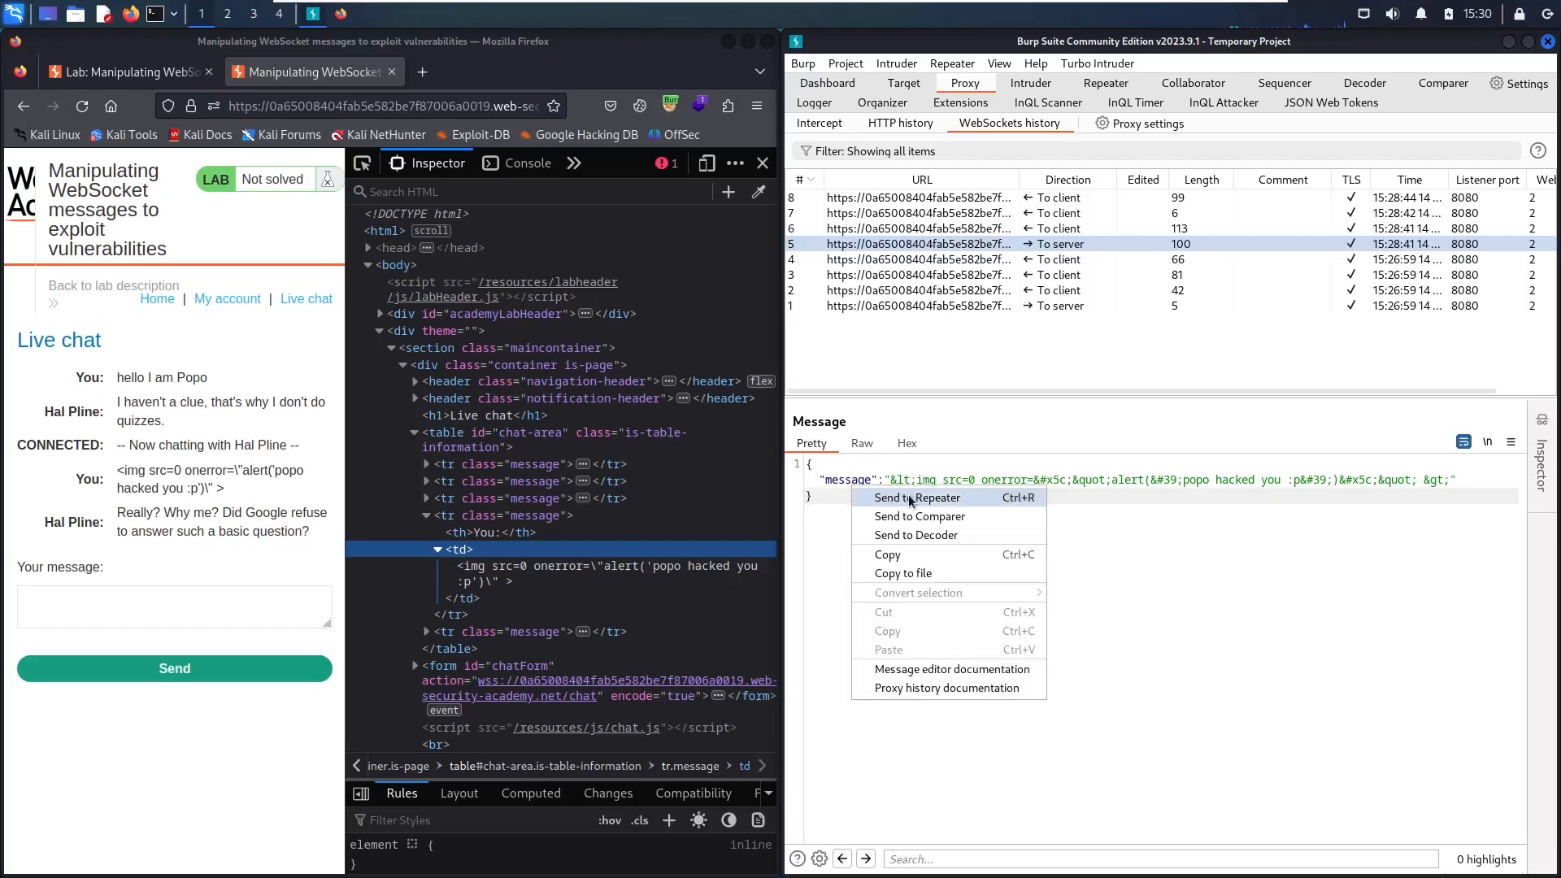
{"action": "left_click", "coordinate": [917, 498]}
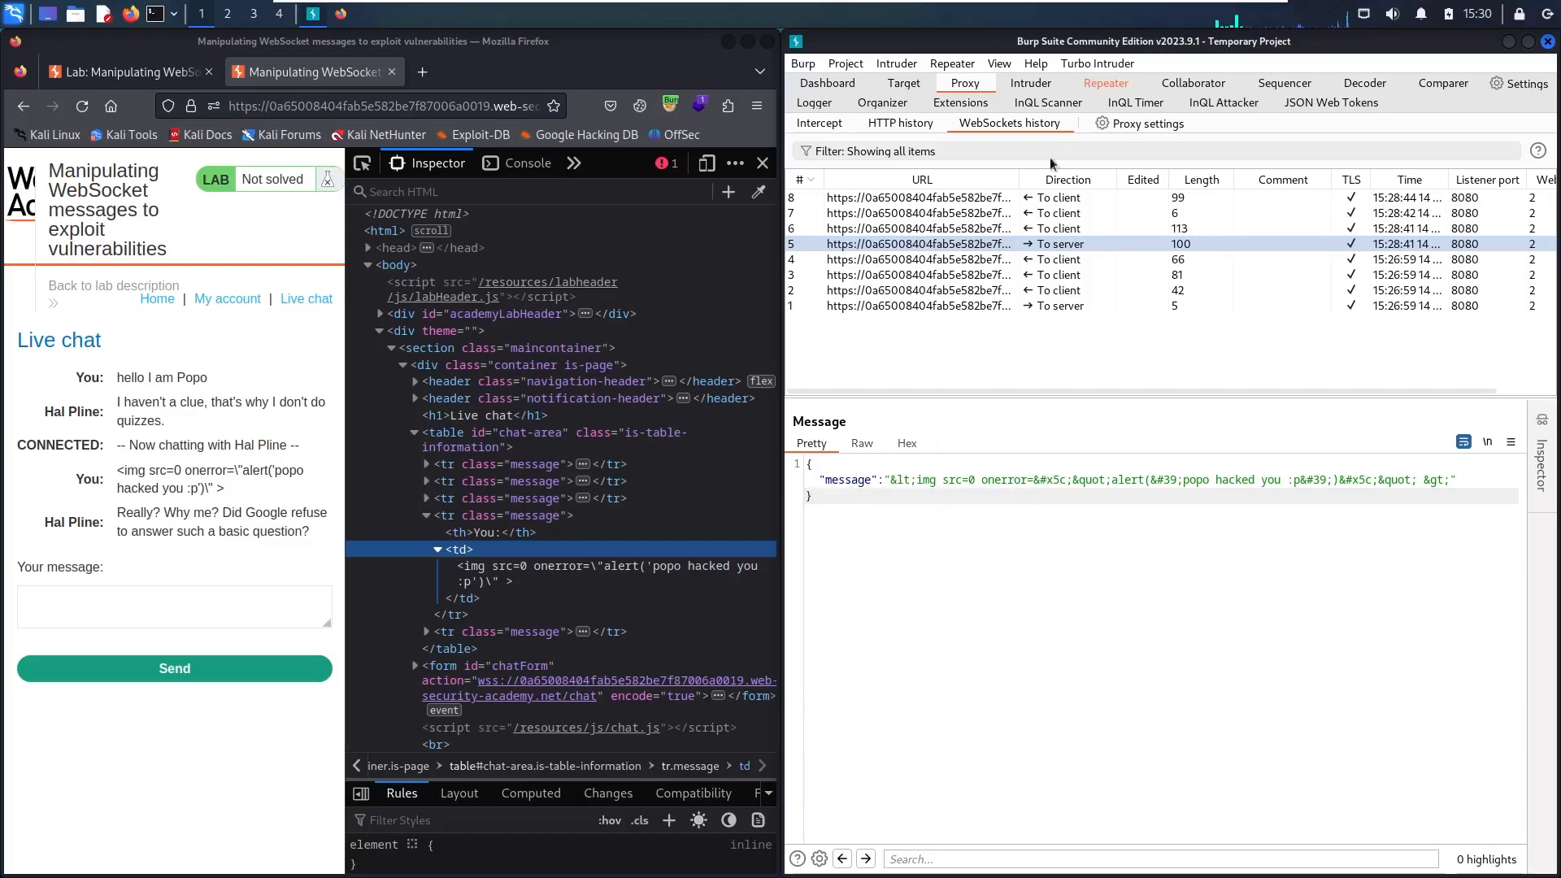
{"action": "left_click", "coordinate": [1106, 83]}
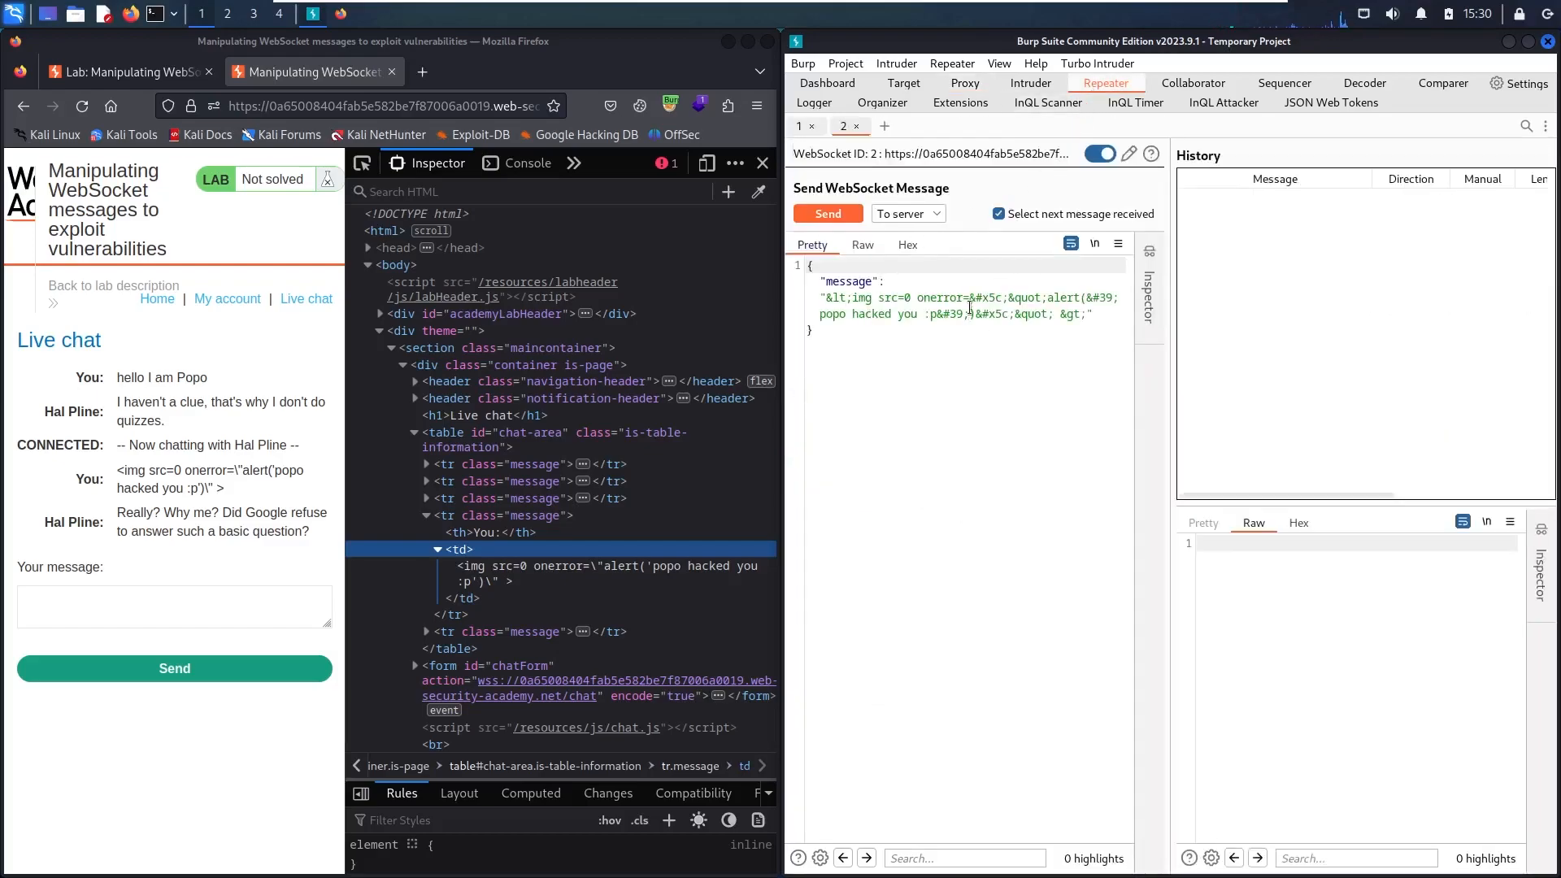
{"action": "left_click", "coordinate": [963, 83]}
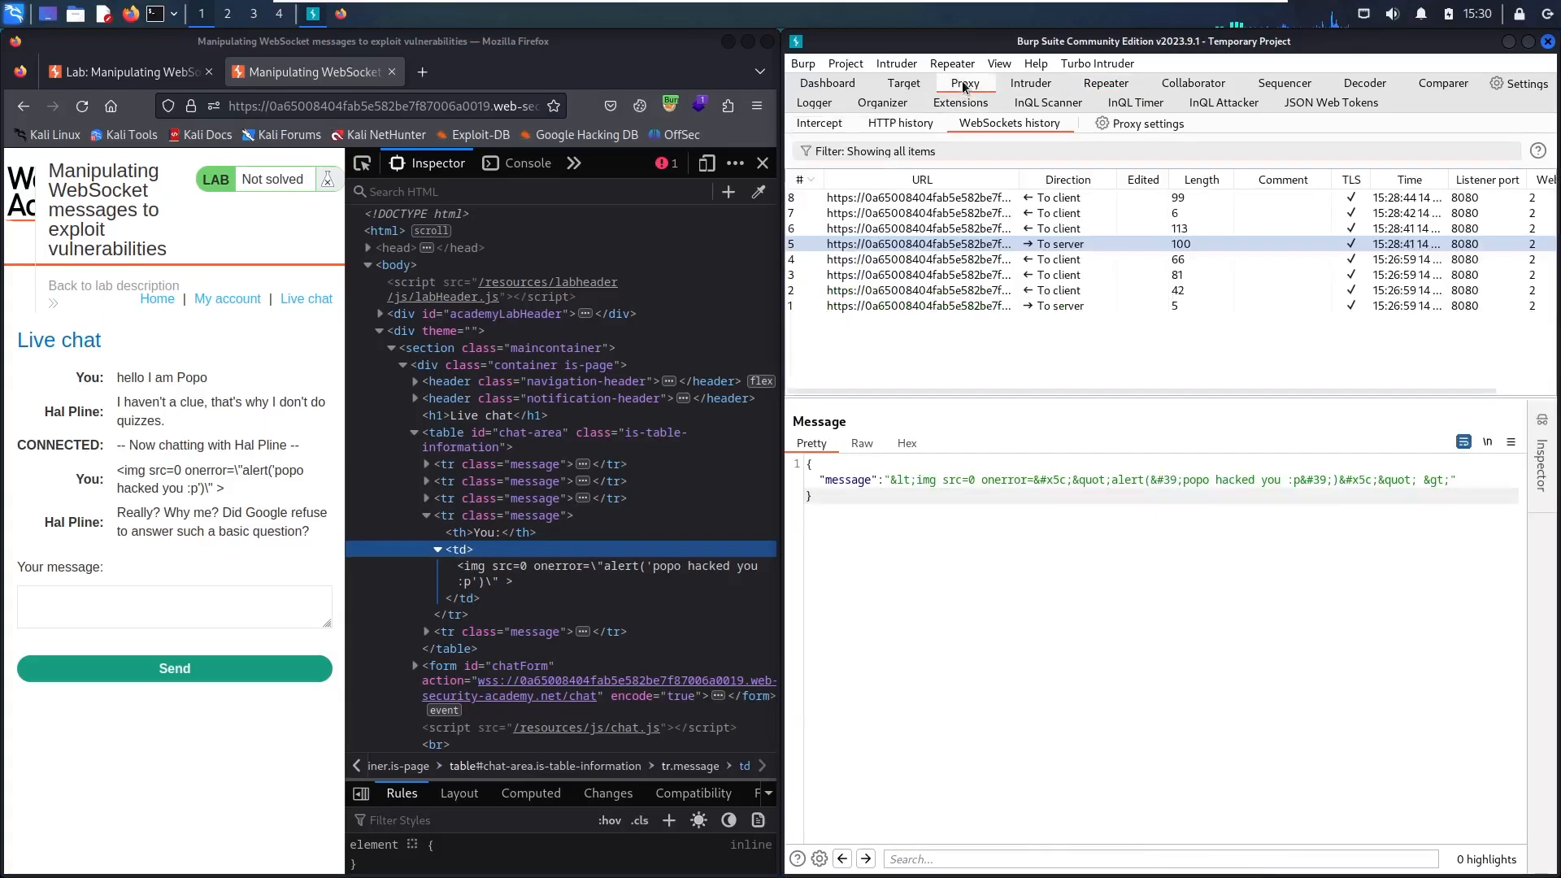
Step: Copy the earlier img payload back into the chat box and switch Burp's Intercept on
{"action": "left_click", "coordinate": [818, 122]}
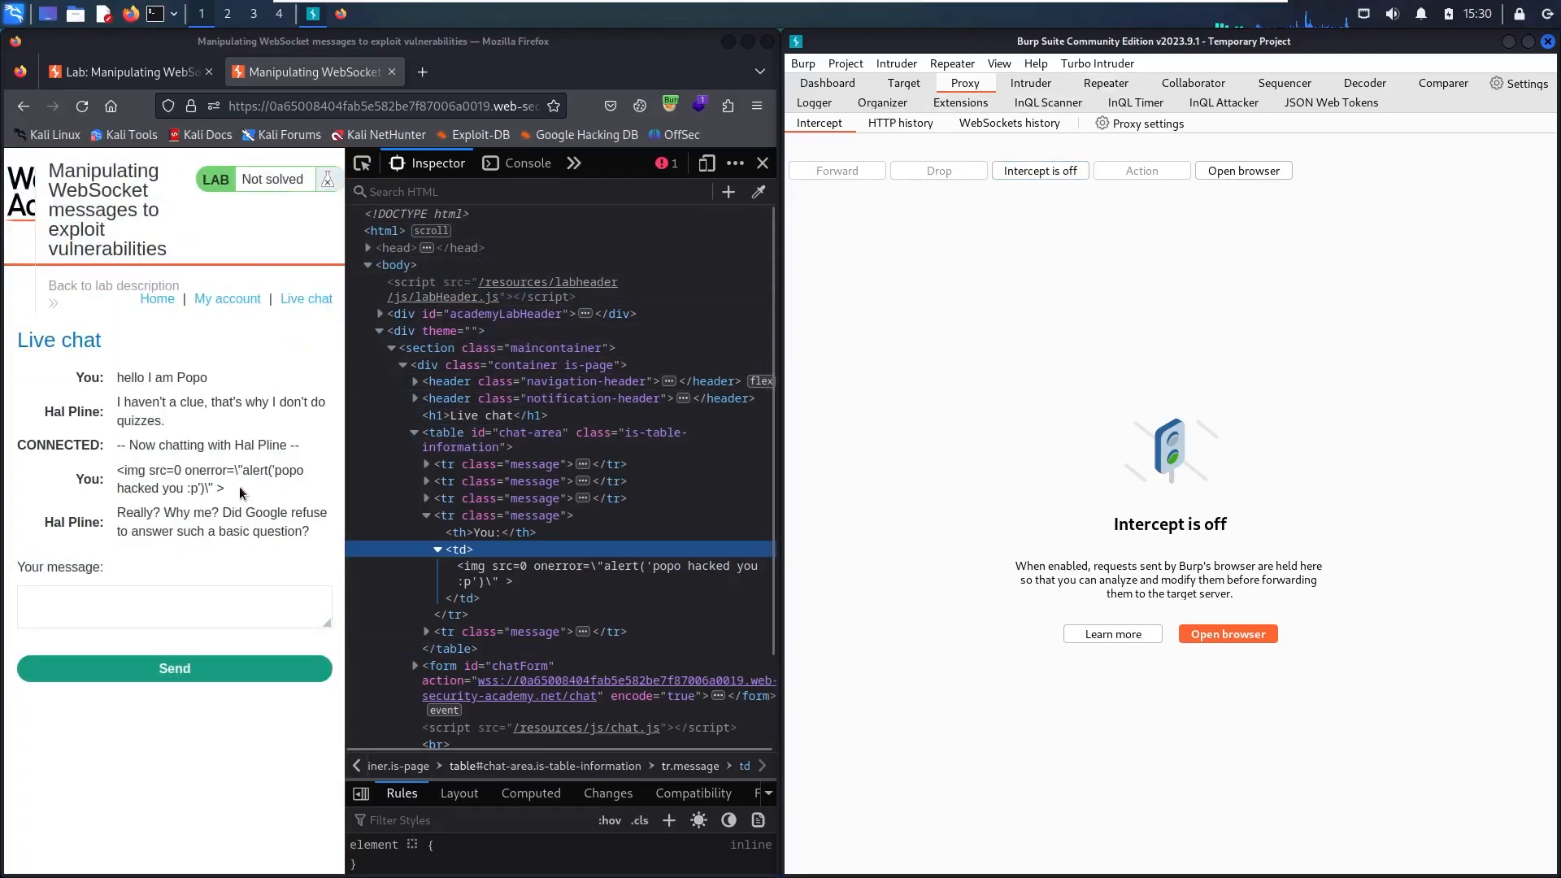
{"action": "double_click", "coordinate": [210, 478]}
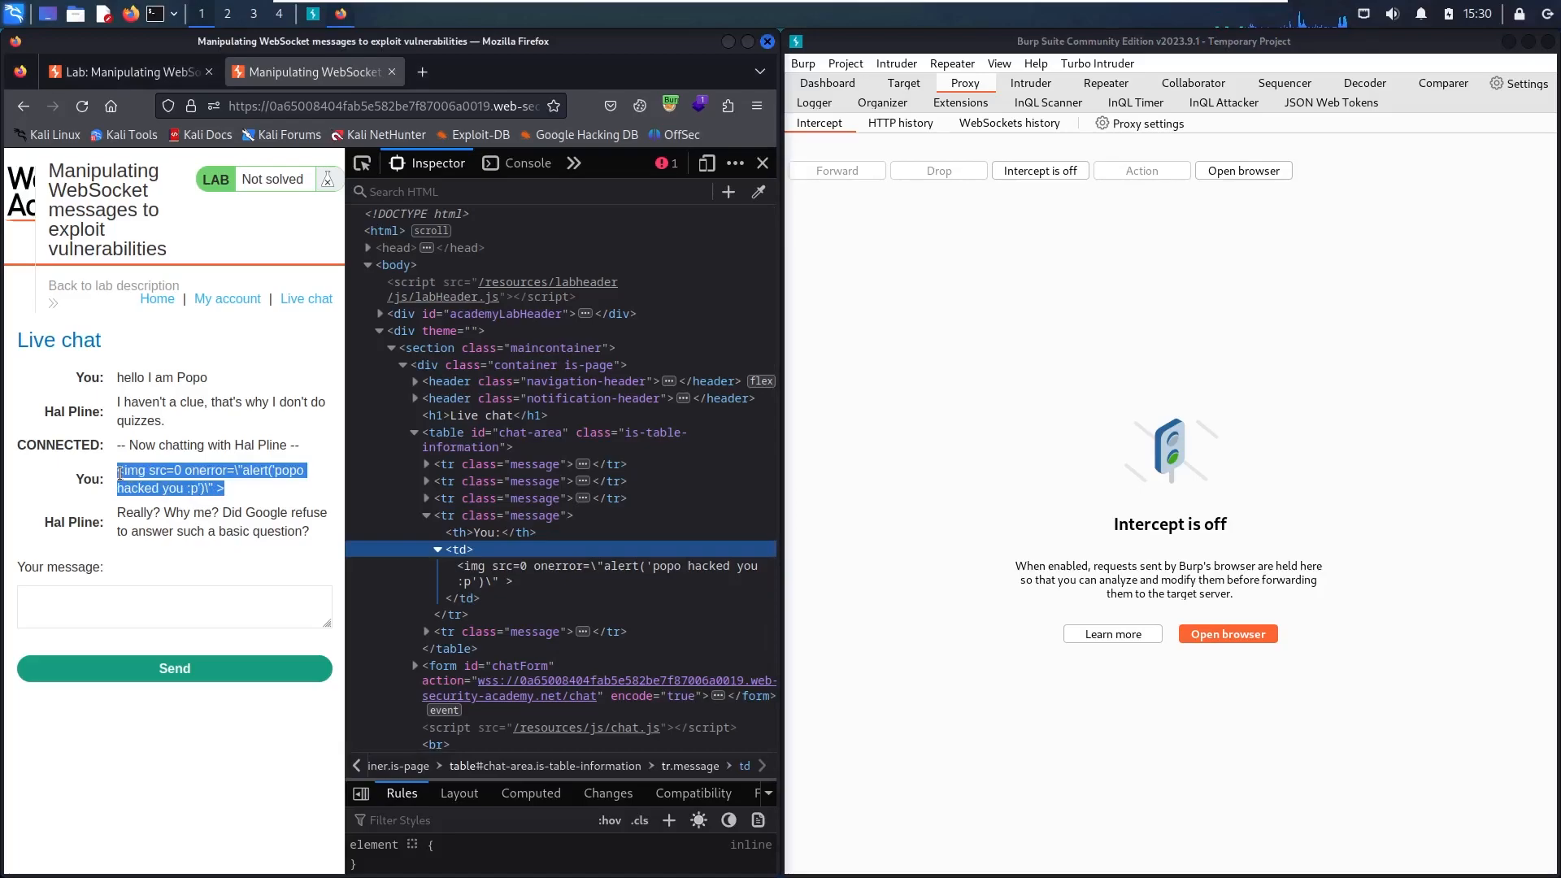
{"action": "left_click", "coordinate": [174, 605]}
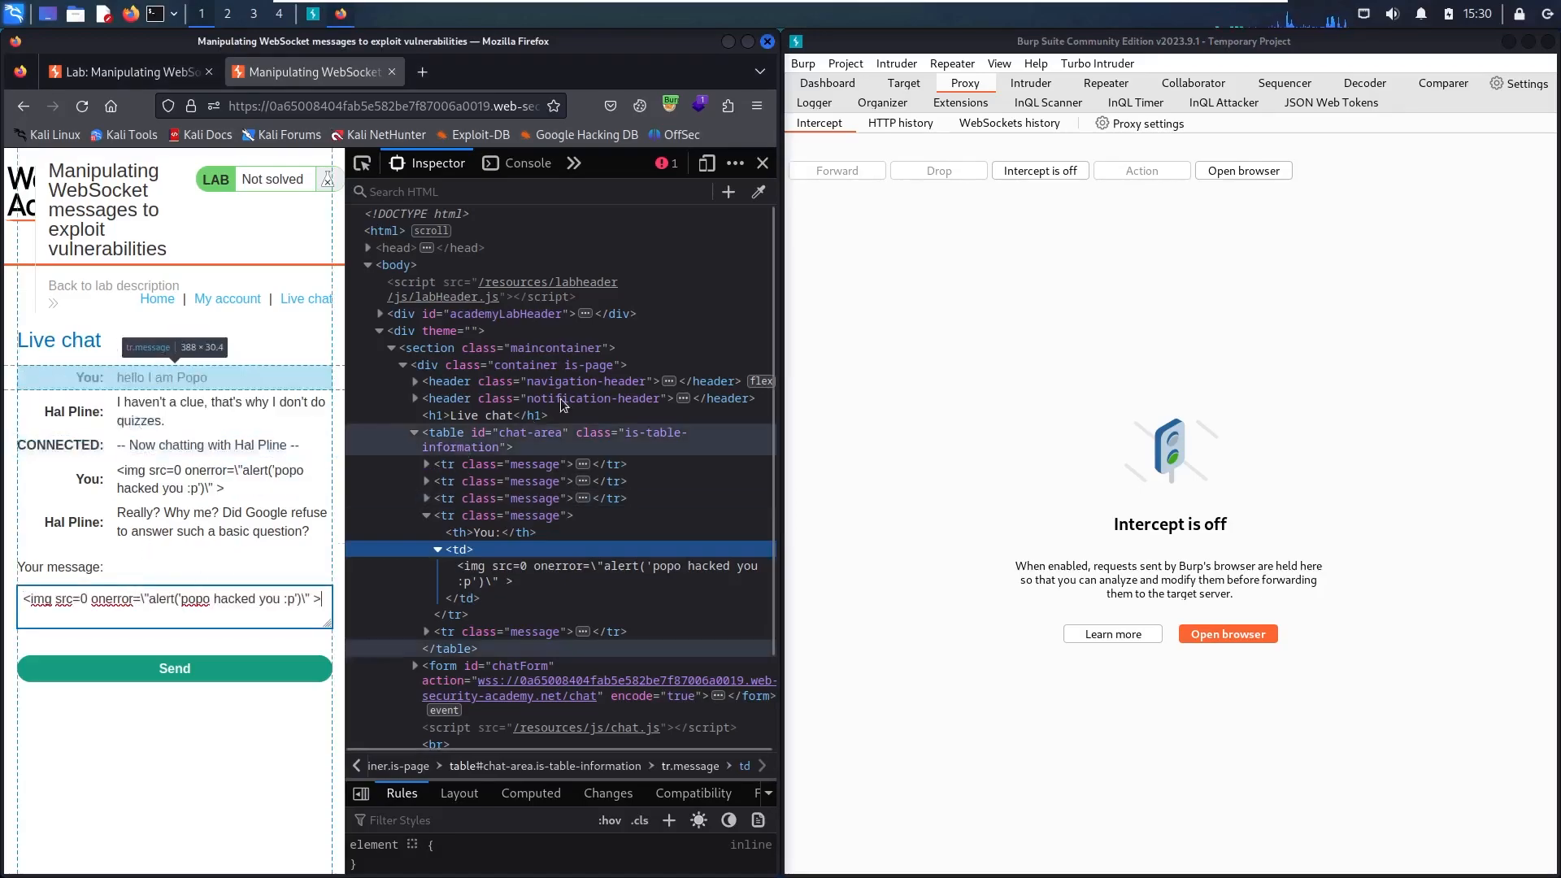
{"action": "left_click", "coordinate": [1039, 171]}
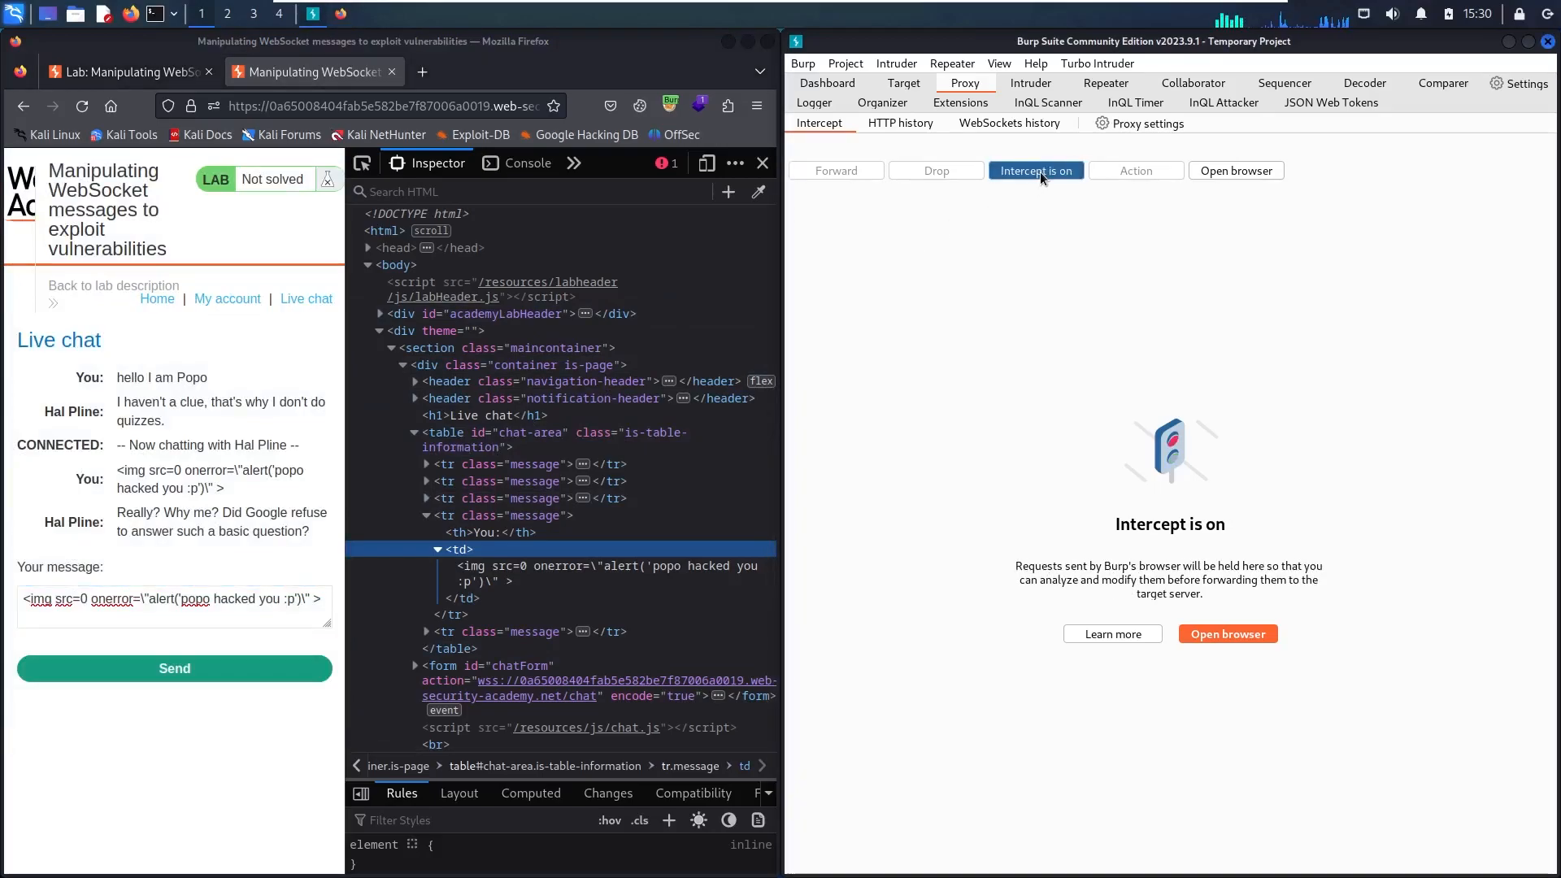
Step: Send the payload chat message and forward the intercepted WebSocket message unencoded so the alert fires
{"action": "left_click", "coordinate": [174, 669]}
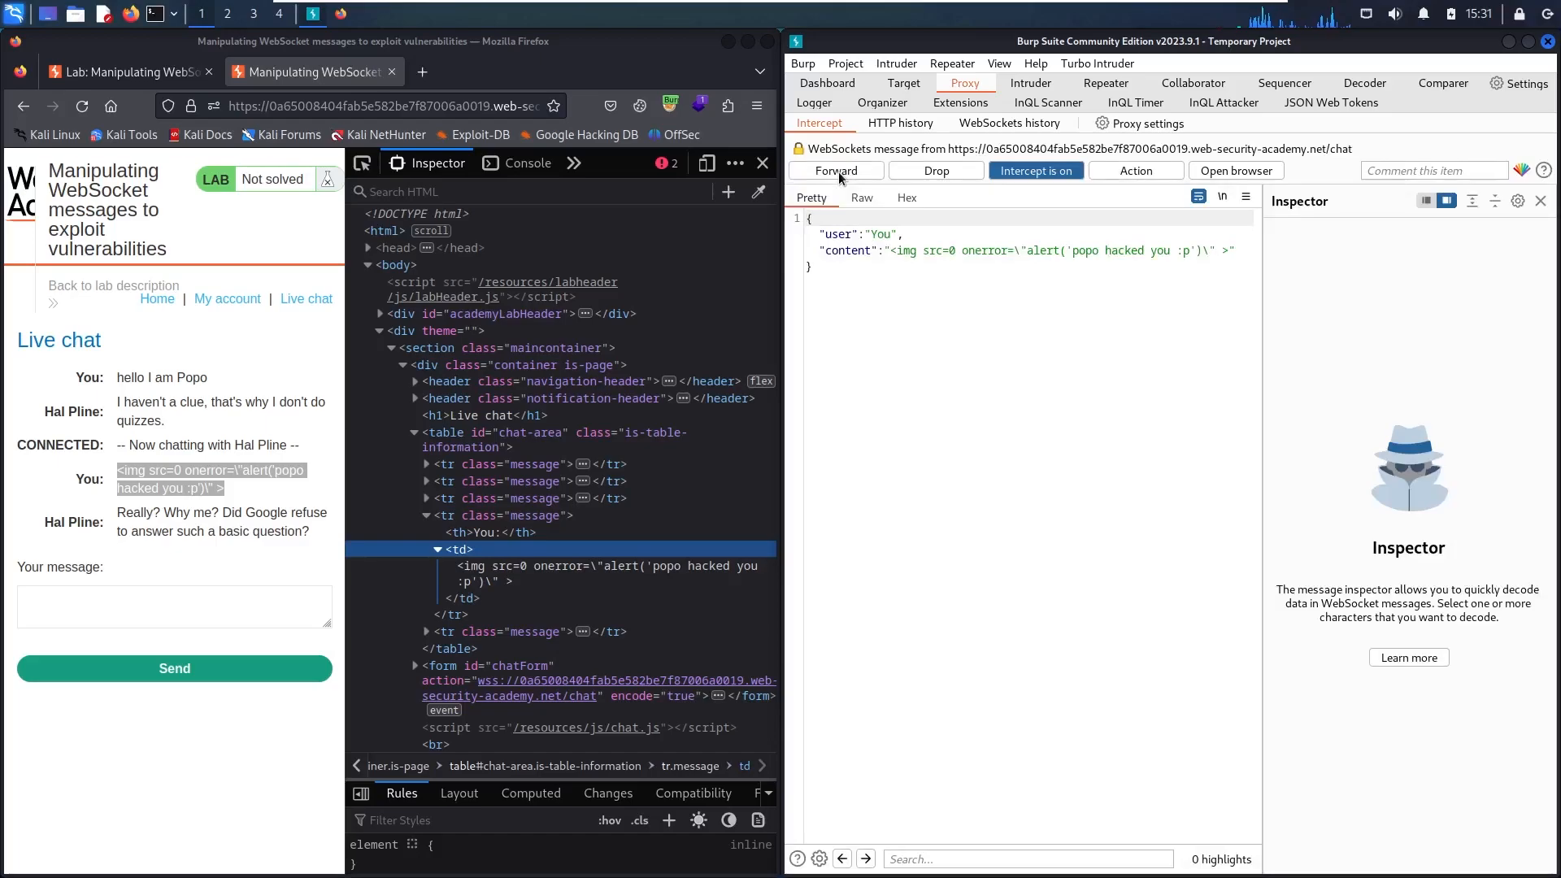
{"action": "left_click", "coordinate": [1035, 171]}
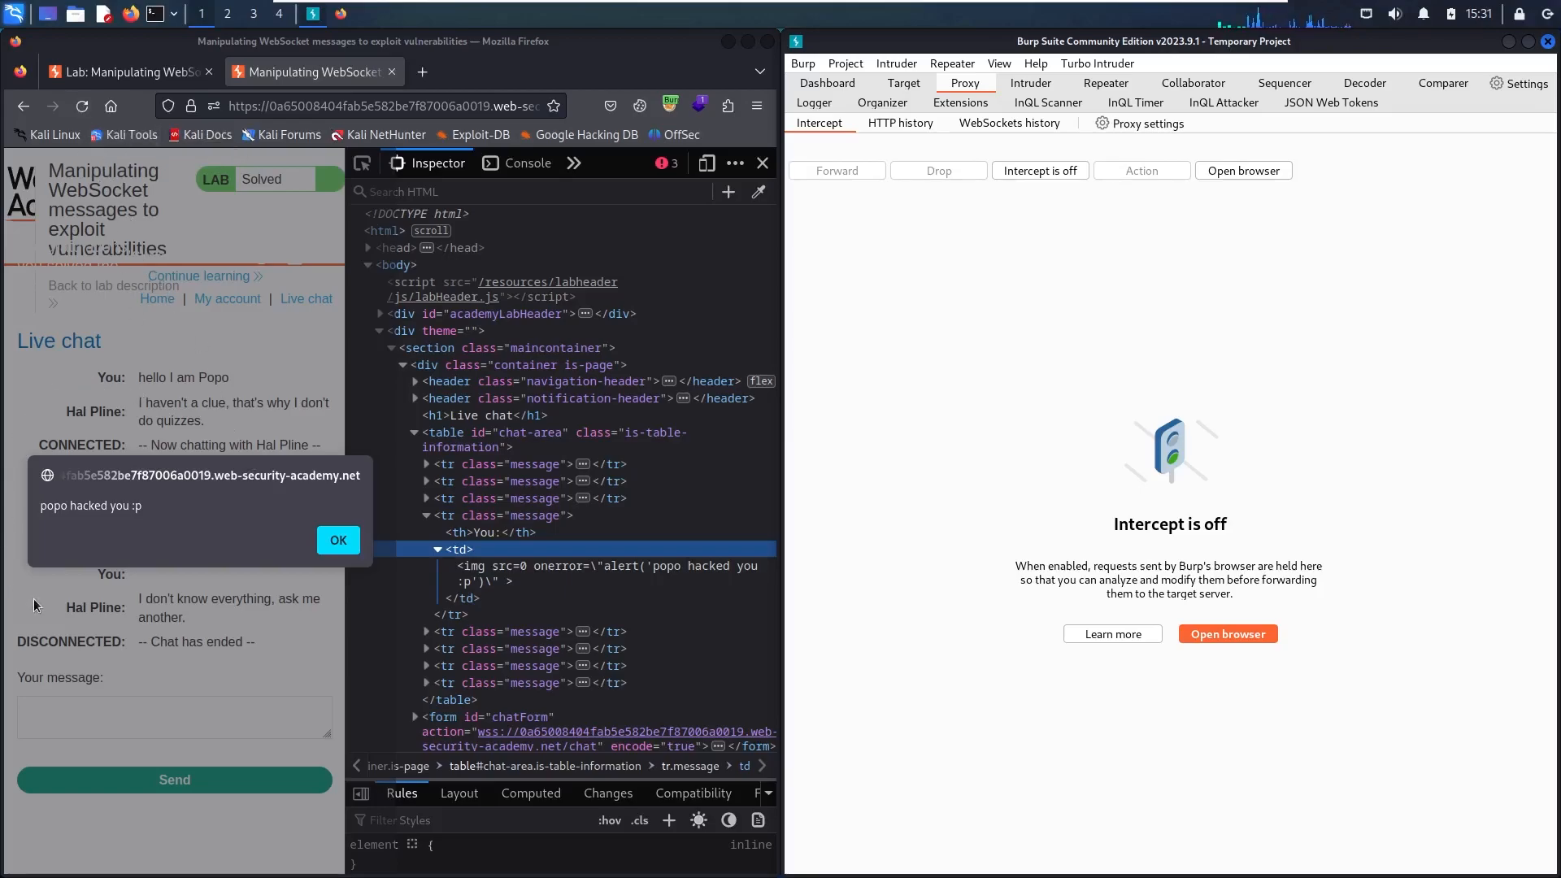
{"action": "mouse_move", "coordinate": [292, 527]}
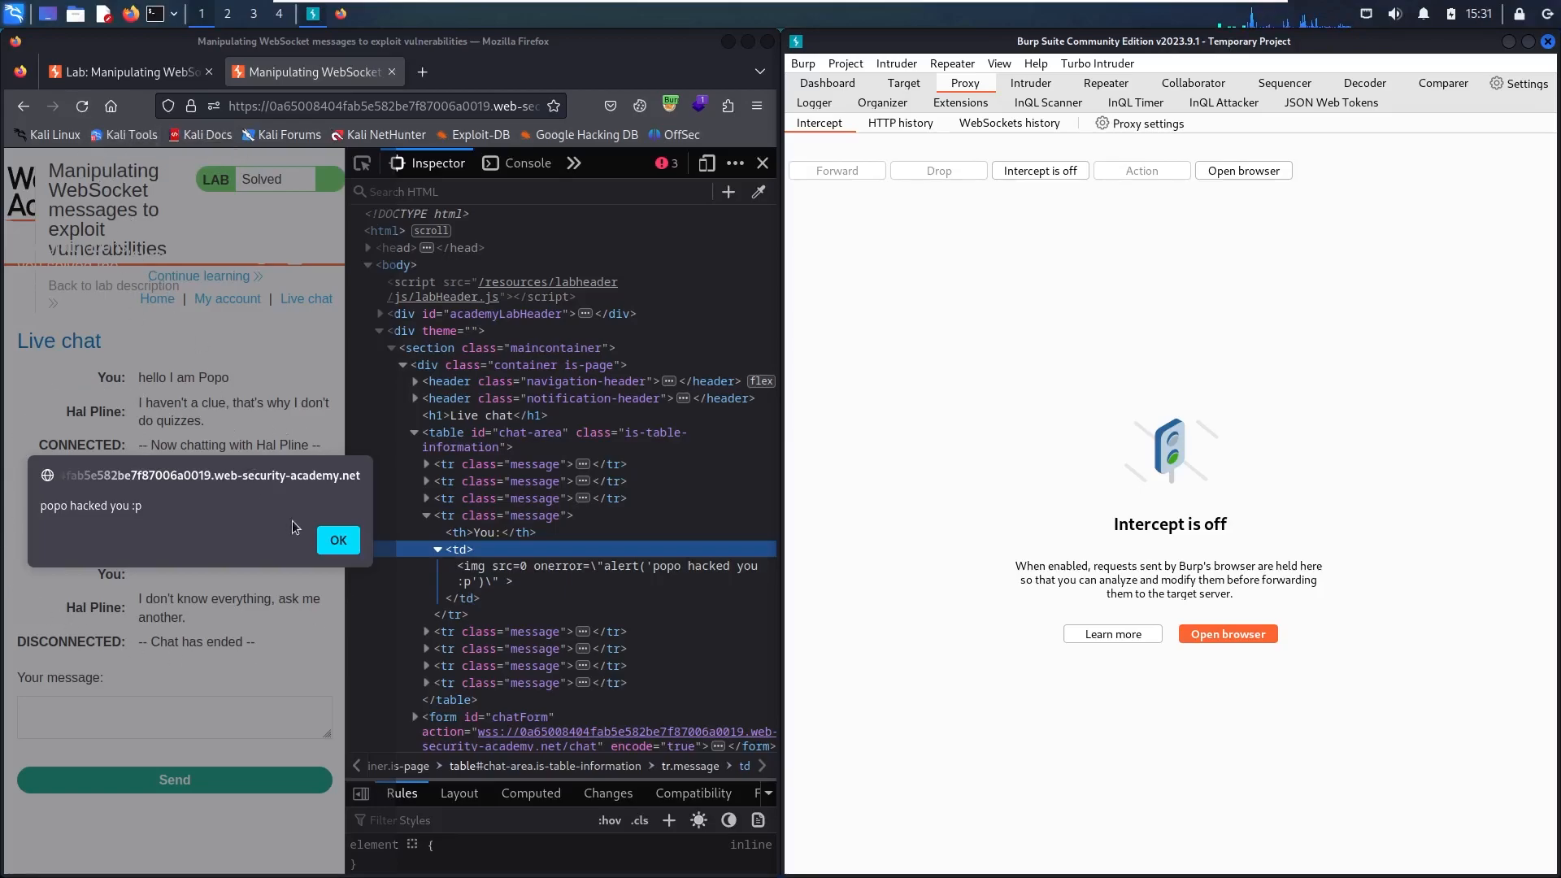
Step: Dismiss the 'popo hacked you :p' alert to reveal the lab's congratulations banner
{"action": "left_click", "coordinate": [338, 540]}
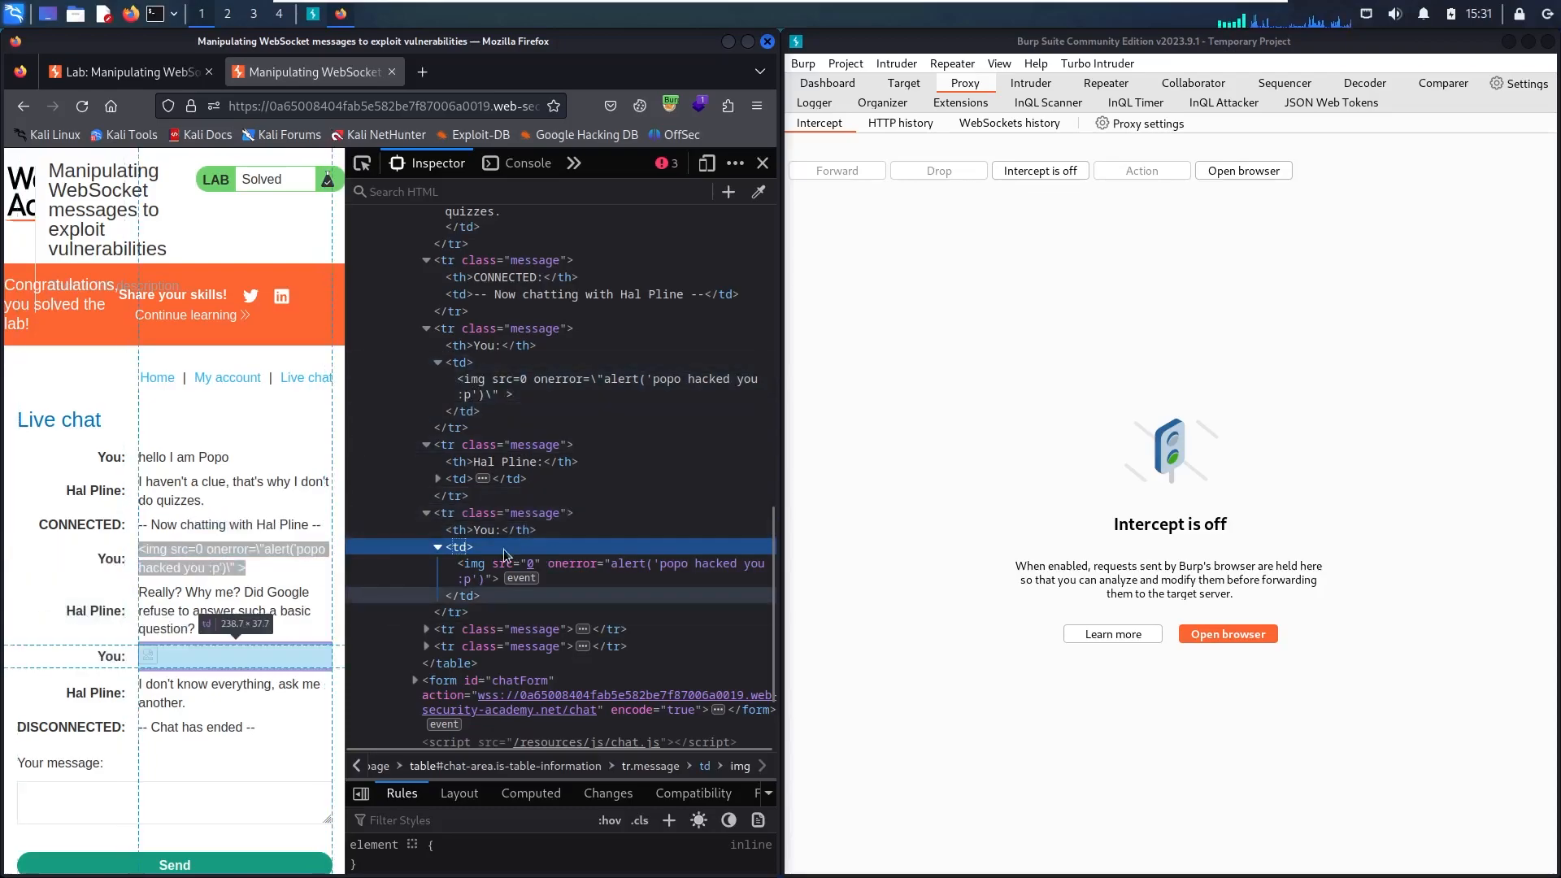
{"action": "mouse_move", "coordinate": [476, 579]}
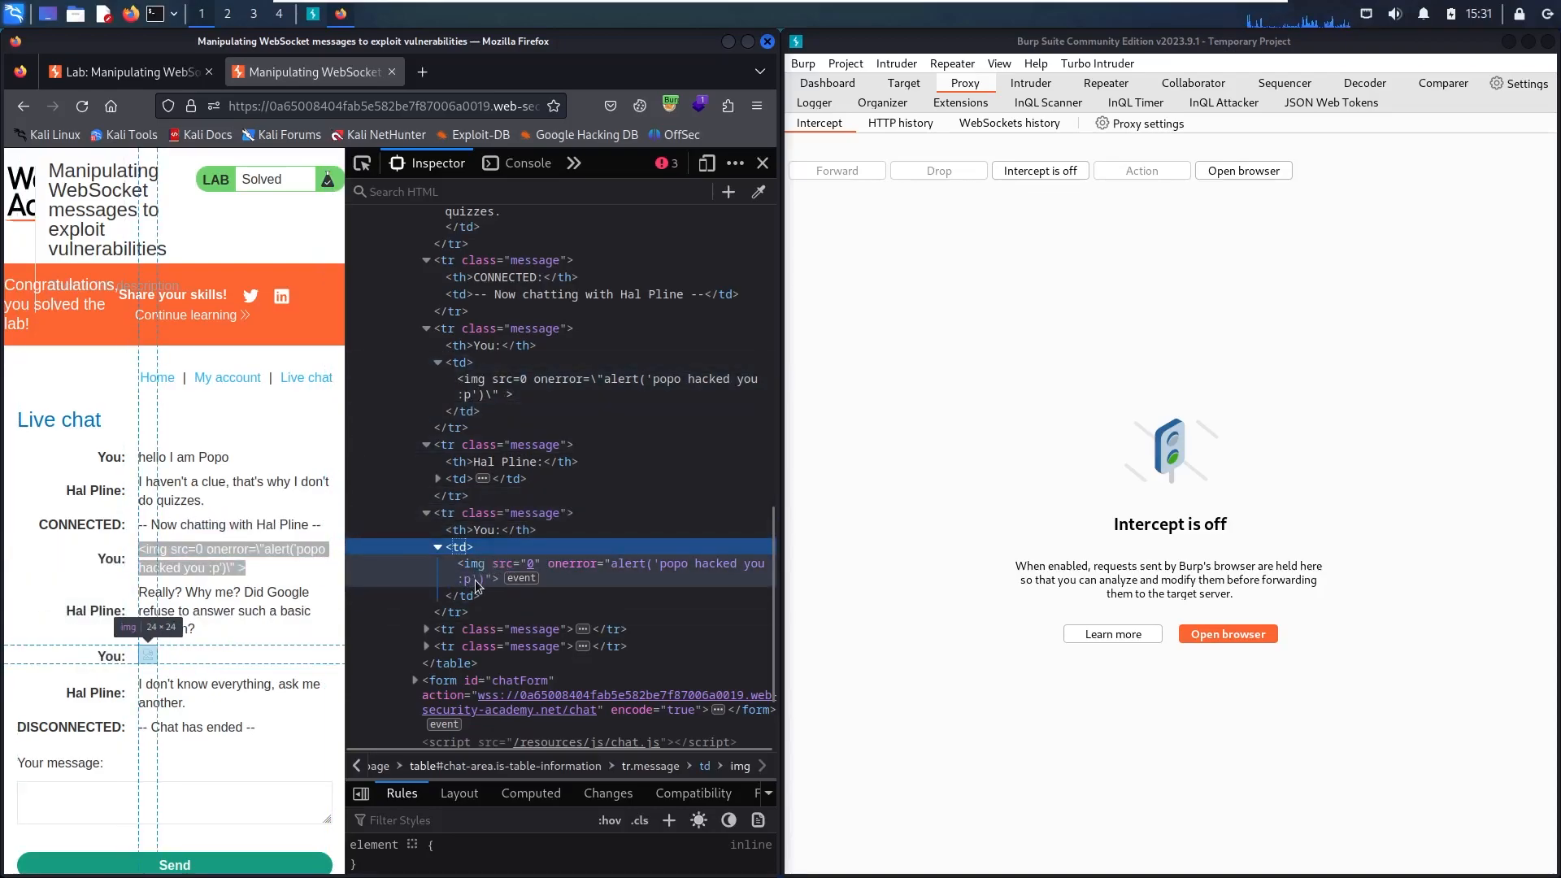
{"action": "mouse_move", "coordinate": [503, 587]}
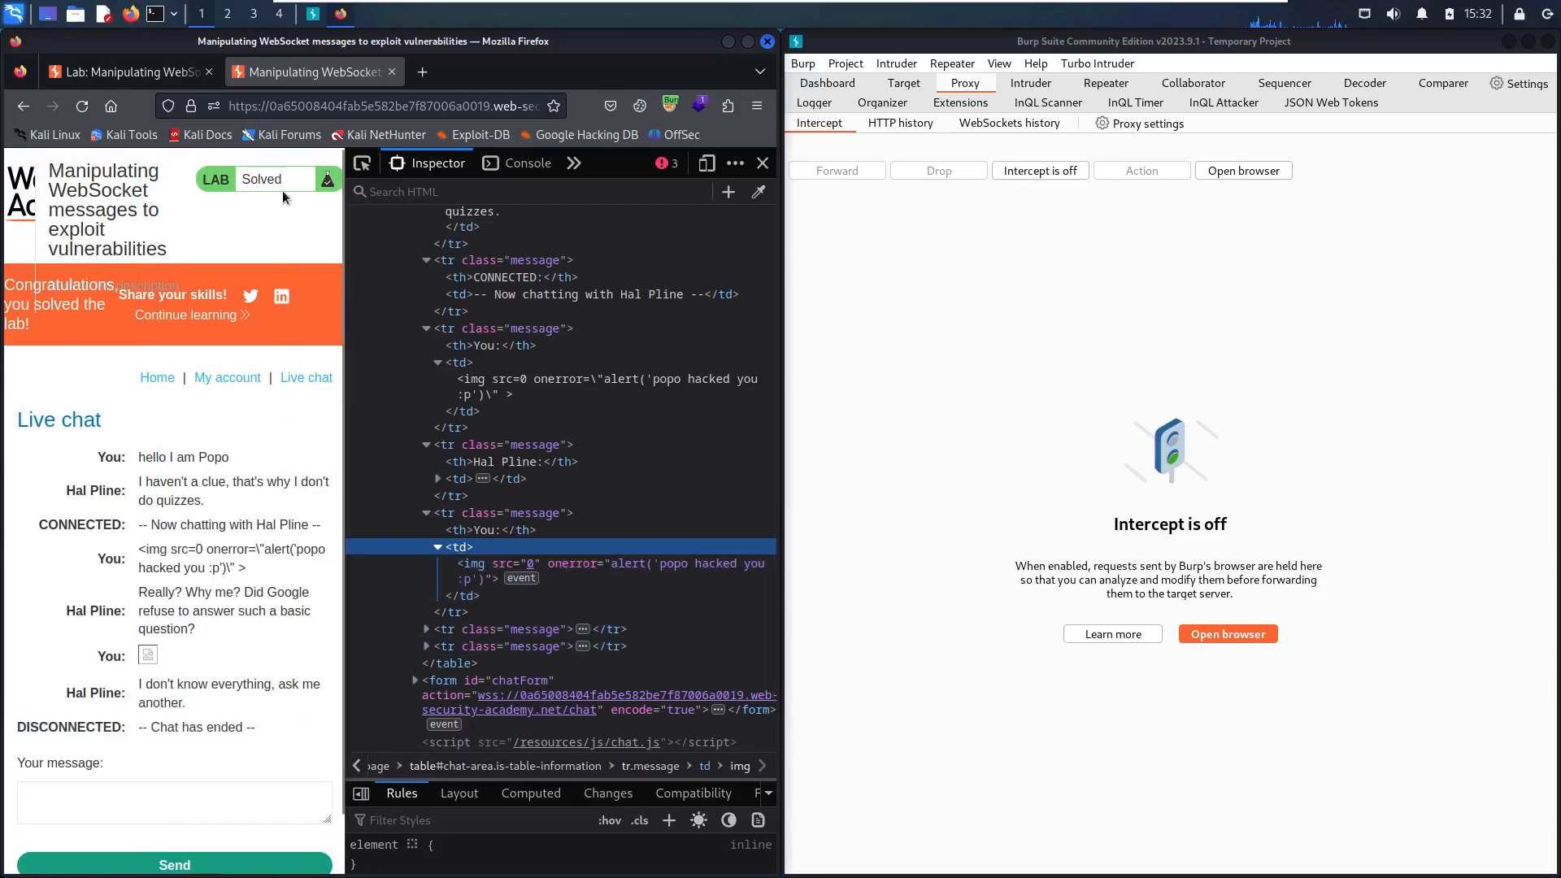
{"action": "mouse_move", "coordinate": [725, 150]}
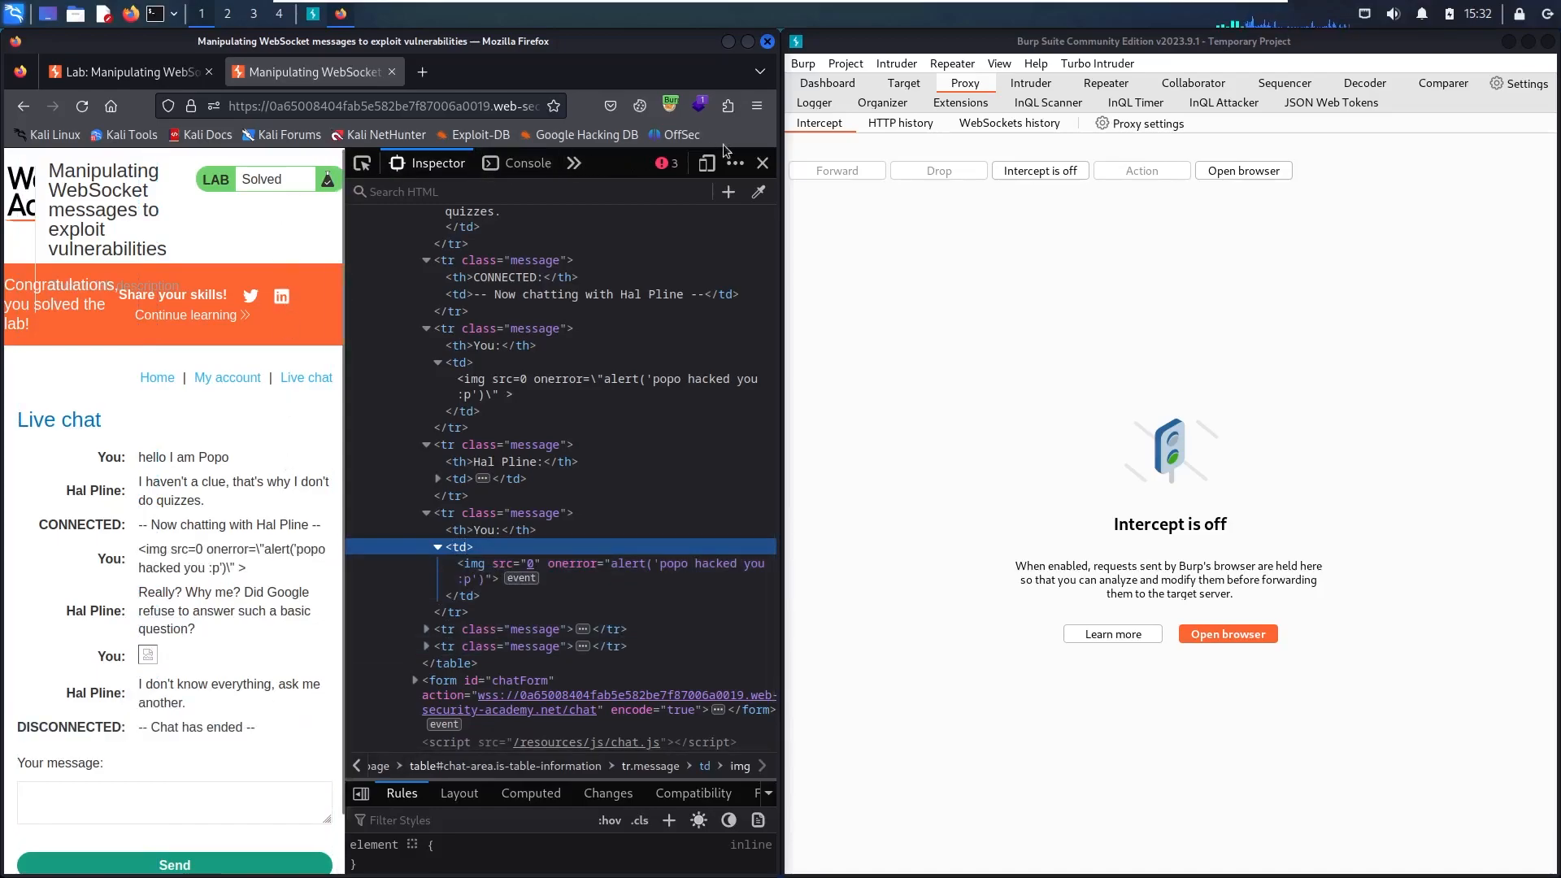
Step: Show Repeater tab 2 with the HTML-encoded WebSocket payload and its sent/received message history
{"action": "left_click", "coordinate": [1106, 83]}
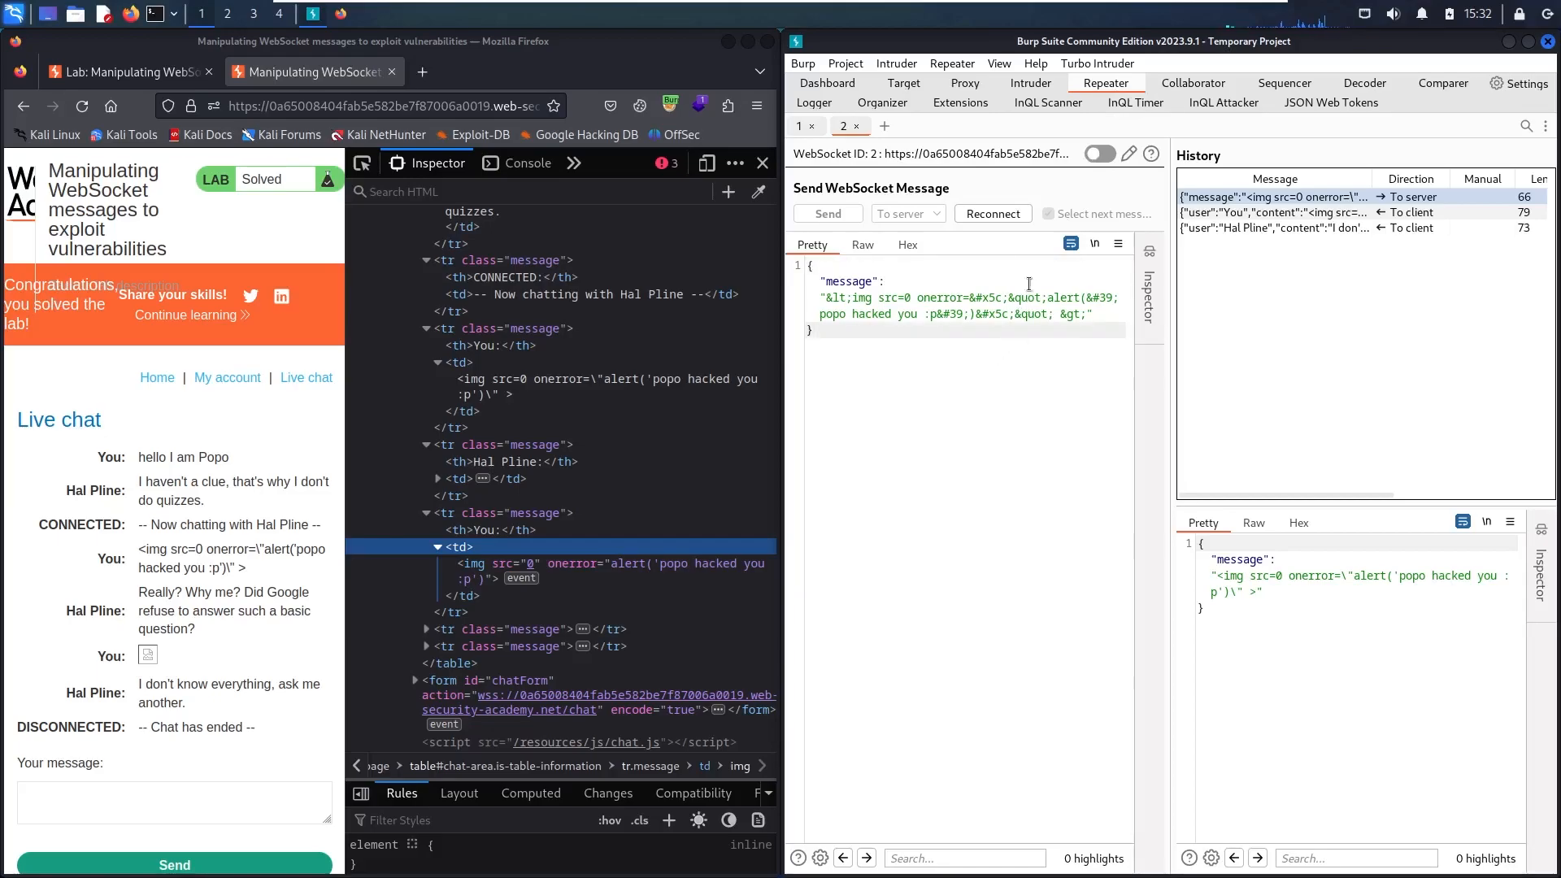
{"action": "mouse_move", "coordinate": [1195, 636]}
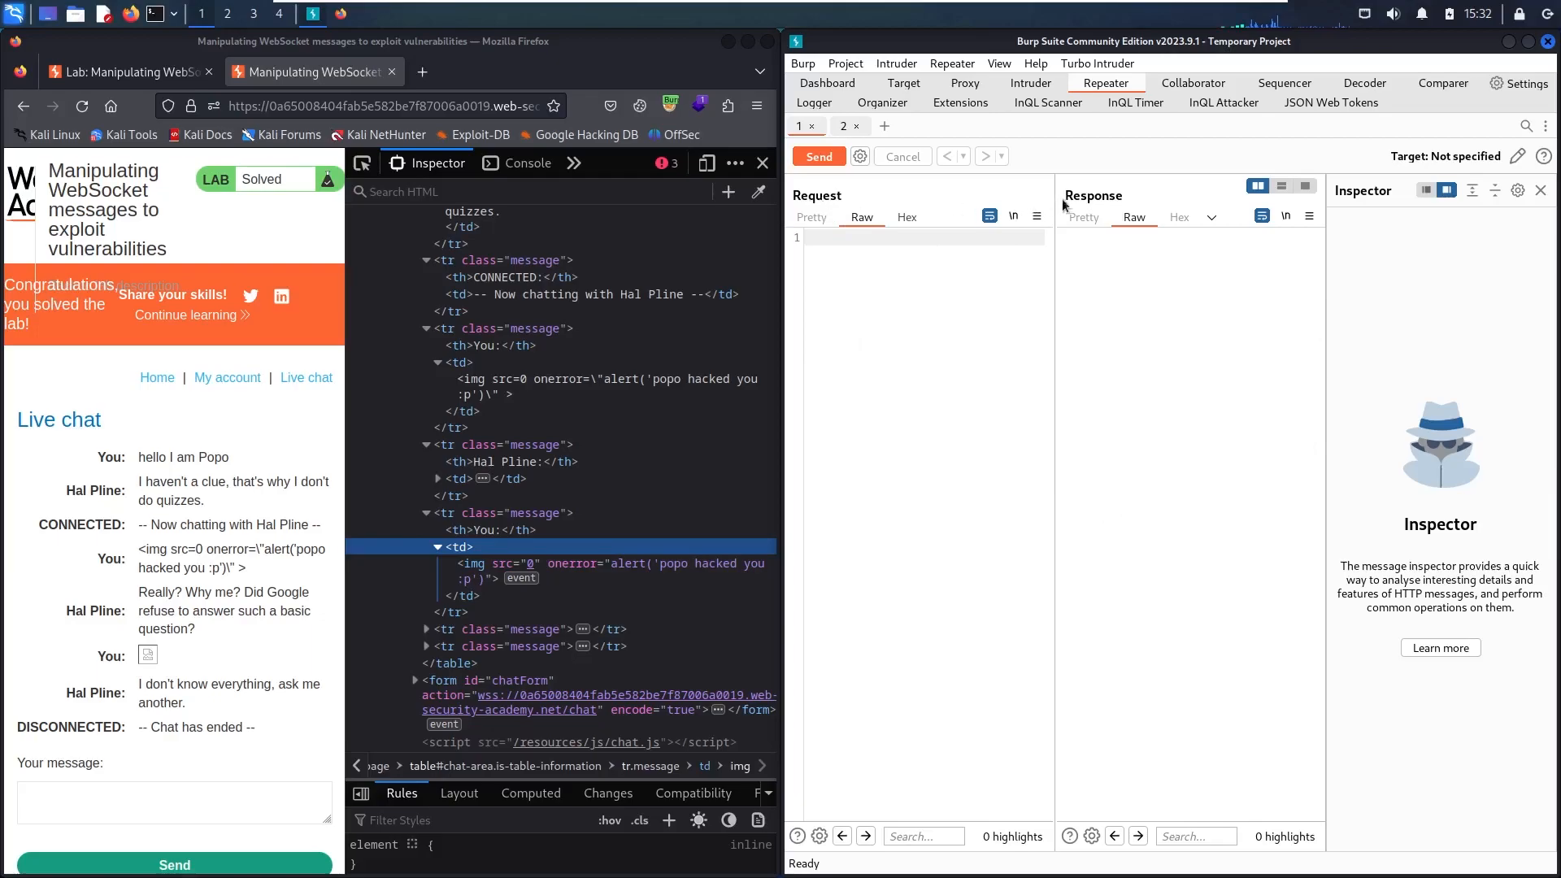
{"action": "mouse_move", "coordinate": [1387, 216]}
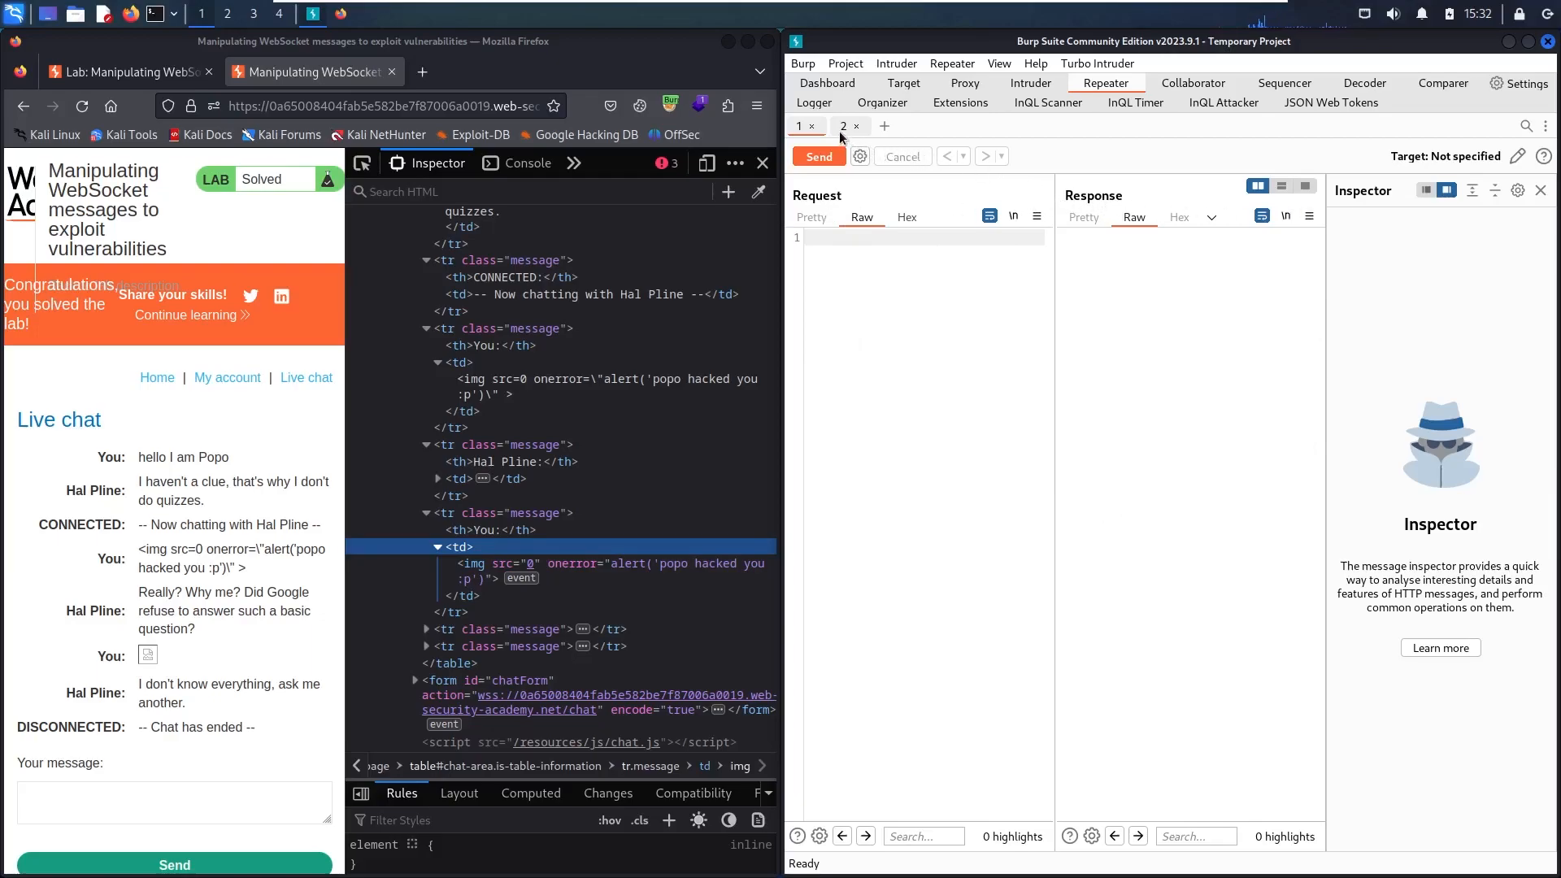
{"action": "left_click", "coordinate": [846, 125]}
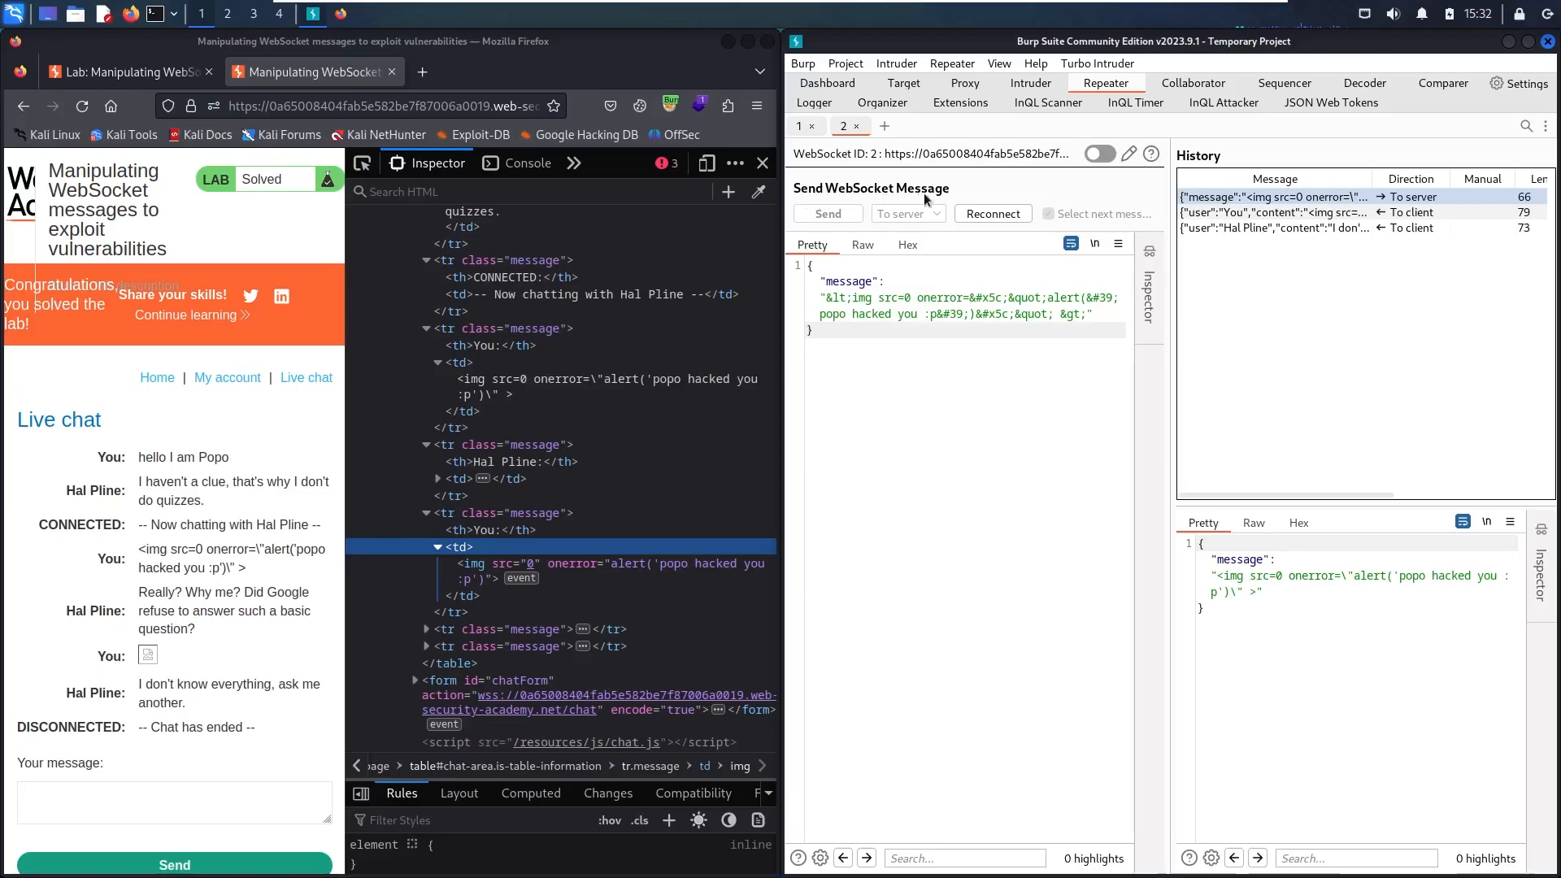
{"action": "mouse_move", "coordinate": [947, 188]}
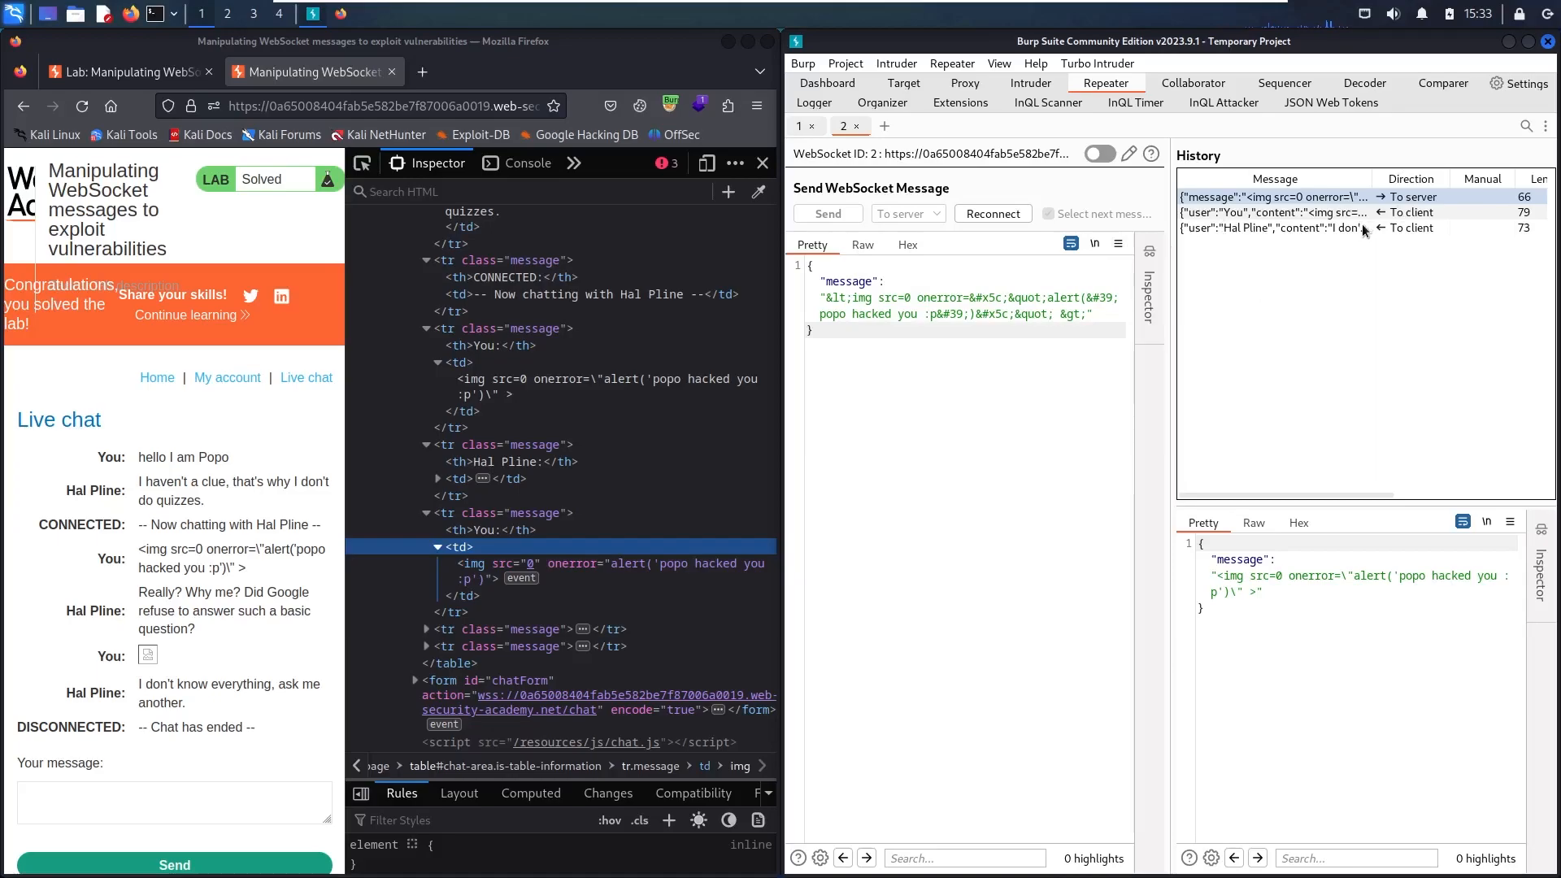
{"action": "mouse_move", "coordinate": [1364, 228]}
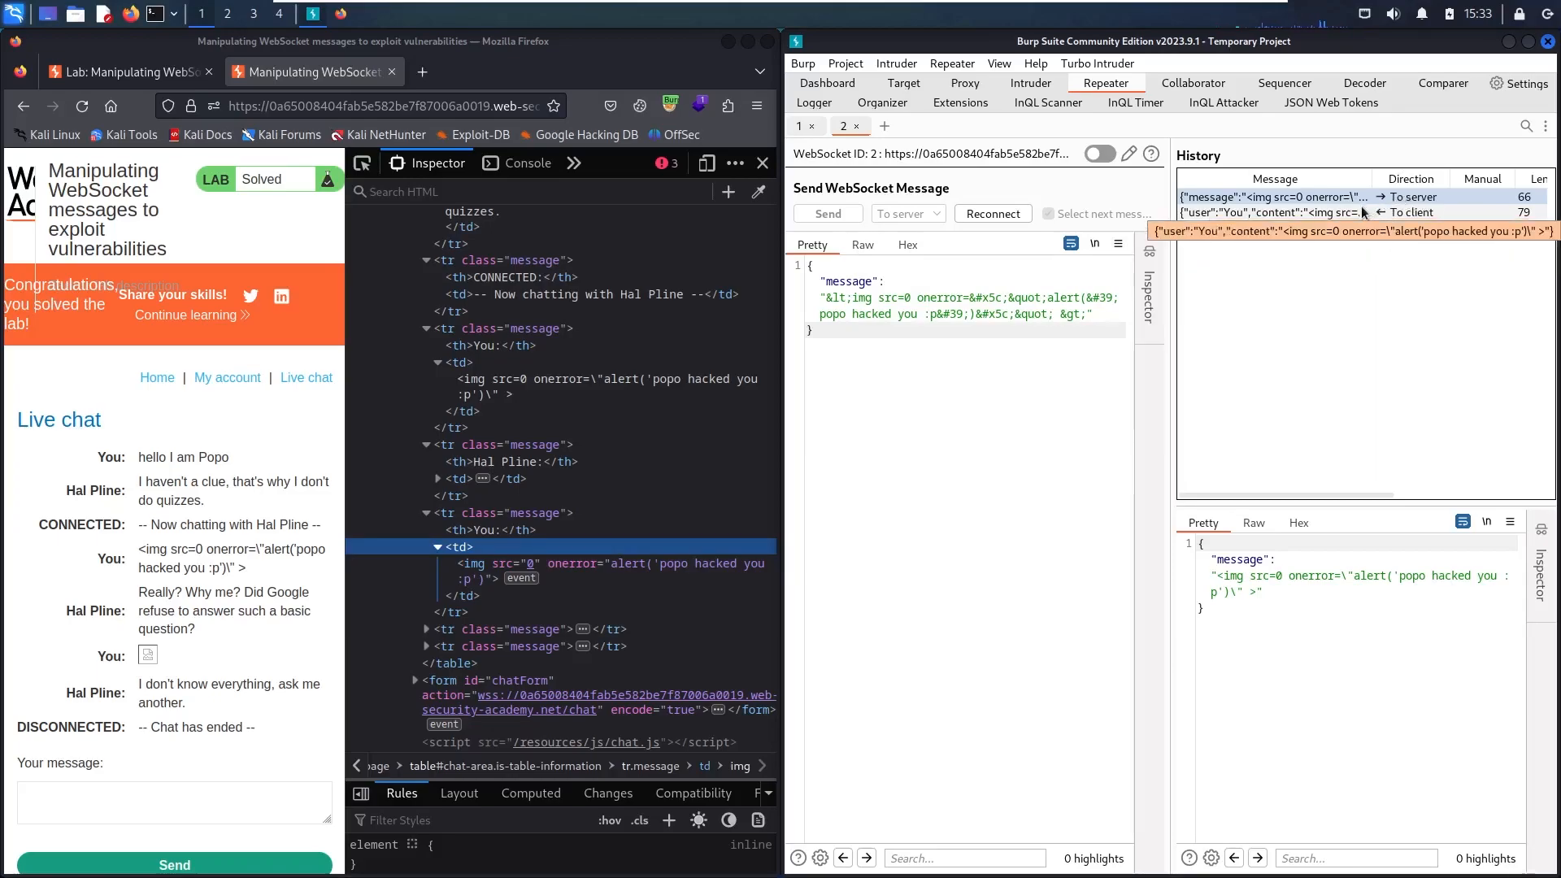